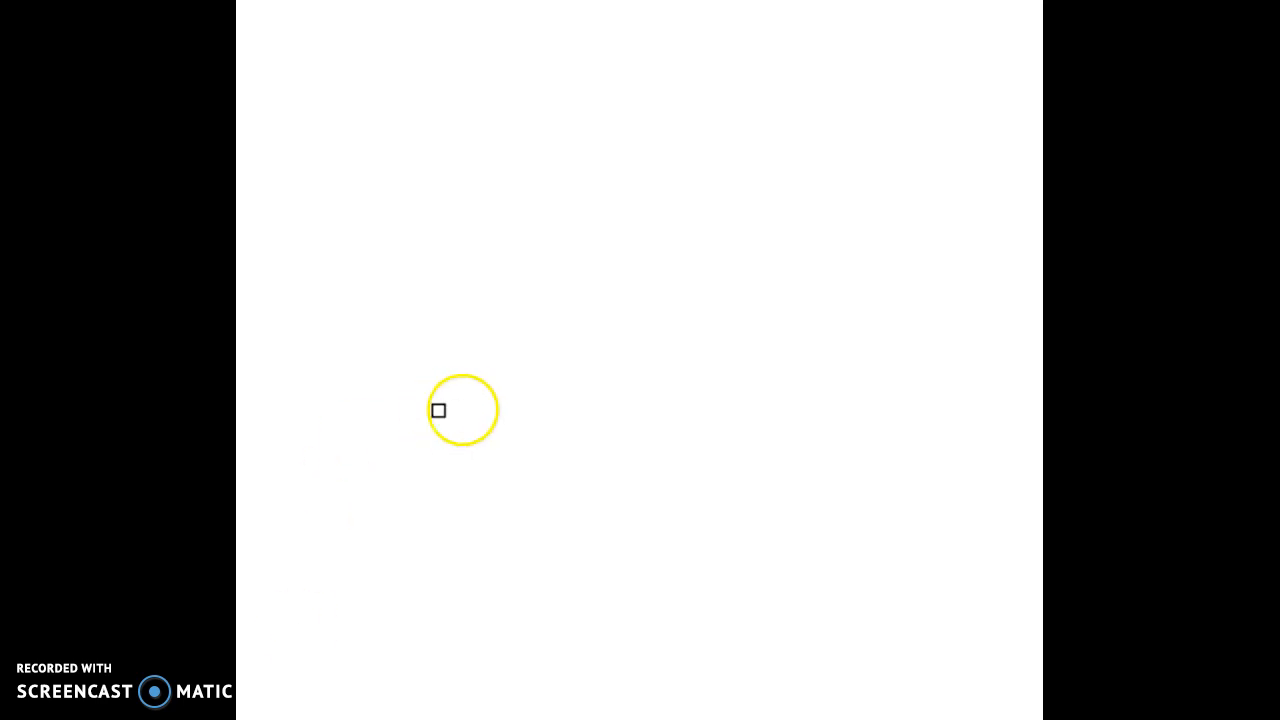
pyautogui.moveTo(488, 262)
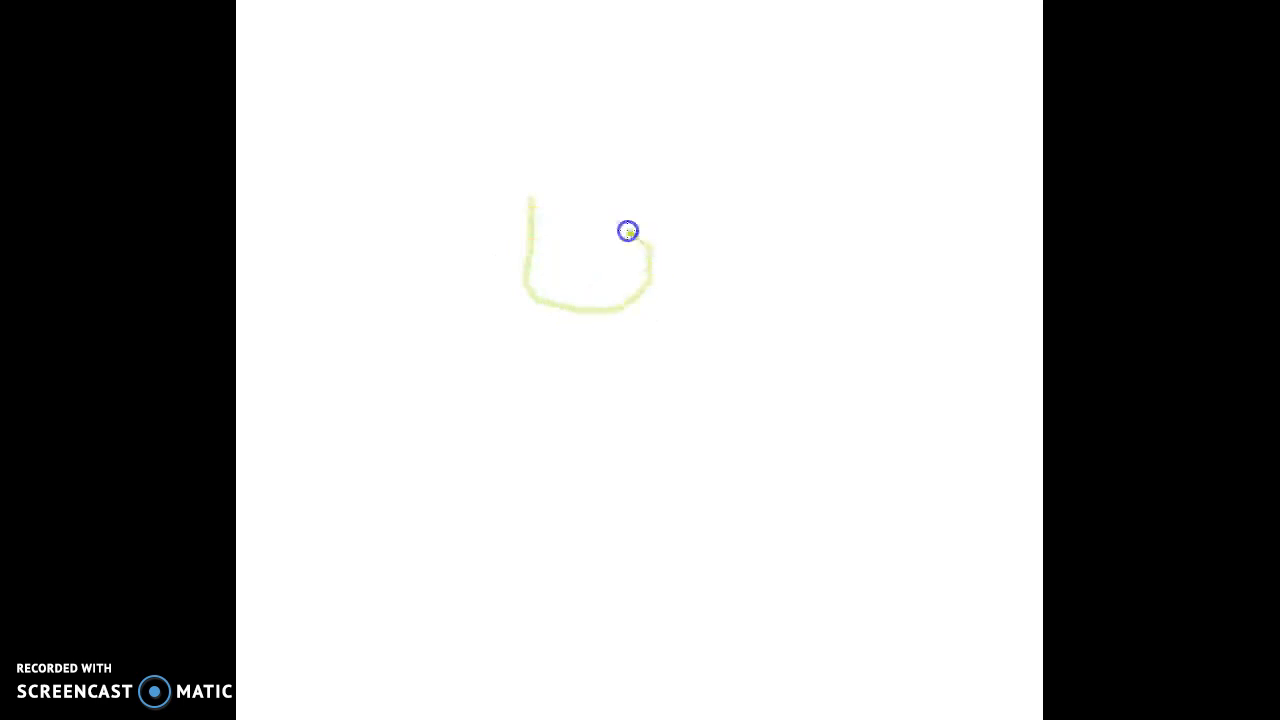
# Sketch a thin yellow figure with a head and outline on the right of the canvas
pyautogui.moveTo(628, 232); pyautogui.dragTo(572, 264)
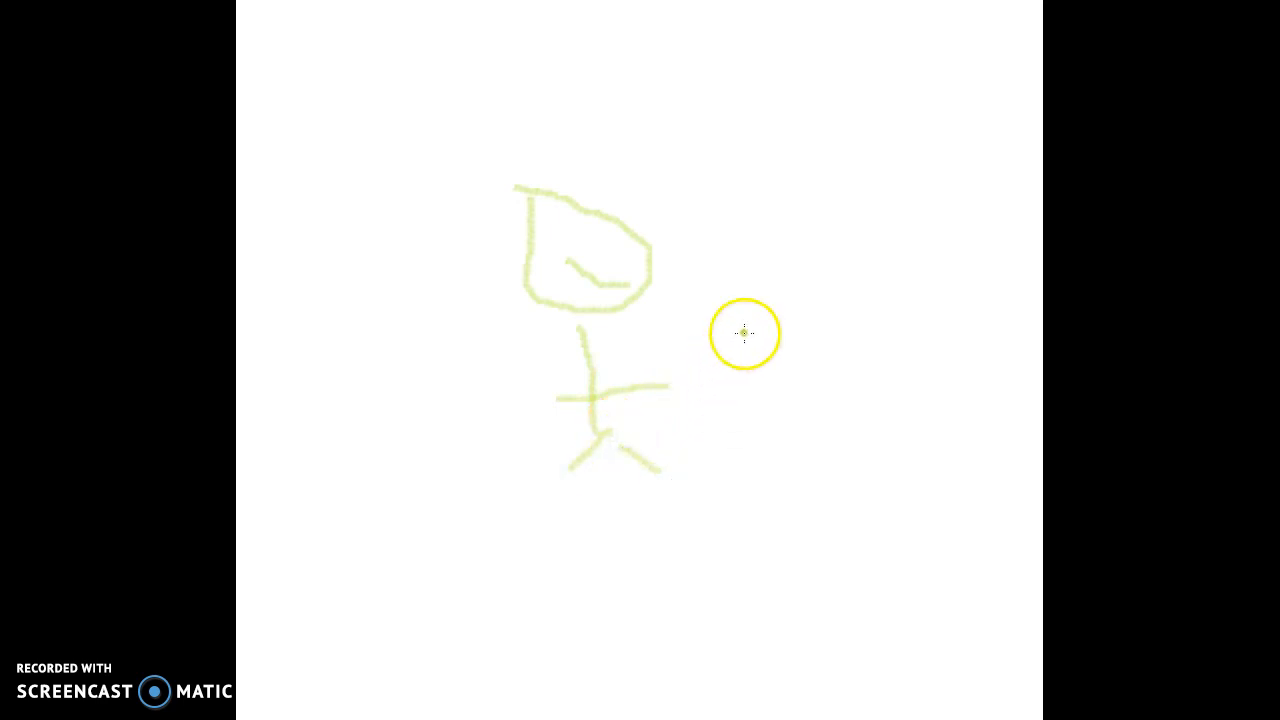
pyautogui.moveTo(808, 296)
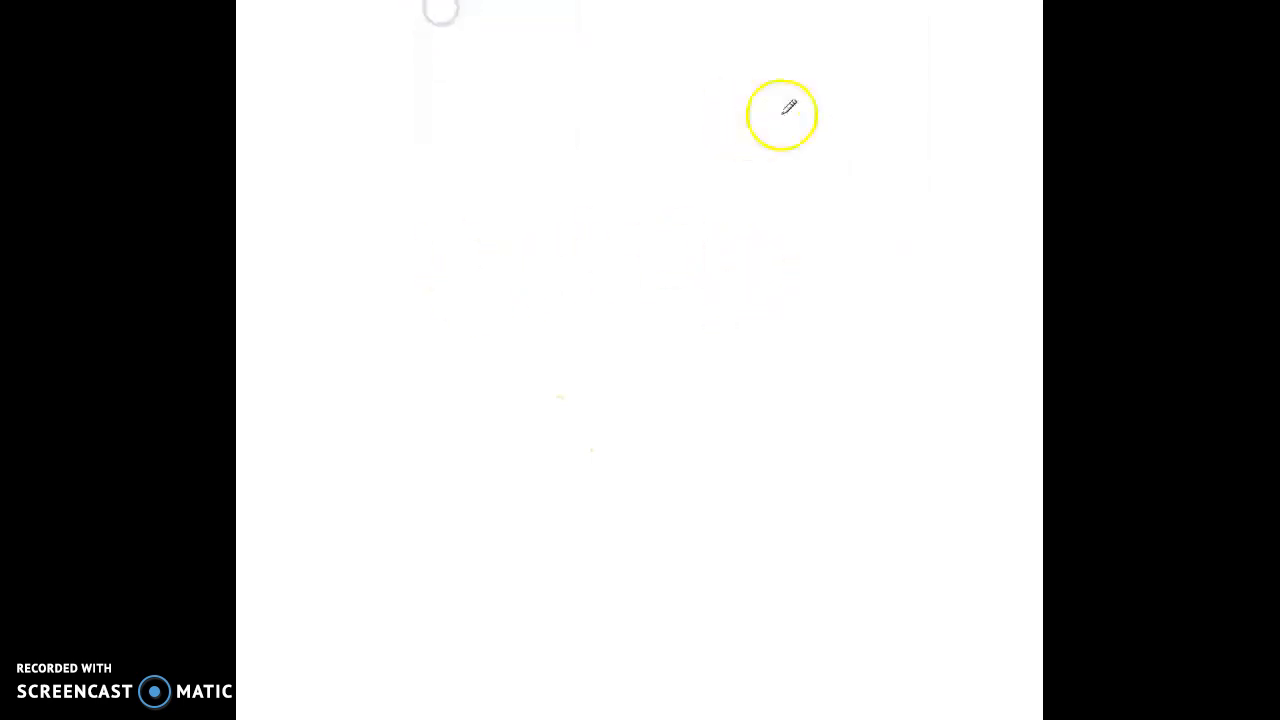
pyautogui.moveTo(782, 112); pyautogui.dragTo(816, 336)
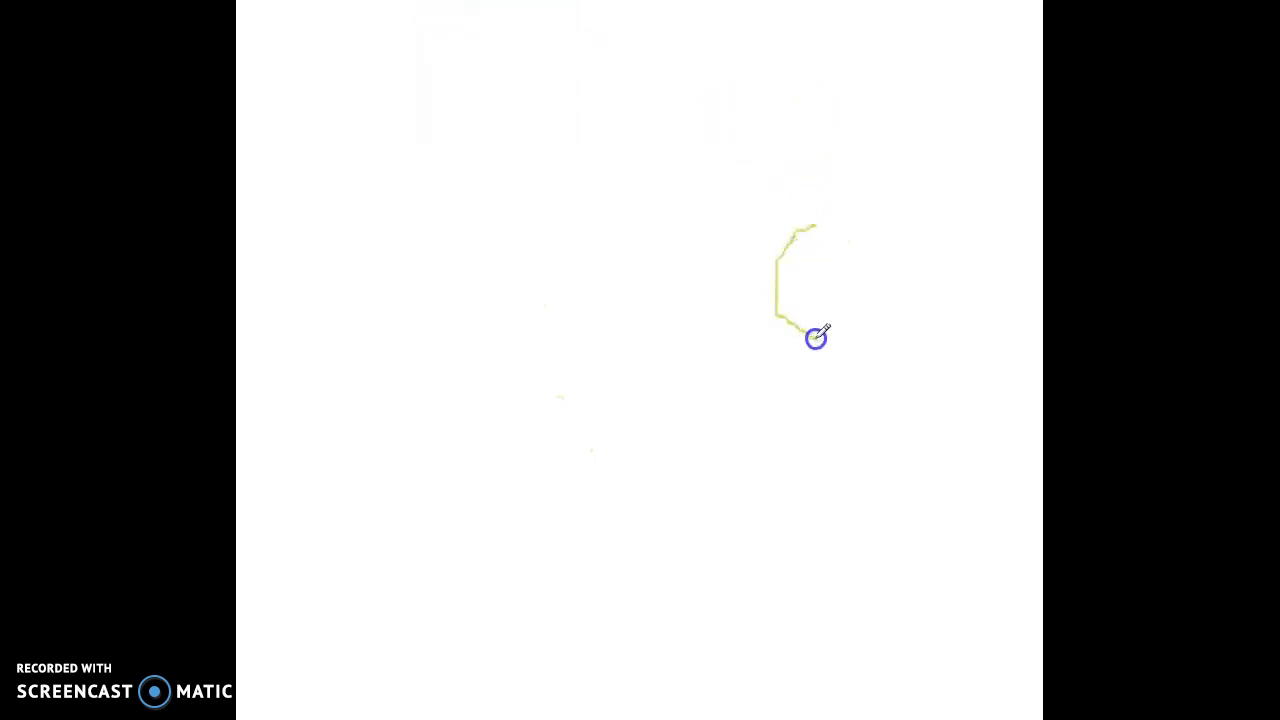
pyautogui.moveTo(816, 336); pyautogui.dragTo(784, 264)
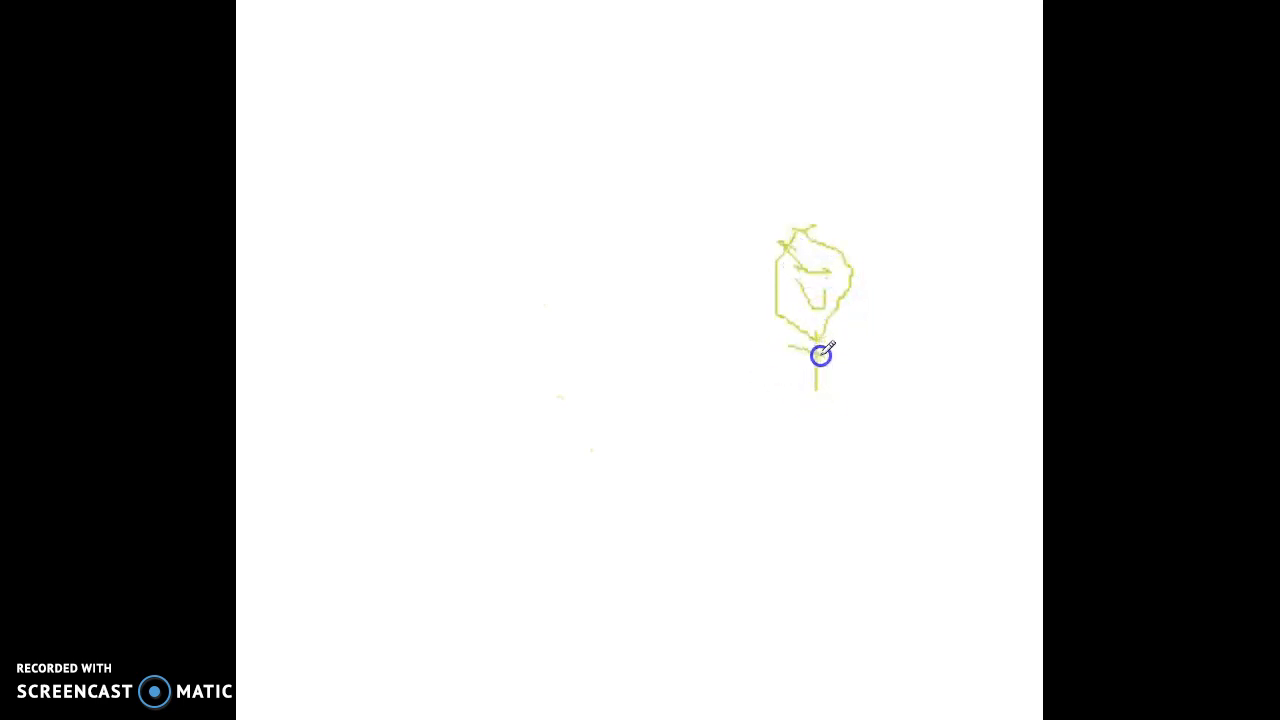
pyautogui.moveTo(820, 356); pyautogui.dragTo(844, 438)
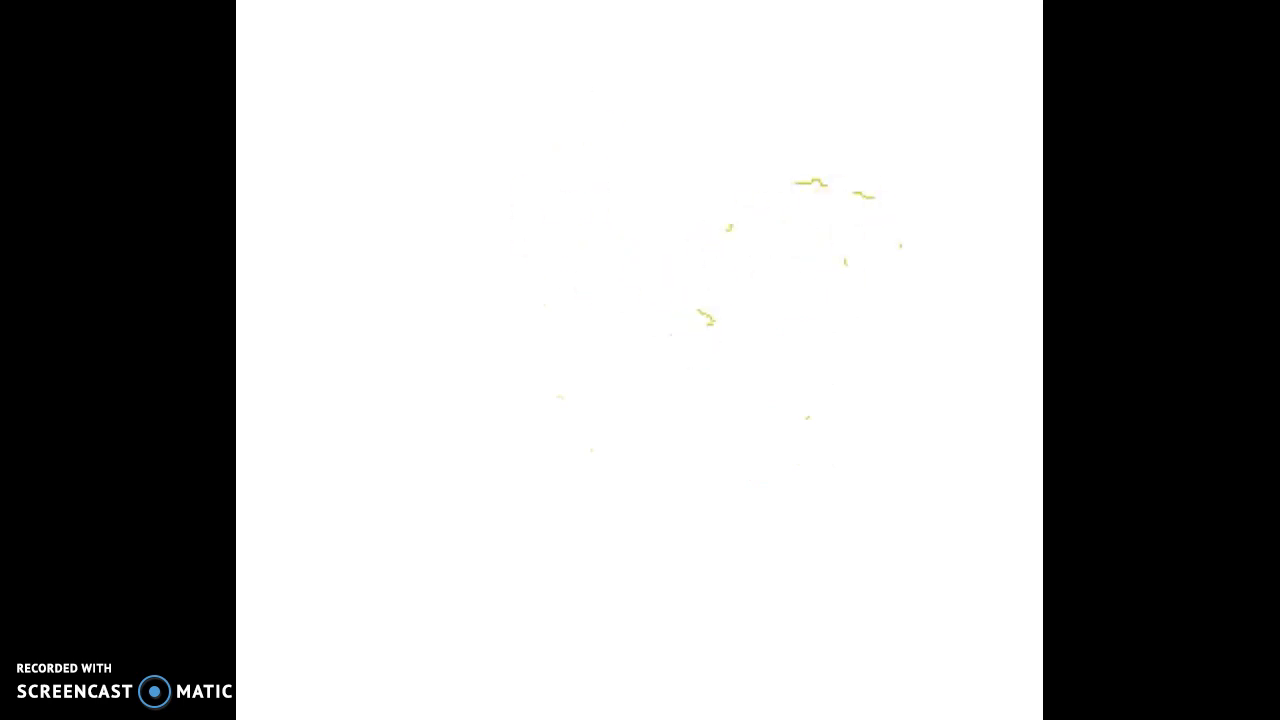
# Pick the black marker and draw a black line down from the top centre
pyautogui.click(452, 22)
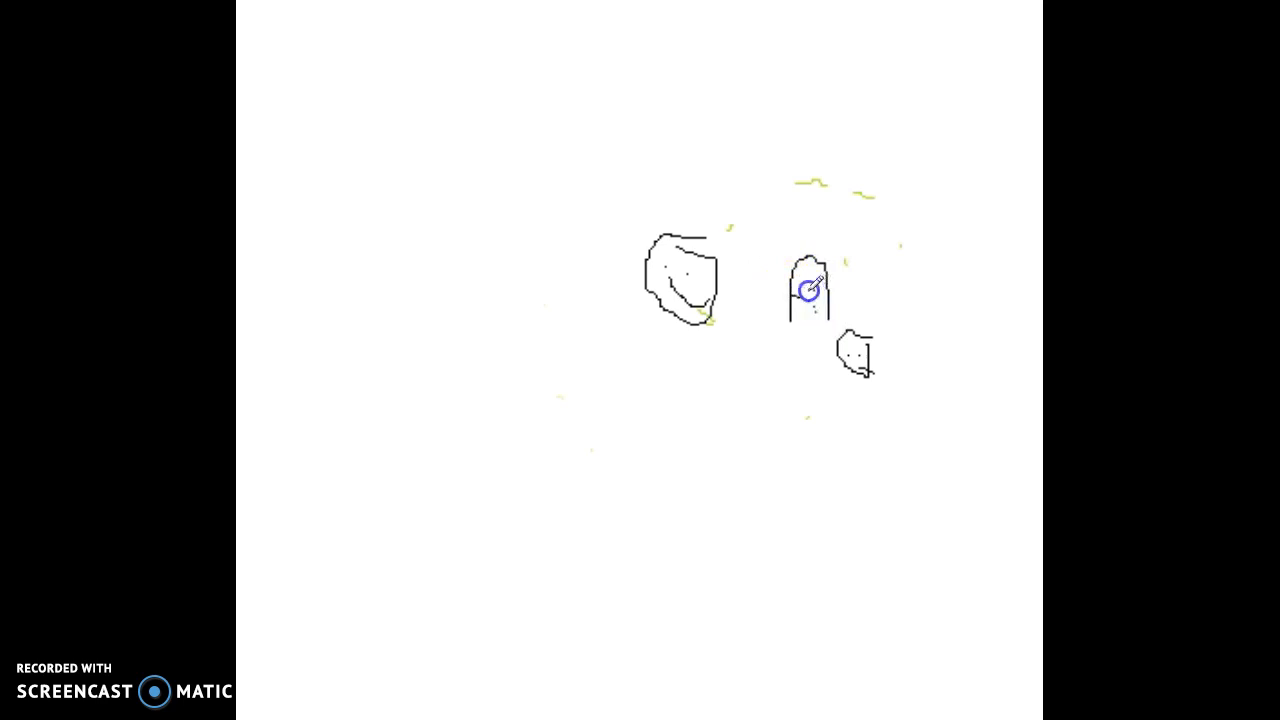
pyautogui.moveTo(744, 90)
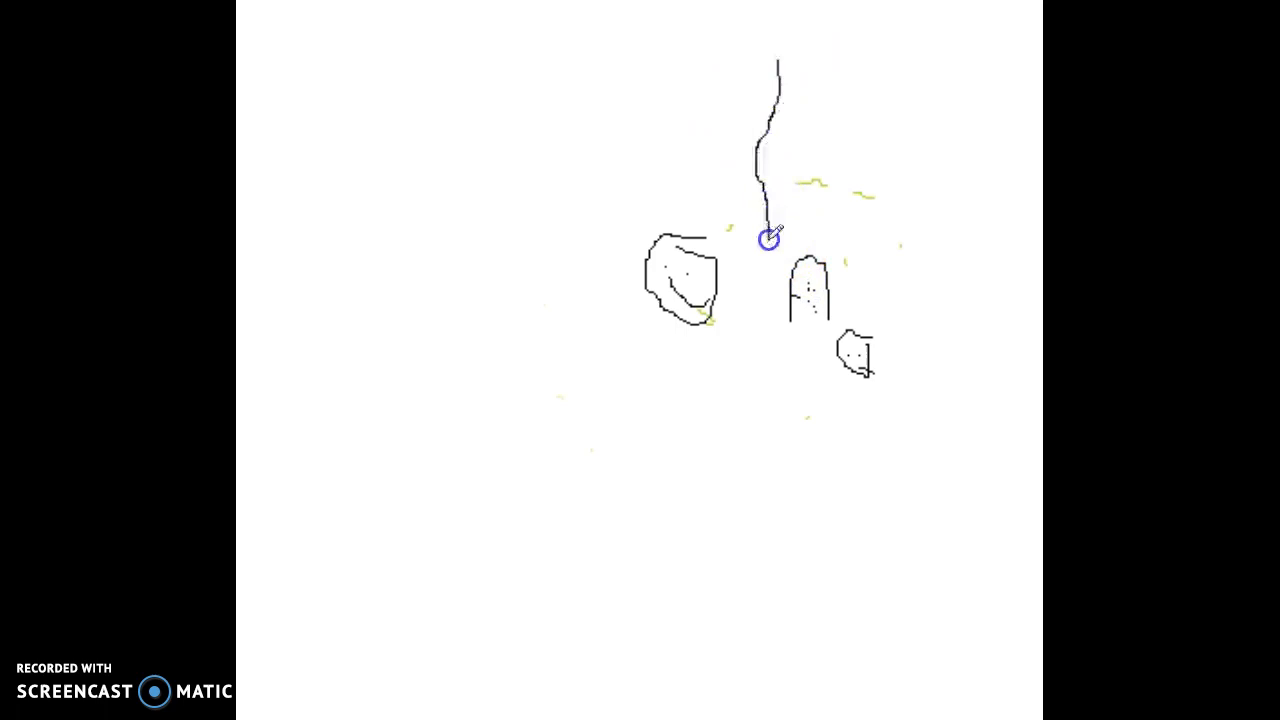
pyautogui.moveTo(766, 232); pyautogui.dragTo(768, 392)
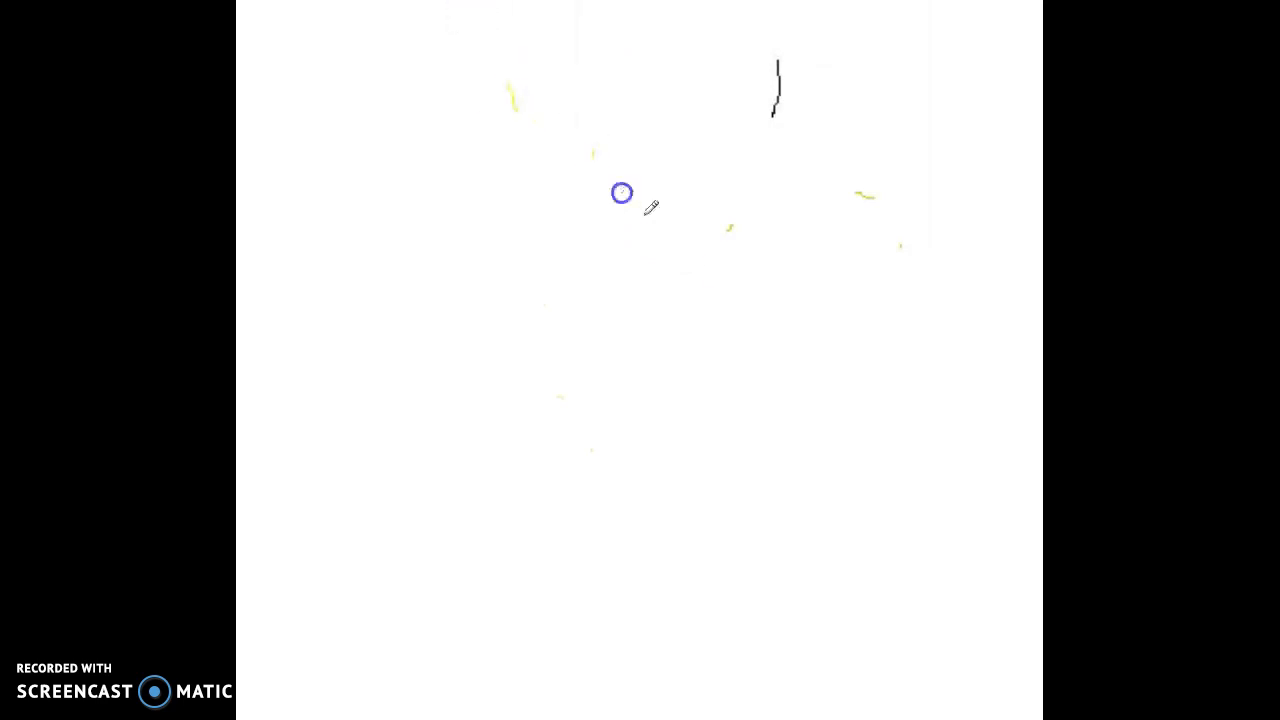
# Scribble yellow loops across the upper centre and a yellow U shape on the left
pyautogui.moveTo(650, 200); pyautogui.dragTo(770, 296)
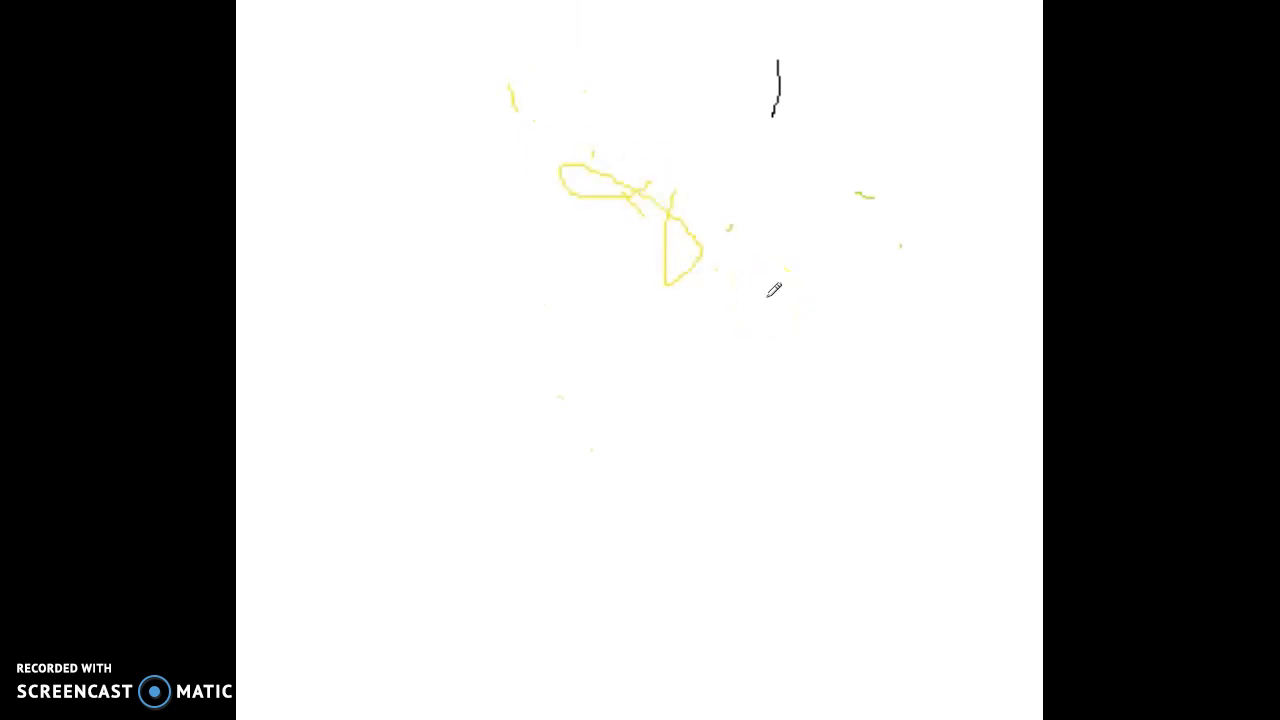
pyautogui.moveTo(776, 290); pyautogui.dragTo(600, 184)
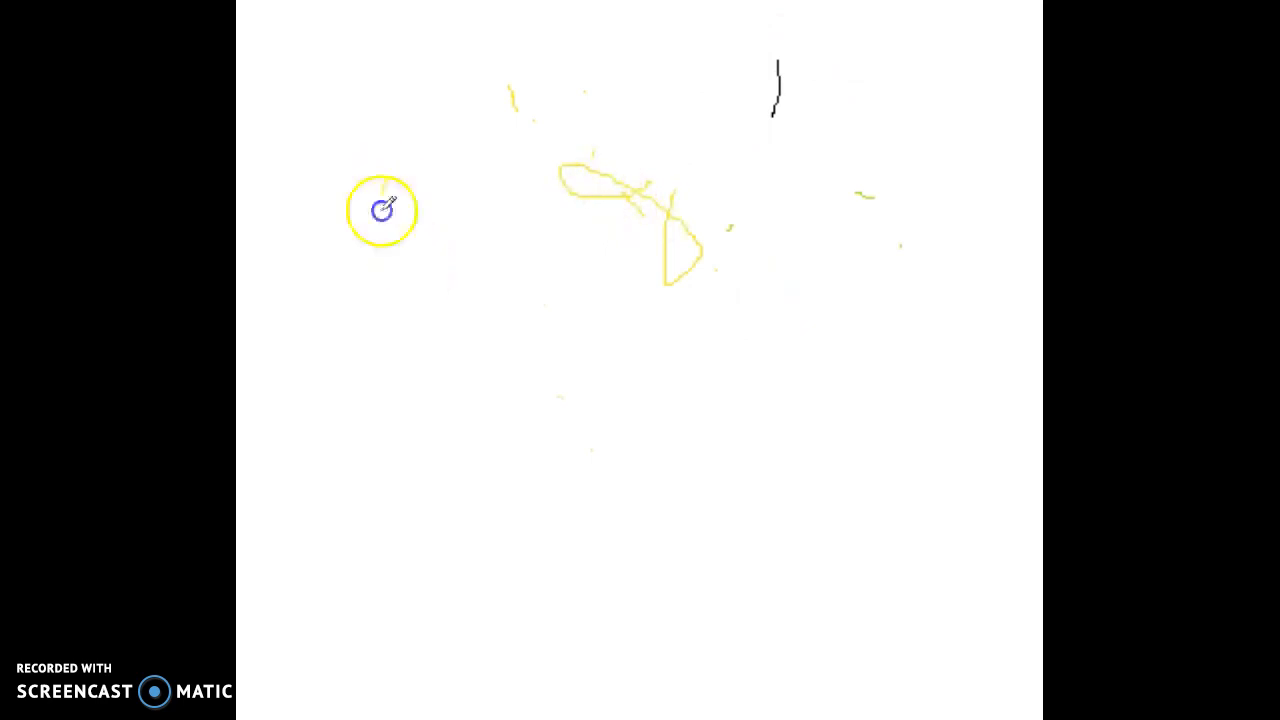
pyautogui.moveTo(384, 210); pyautogui.dragTo(490, 320)
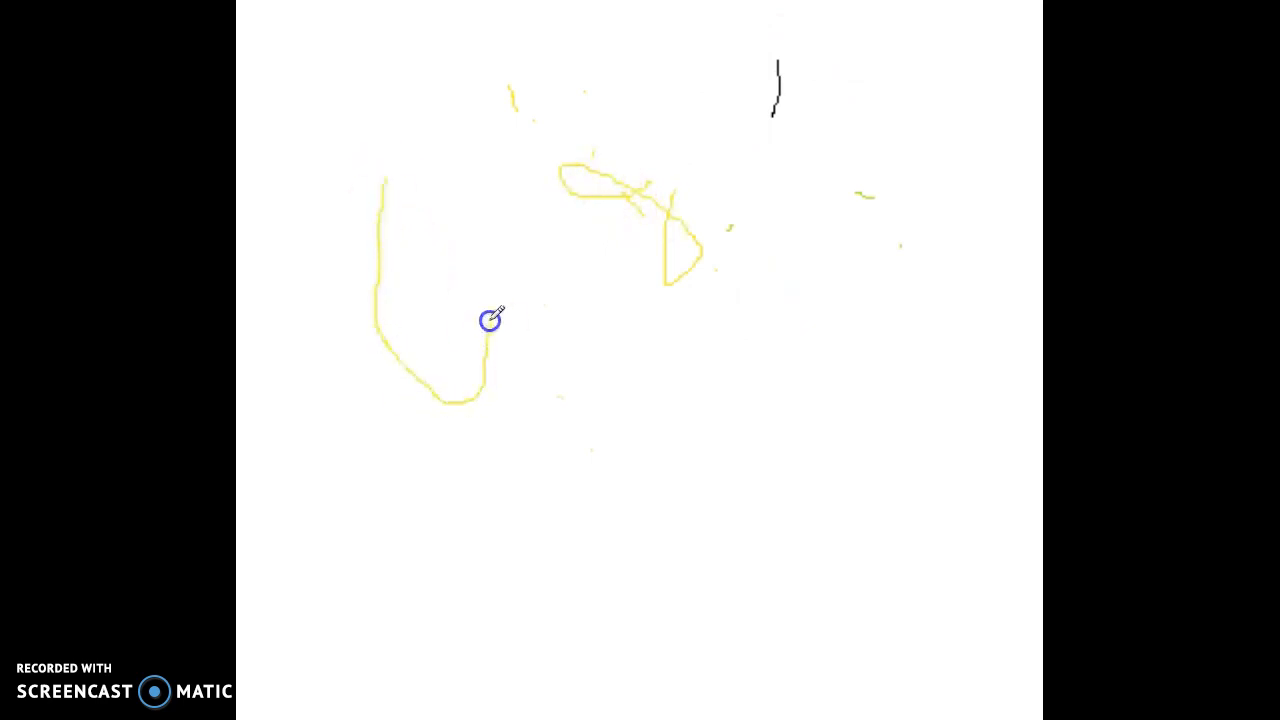
pyautogui.moveTo(490, 330); pyautogui.dragTo(370, 170)
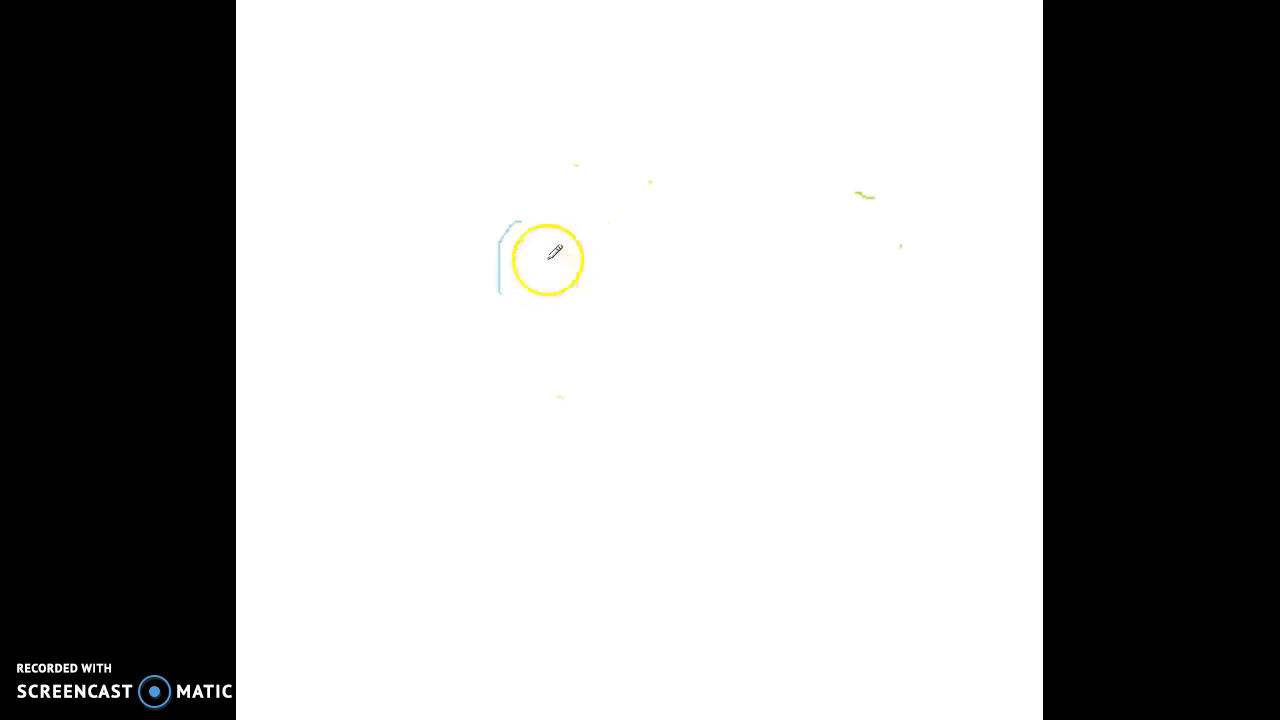
# Doodle a cyan loop at top centre and join it to the figure with lines
pyautogui.click(548, 252)
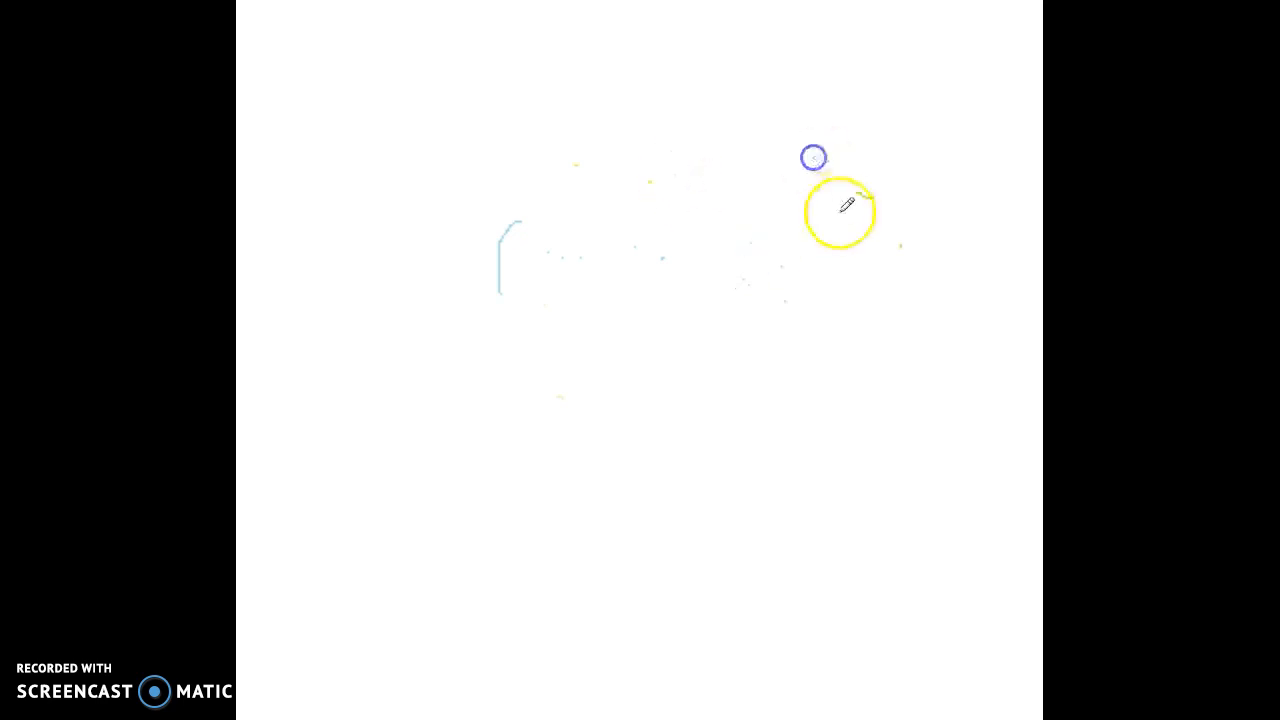
pyautogui.moveTo(550, 336)
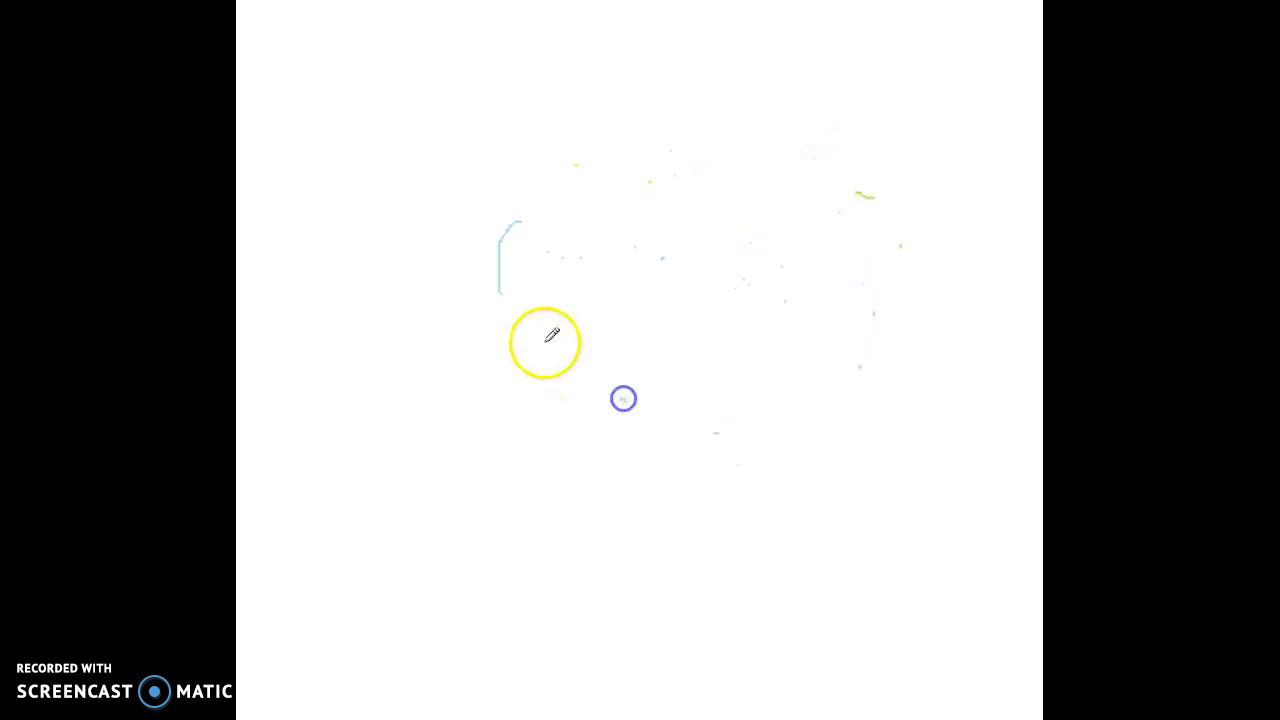
pyautogui.moveTo(840, 124)
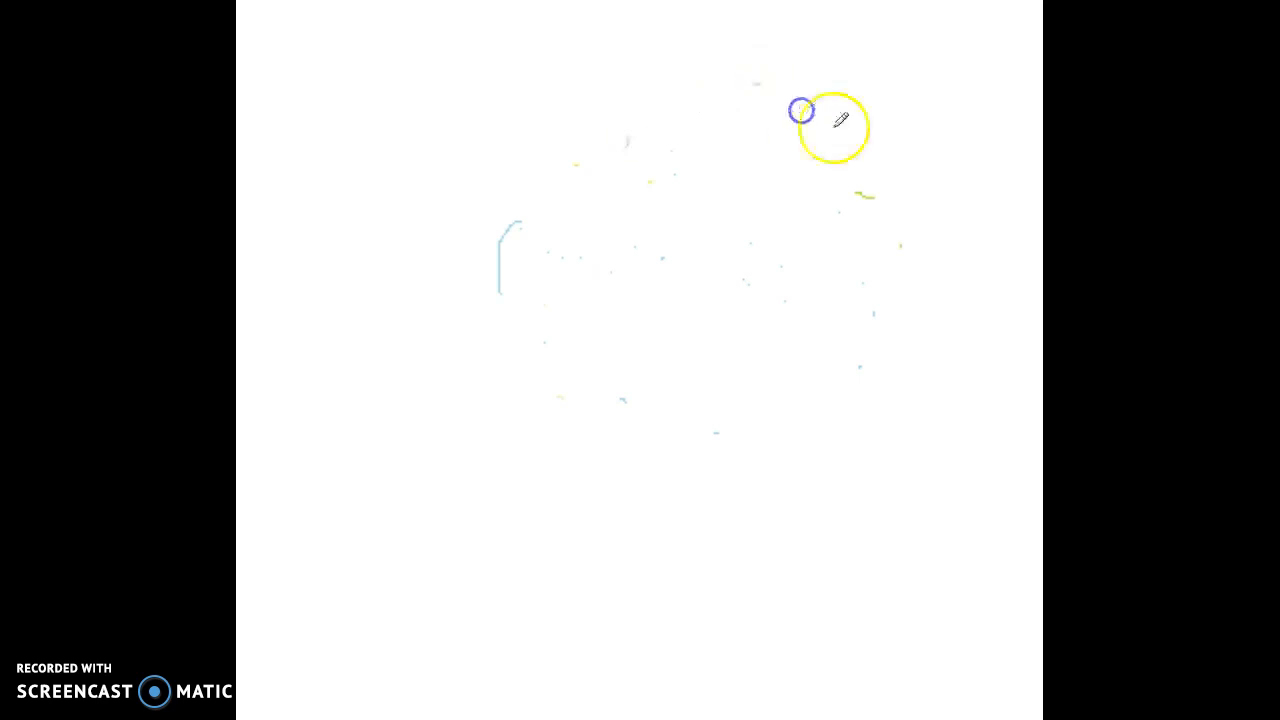
pyautogui.moveTo(678, 238)
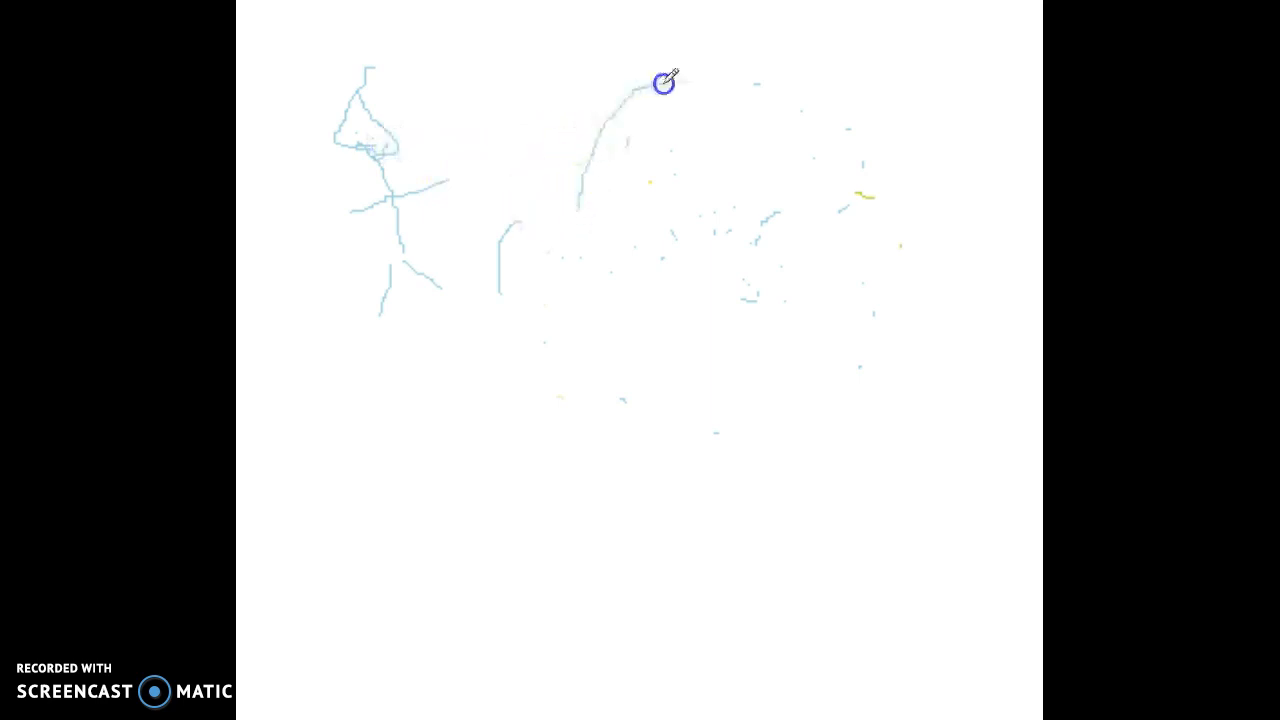
pyautogui.moveTo(664, 82); pyautogui.dragTo(624, 210)
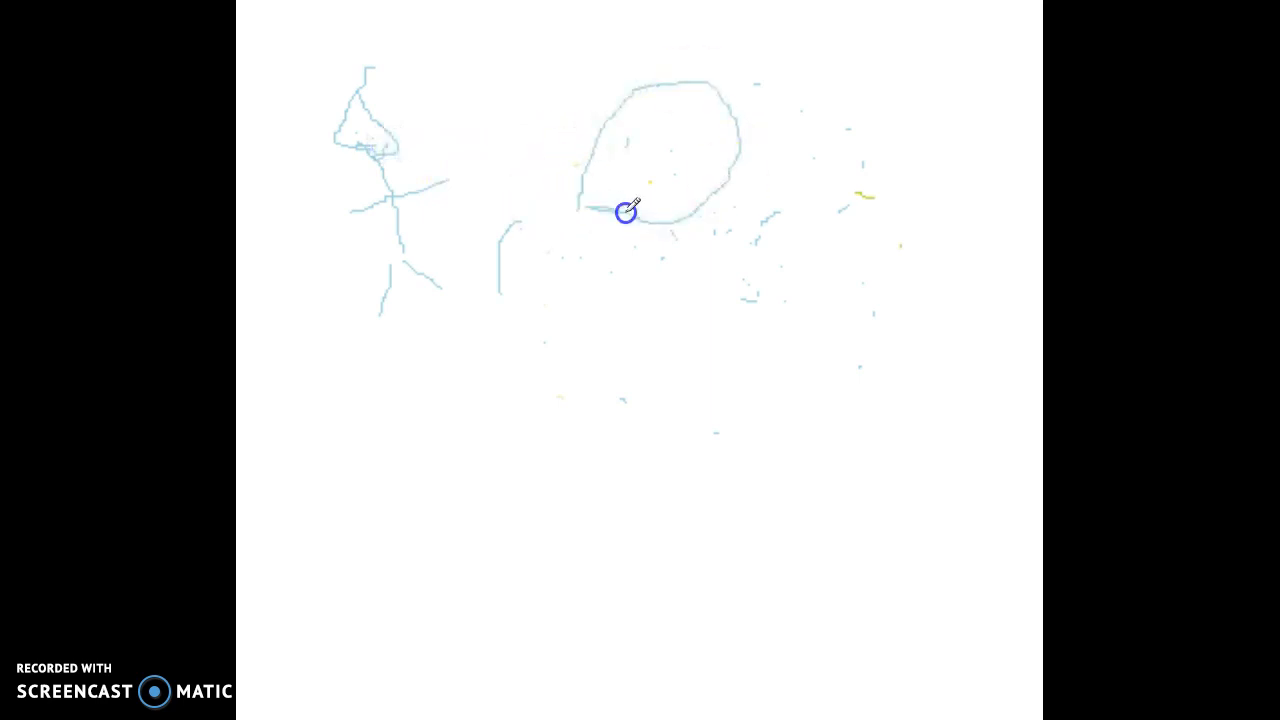
pyautogui.moveTo(624, 210); pyautogui.dragTo(696, 70)
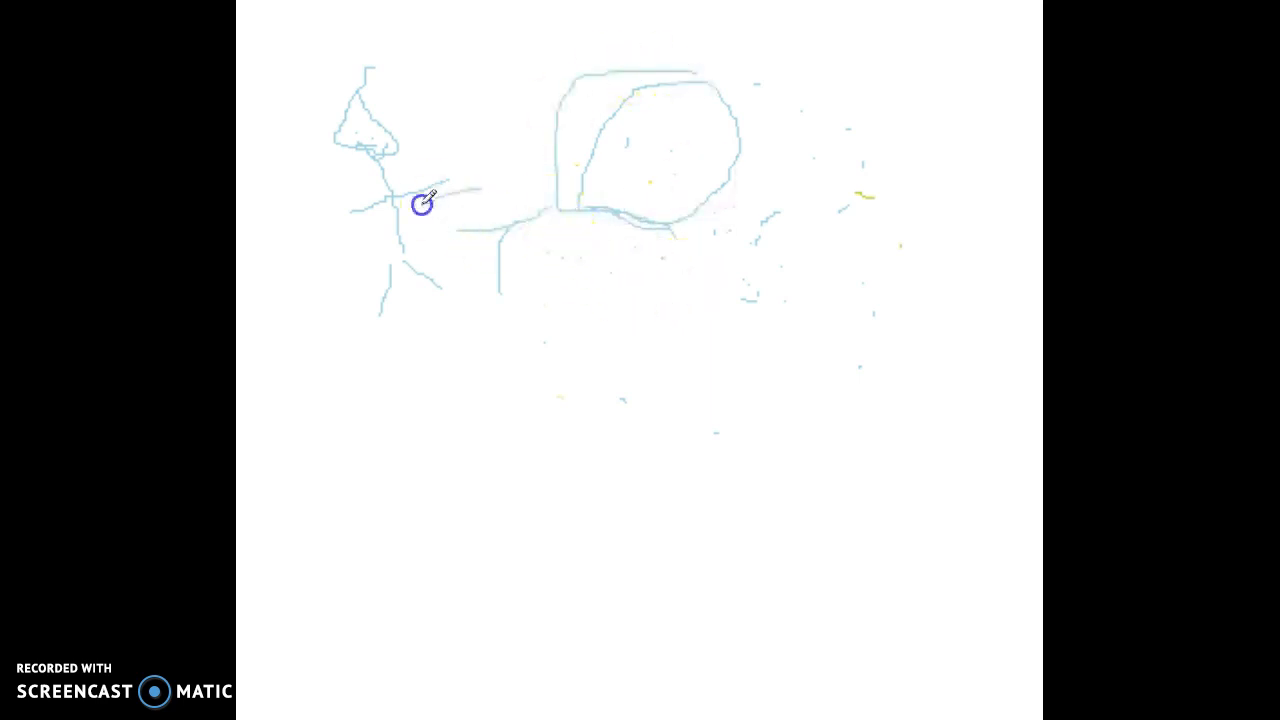
pyautogui.moveTo(420, 204); pyautogui.dragTo(692, 272)
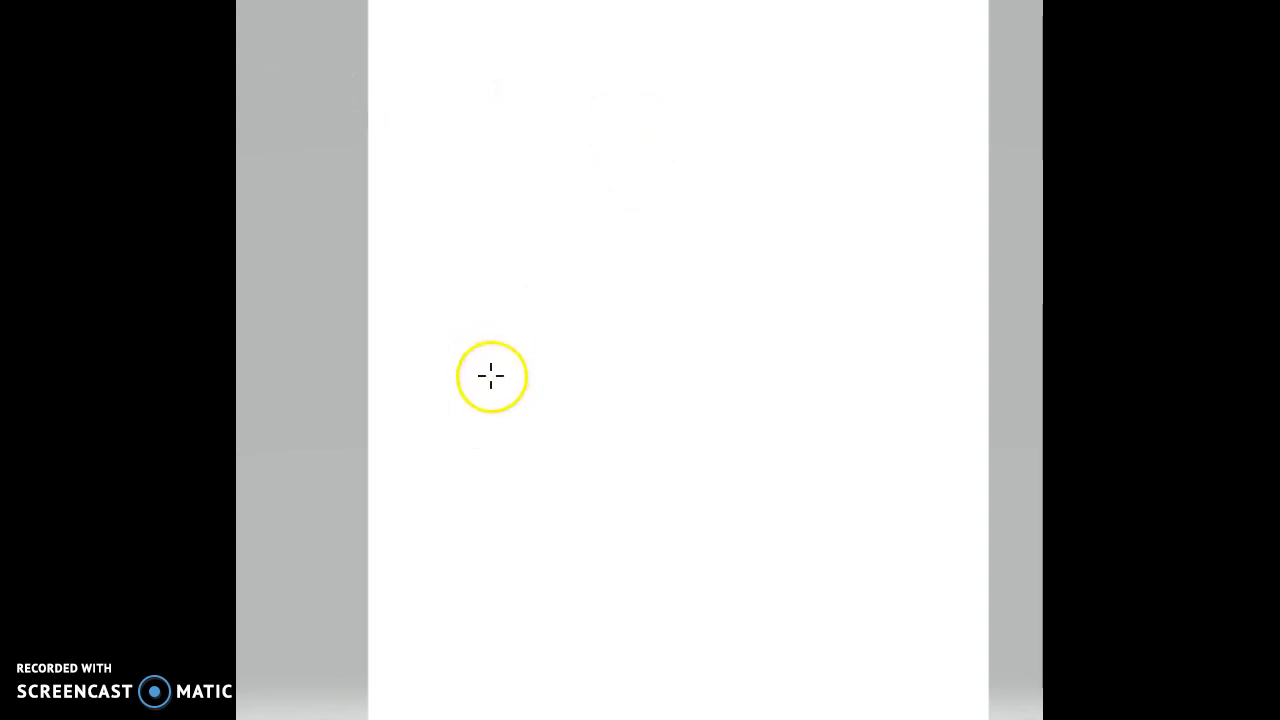
# Paint a thick yellow stick figure with a raised hand and a green-tinged oval on the right
pyautogui.moveTo(492, 376); pyautogui.dragTo(520, 348)
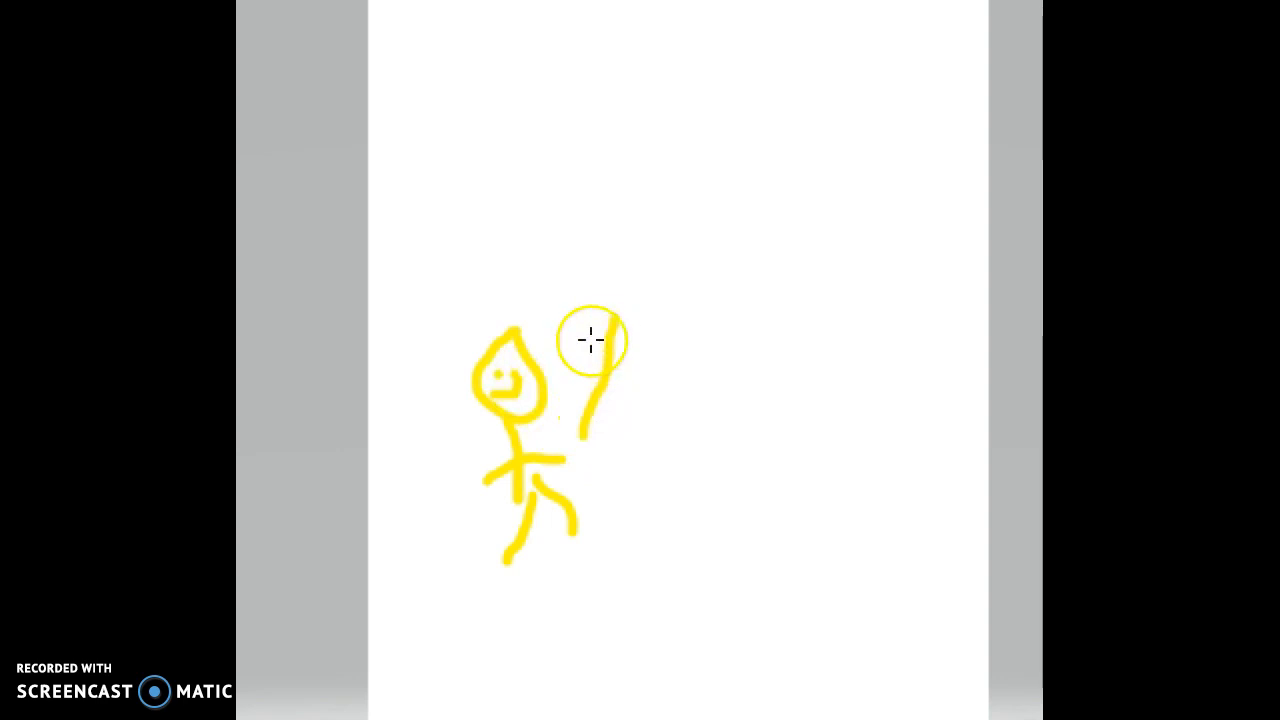
pyautogui.moveTo(590, 340); pyautogui.dragTo(688, 380)
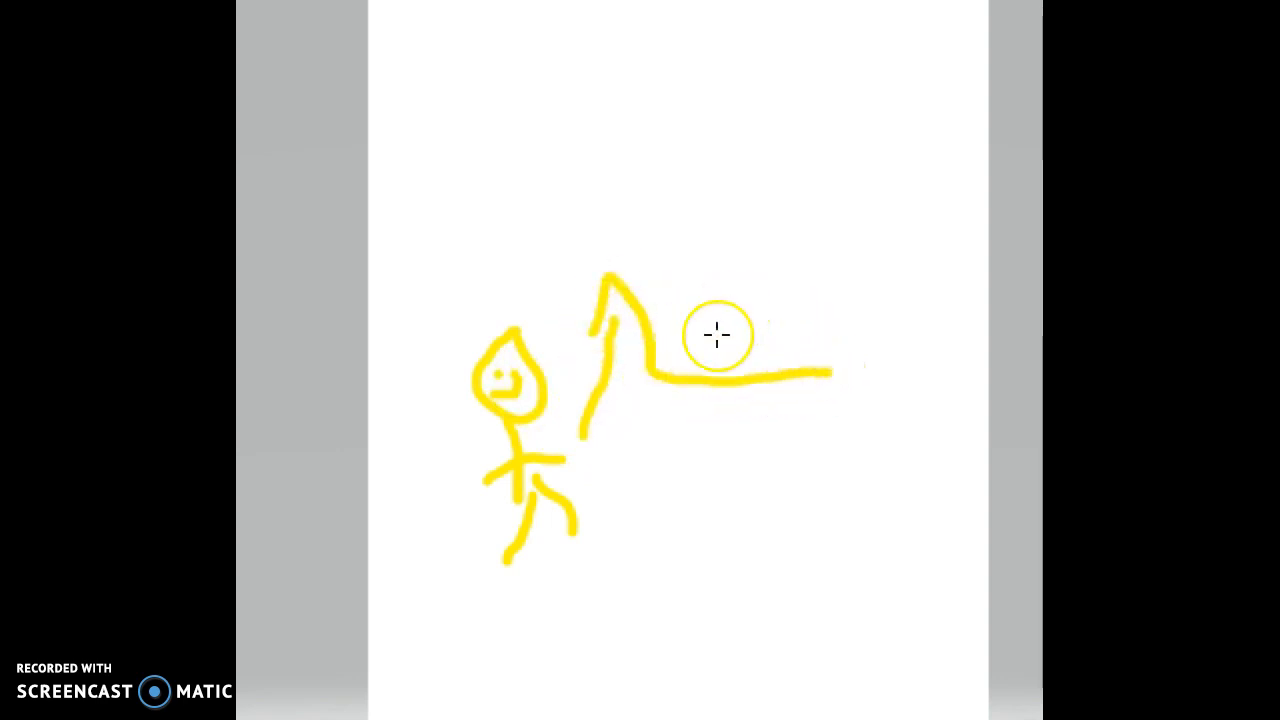
pyautogui.moveTo(560, 348)
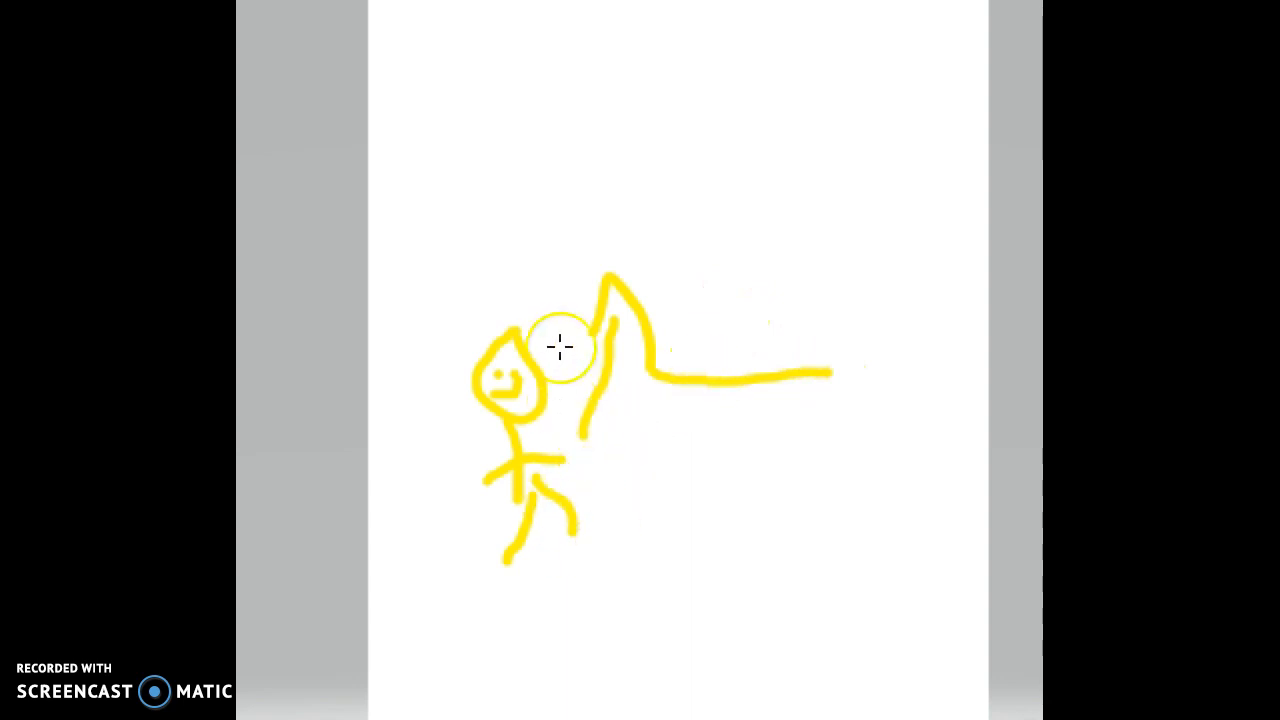
pyautogui.moveTo(560, 348); pyautogui.dragTo(588, 228)
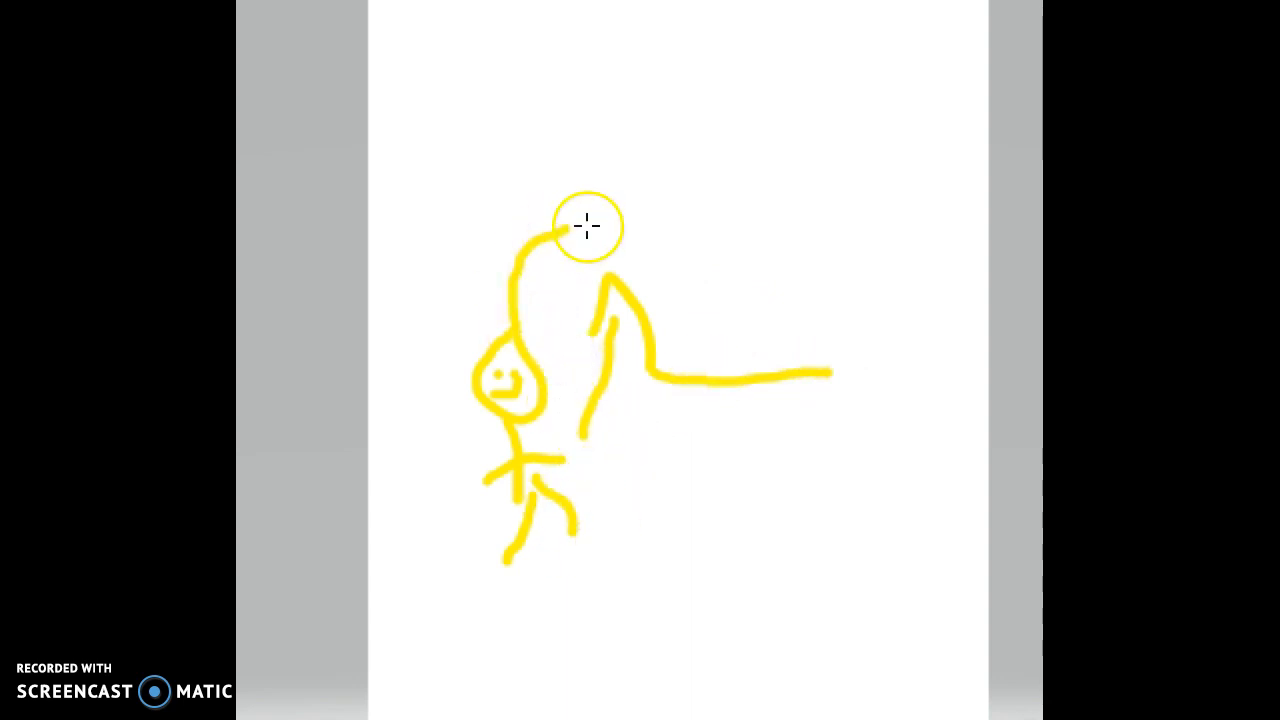
pyautogui.moveTo(588, 228); pyautogui.dragTo(678, 316)
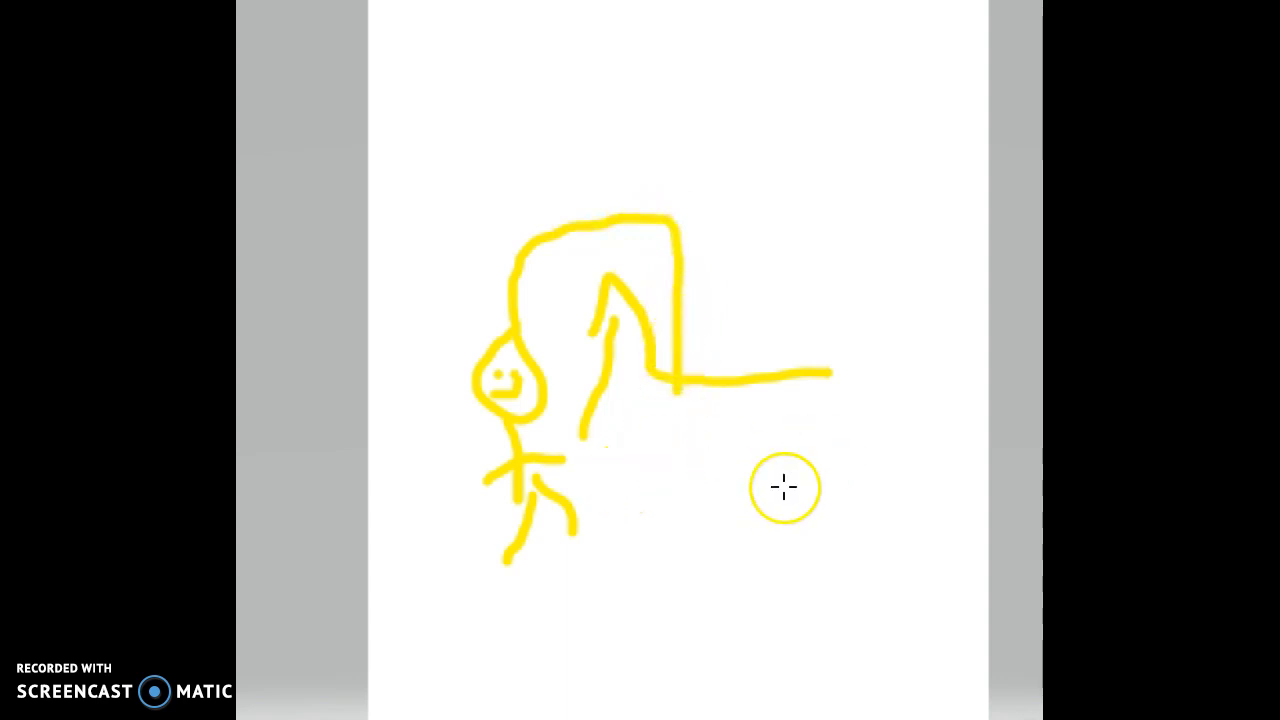
pyautogui.moveTo(780, 336)
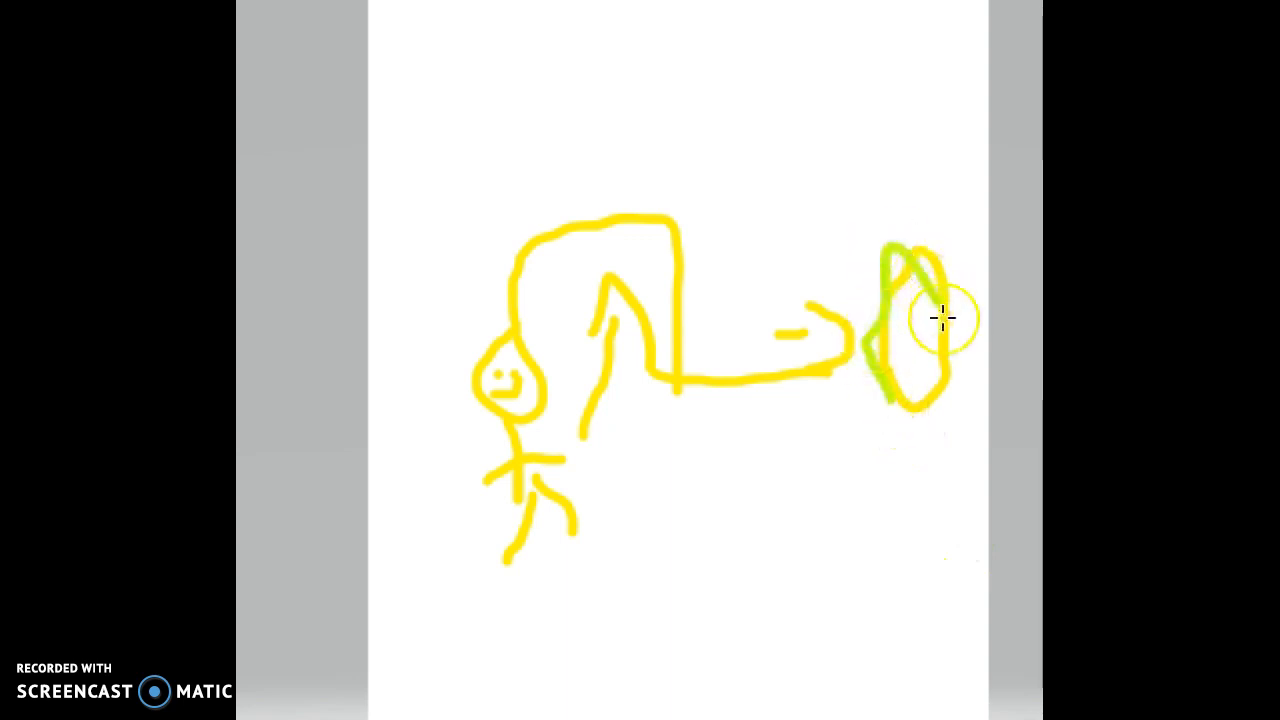
pyautogui.moveTo(940, 318); pyautogui.dragTo(904, 340)
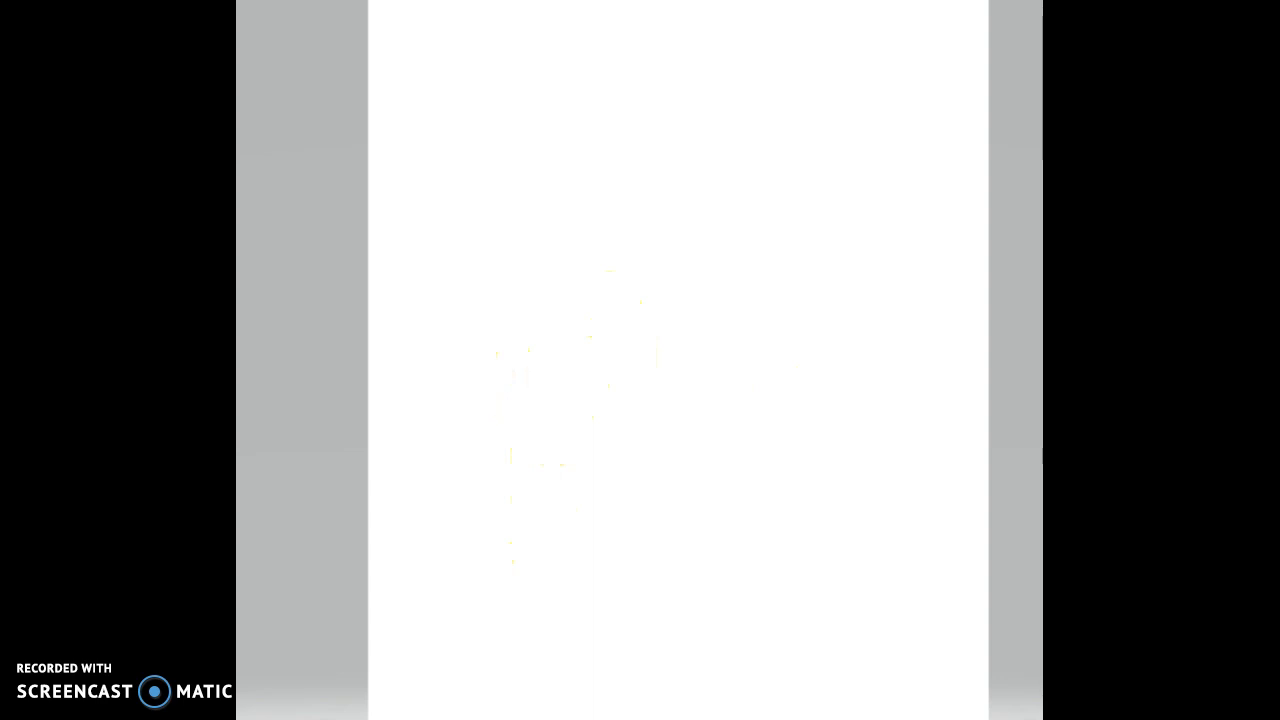
pyautogui.click(554, 428)
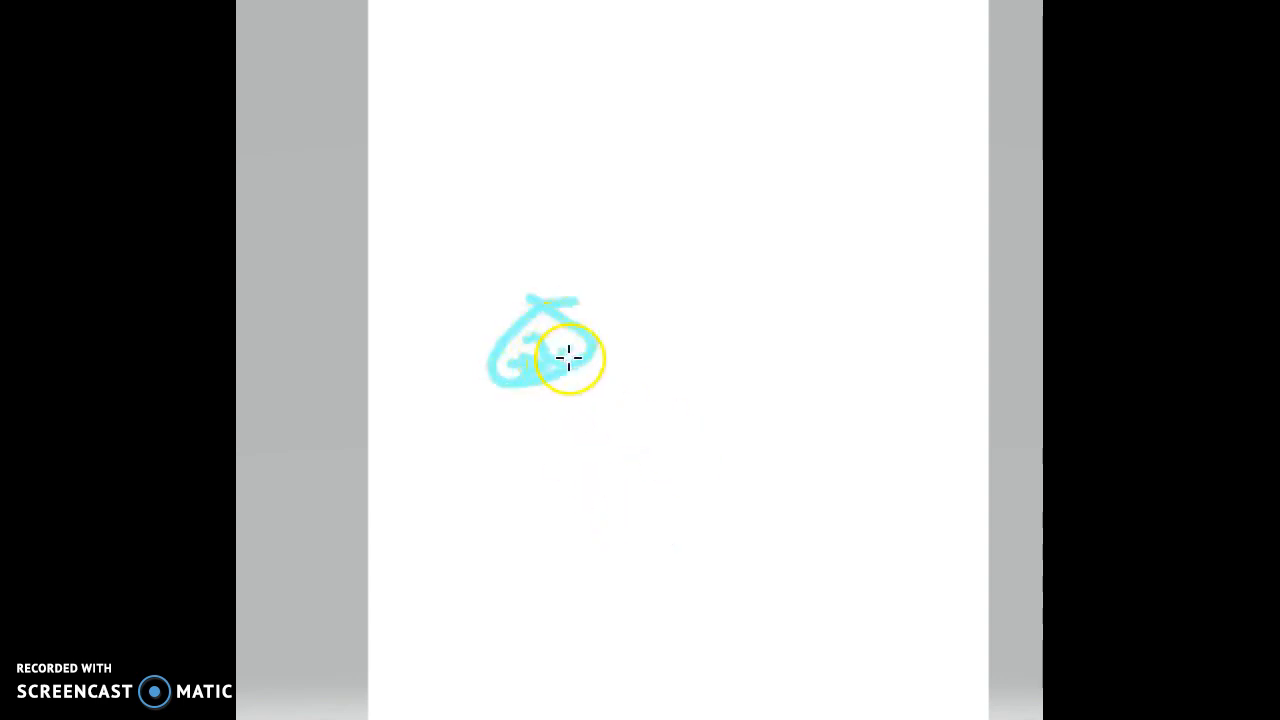
pyautogui.moveTo(576, 358); pyautogui.dragTo(716, 0)
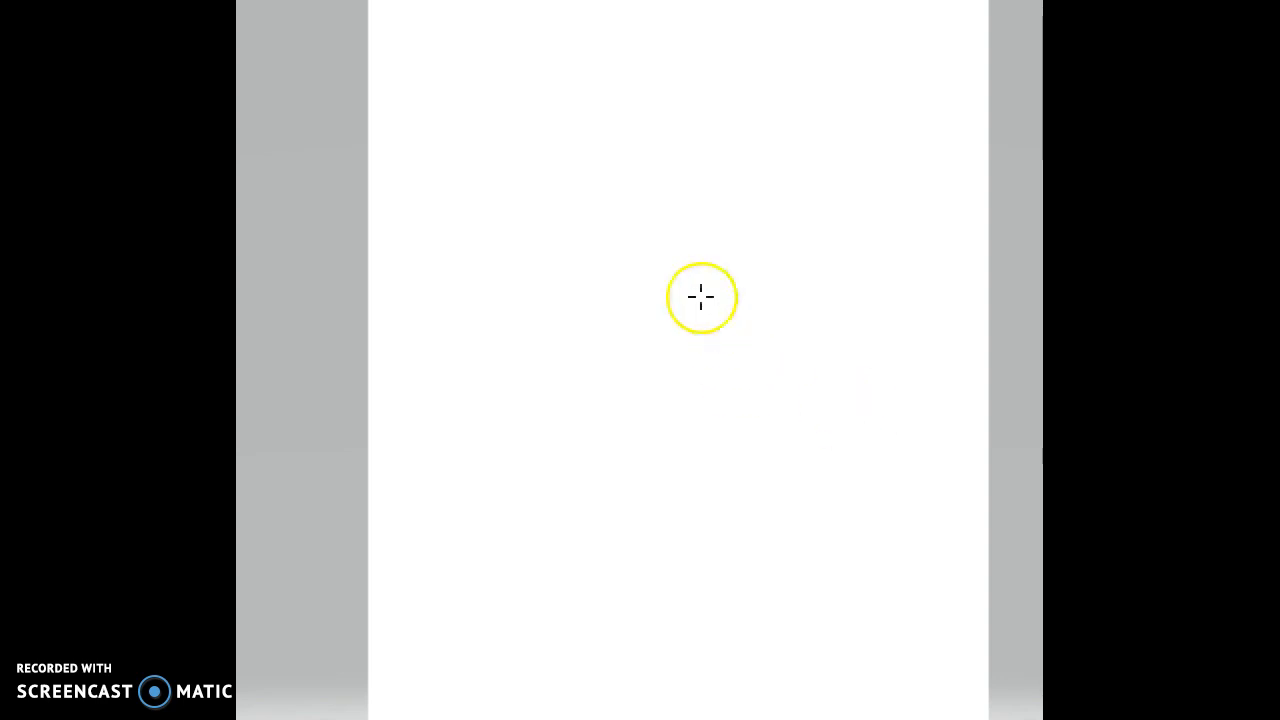
pyautogui.moveTo(452, 204)
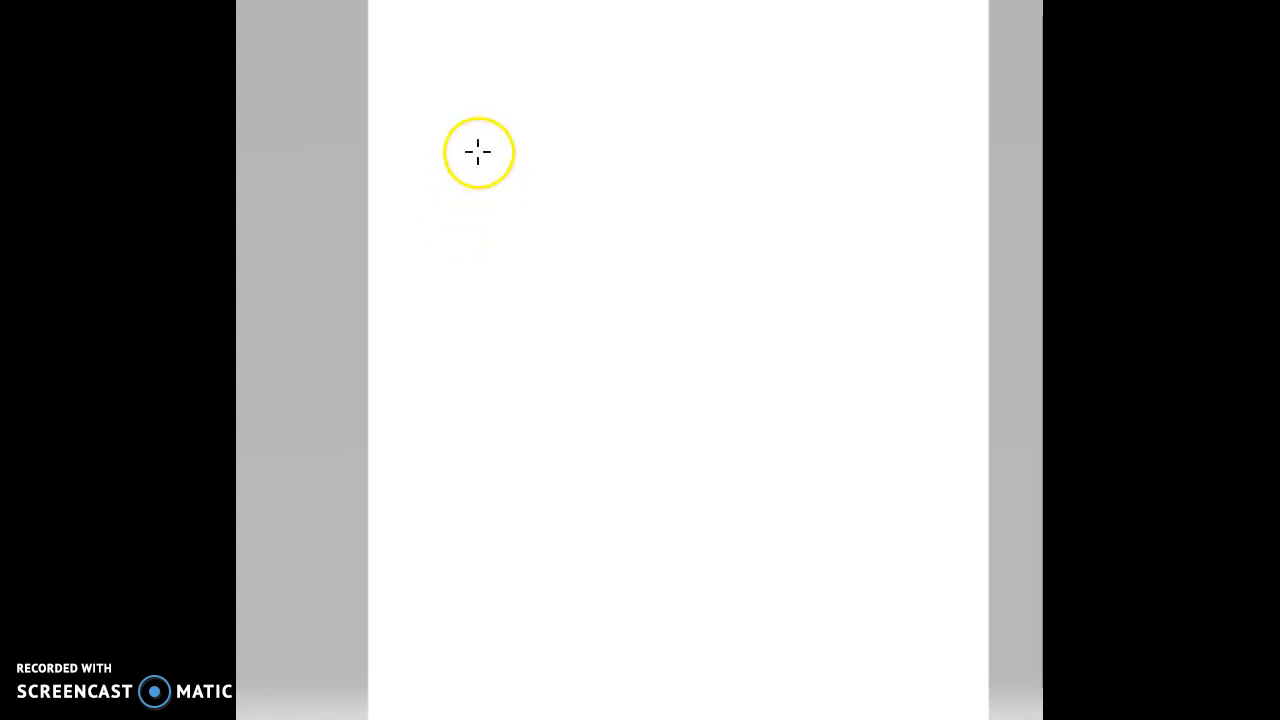
pyautogui.moveTo(476, 150); pyautogui.dragTo(460, 204)
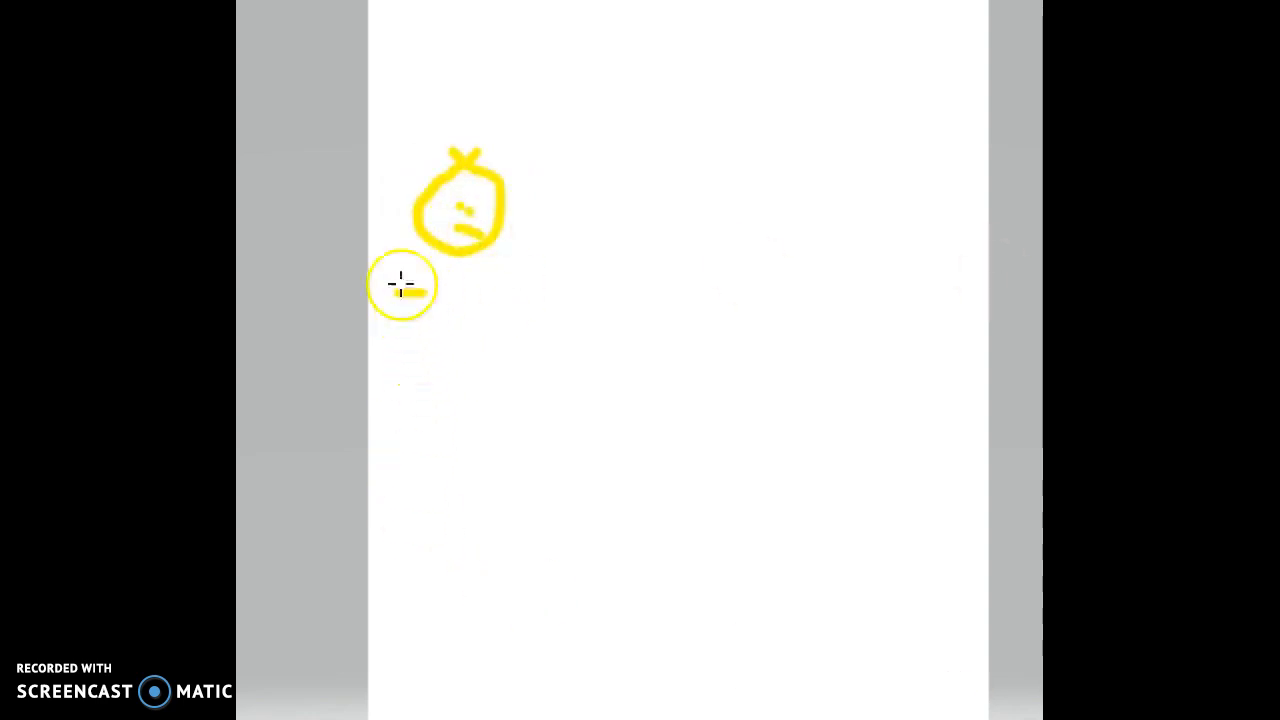
pyautogui.moveTo(400, 296); pyautogui.dragTo(600, 300)
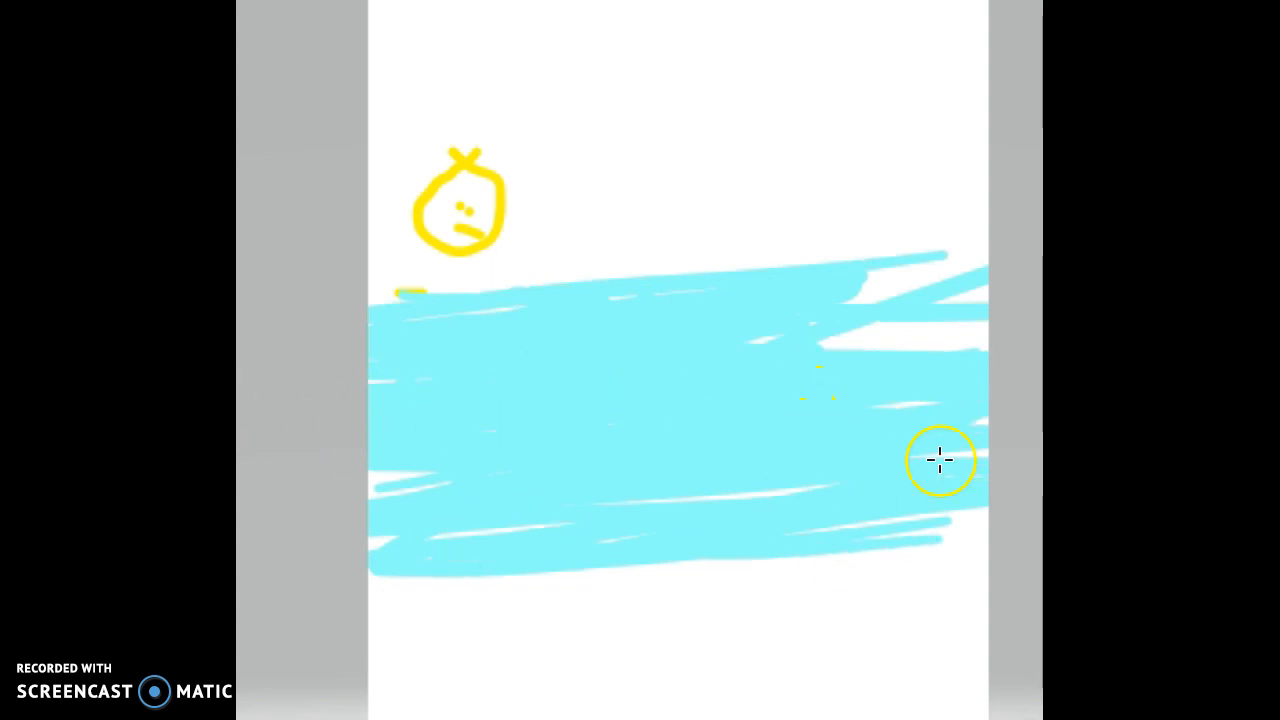
pyautogui.moveTo(940, 460); pyautogui.dragTo(442, 544)
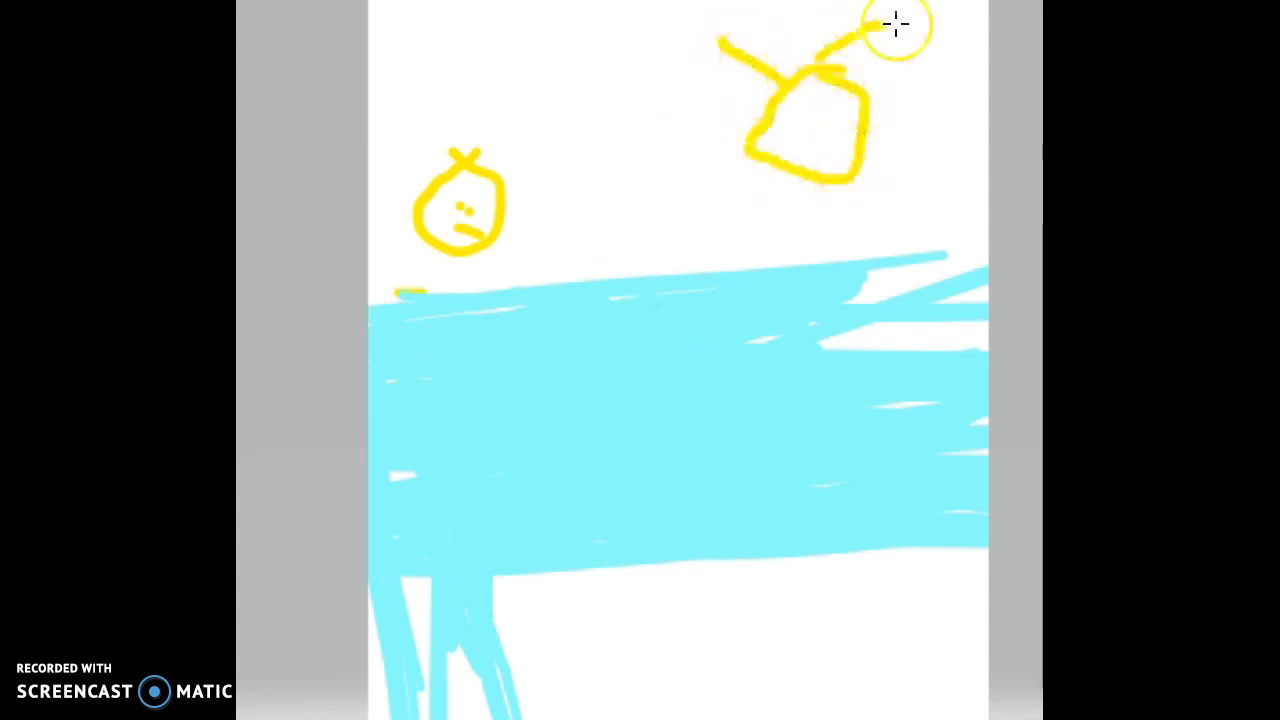
pyautogui.moveTo(890, 24); pyautogui.dragTo(730, 158)
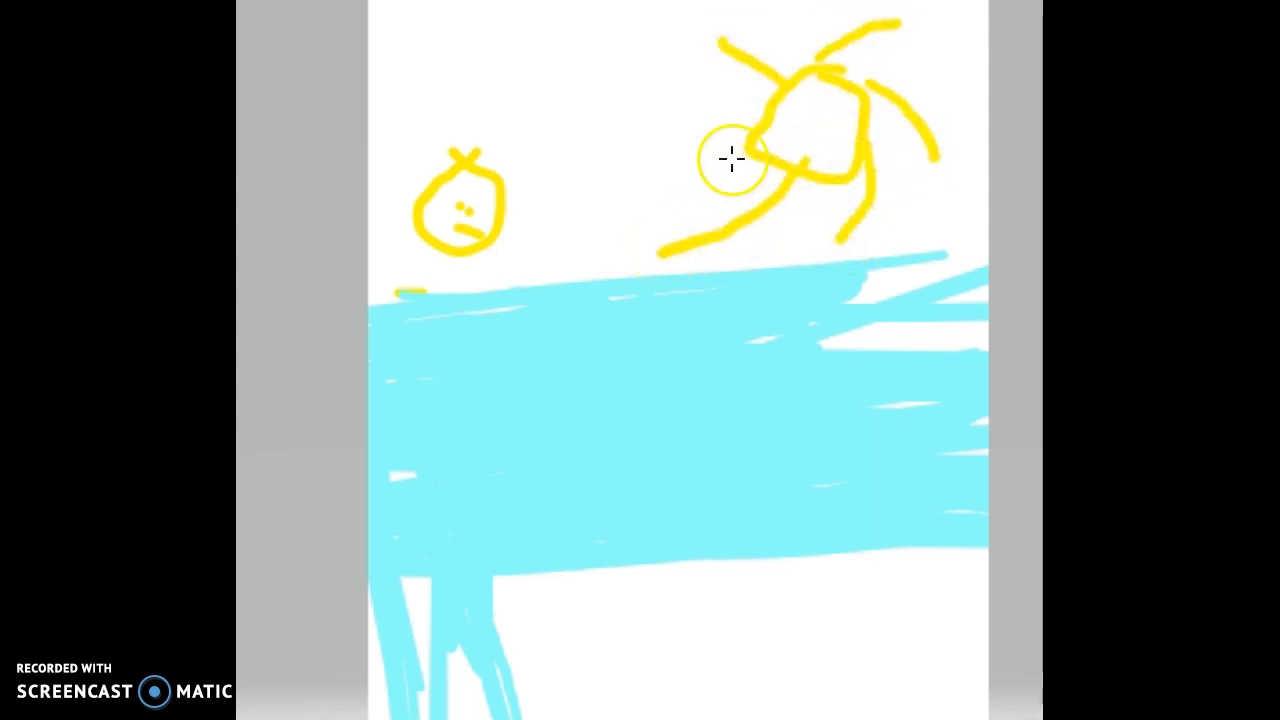
pyautogui.moveTo(730, 156); pyautogui.dragTo(578, 52)
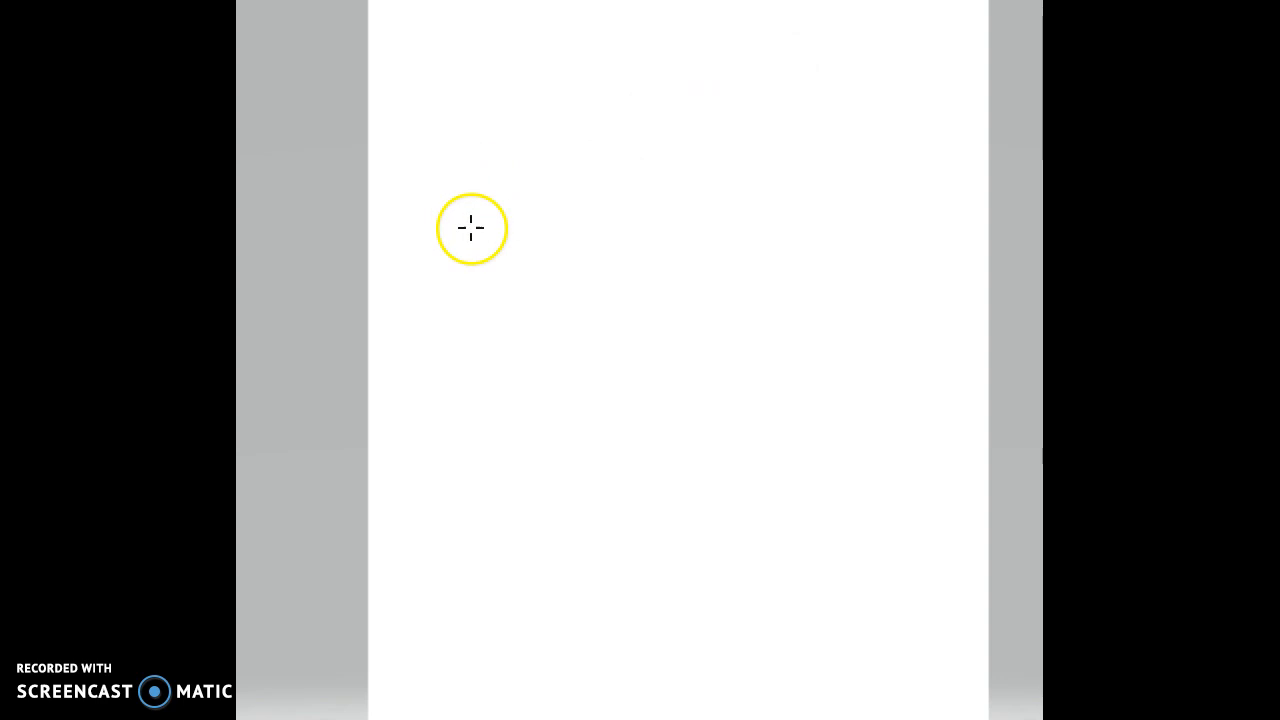
pyautogui.moveTo(472, 228); pyautogui.dragTo(548, 376)
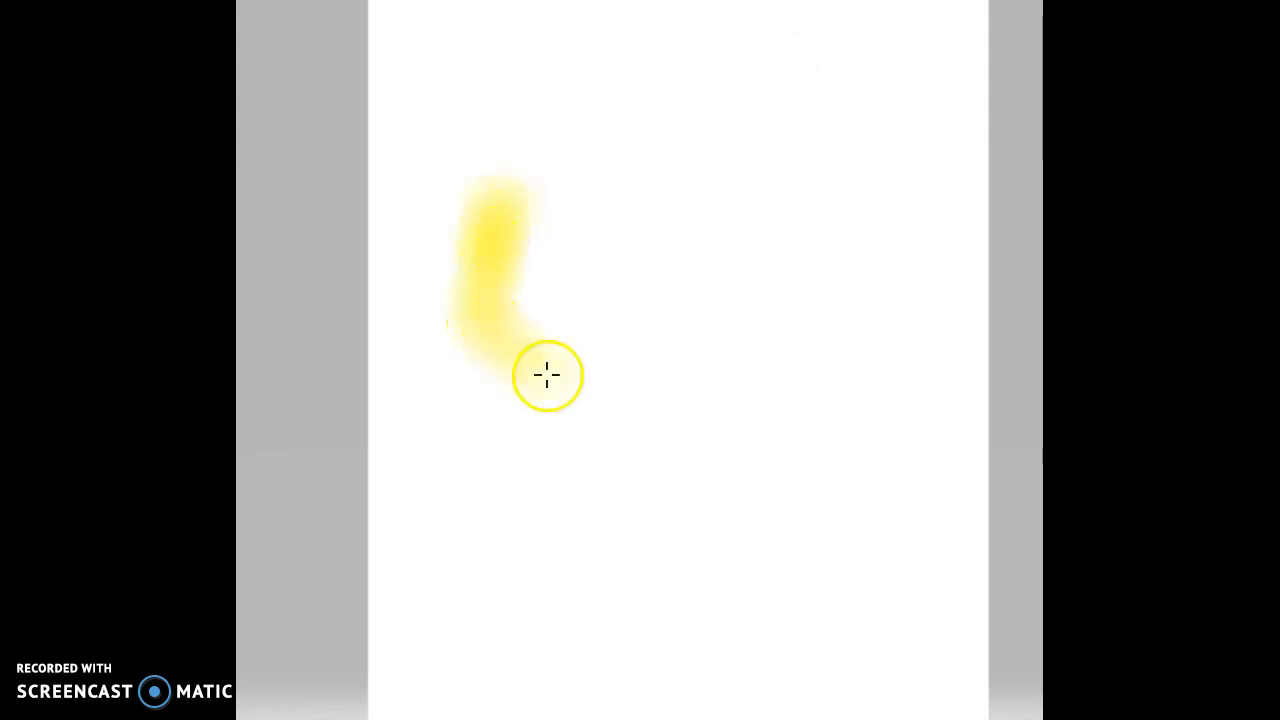
pyautogui.moveTo(548, 376); pyautogui.dragTo(552, 488)
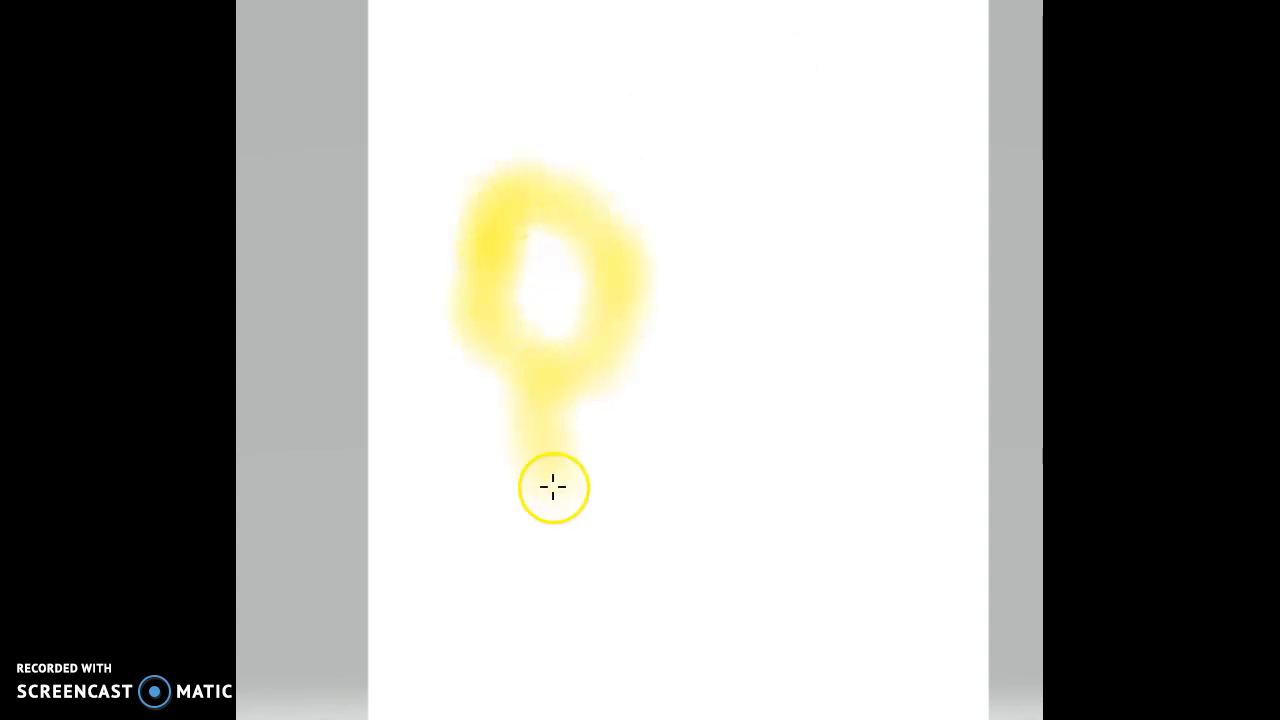
pyautogui.moveTo(552, 488); pyautogui.dragTo(564, 528)
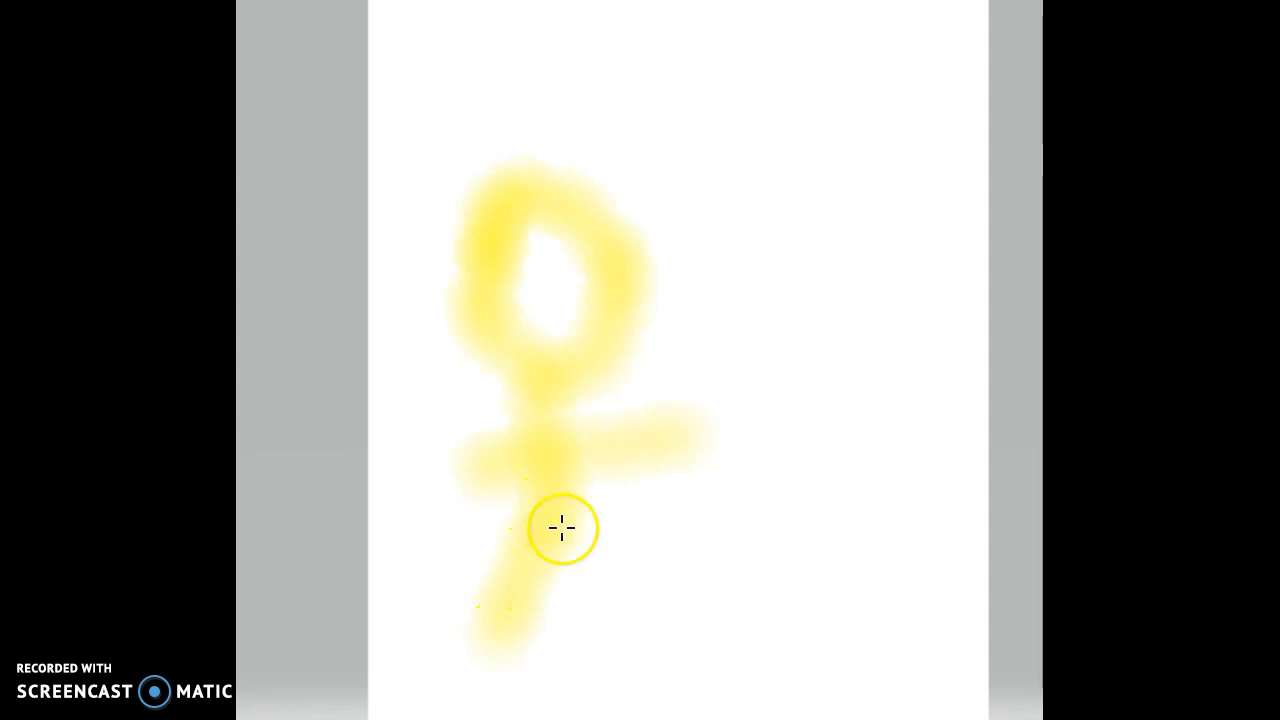
pyautogui.moveTo(562, 528); pyautogui.dragTo(684, 352)
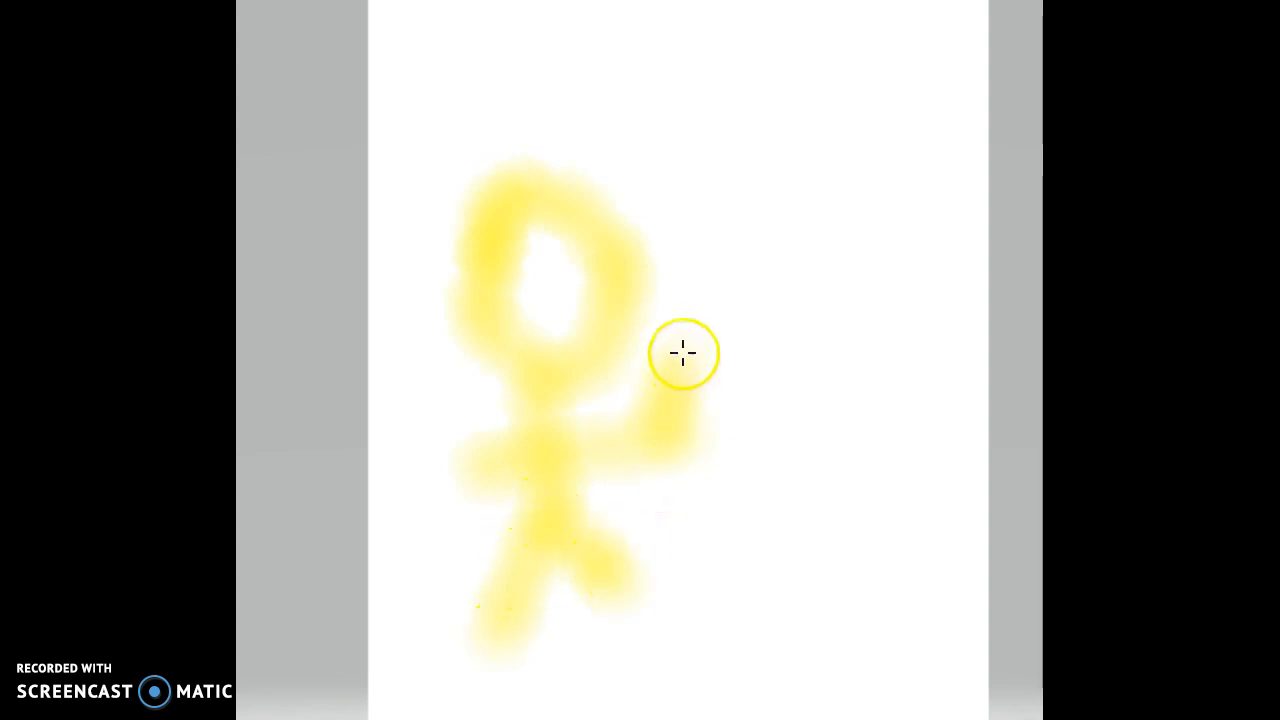
pyautogui.moveTo(684, 352); pyautogui.dragTo(720, 214)
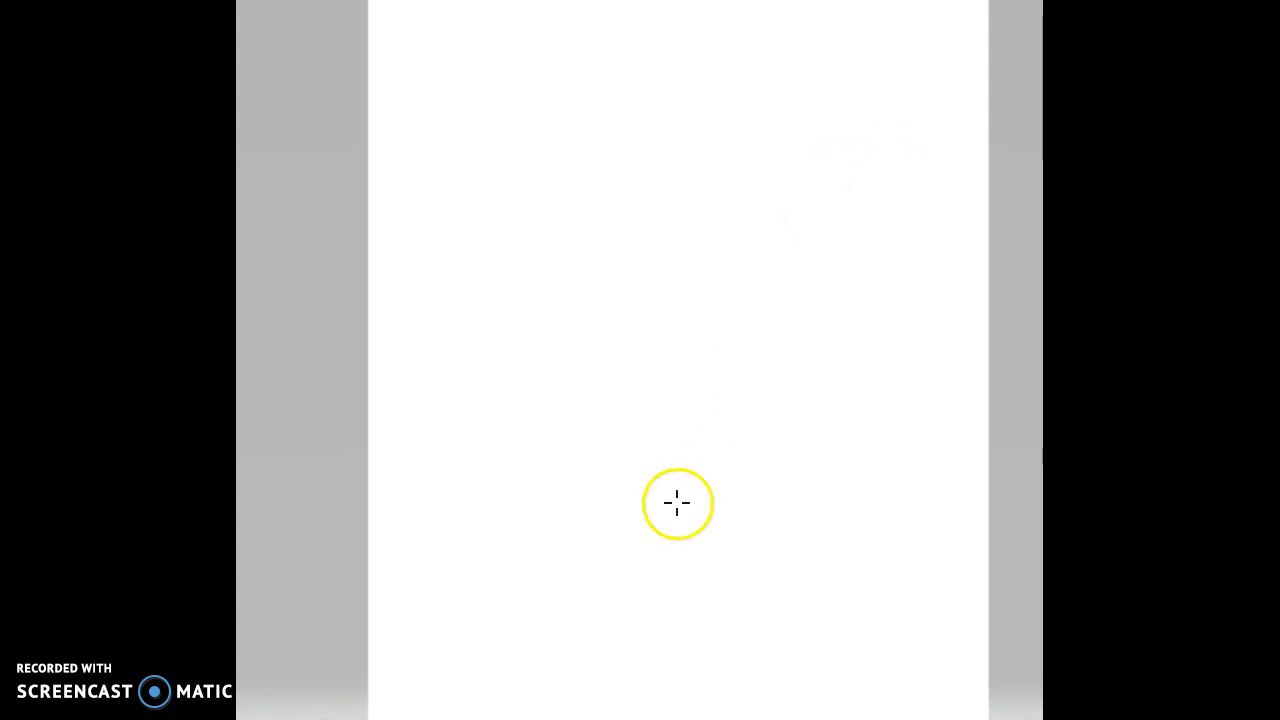
pyautogui.moveTo(678, 504); pyautogui.dragTo(782, 224)
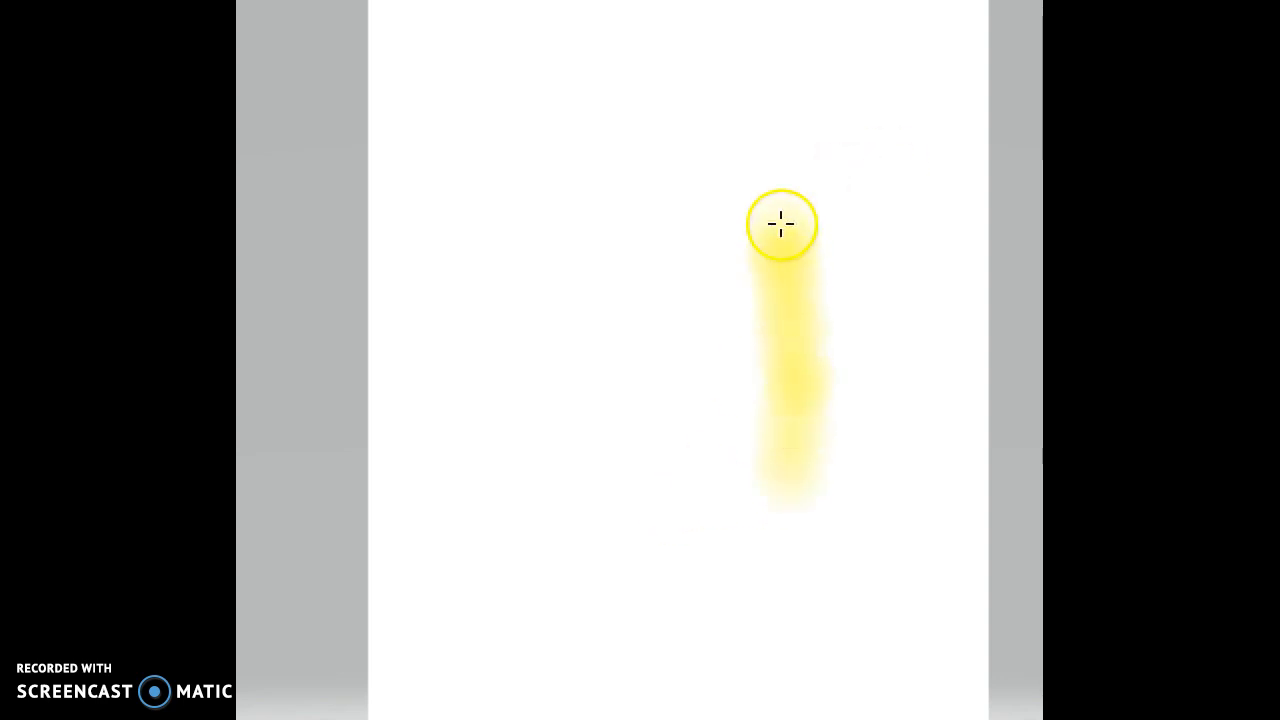
pyautogui.moveTo(504, 444)
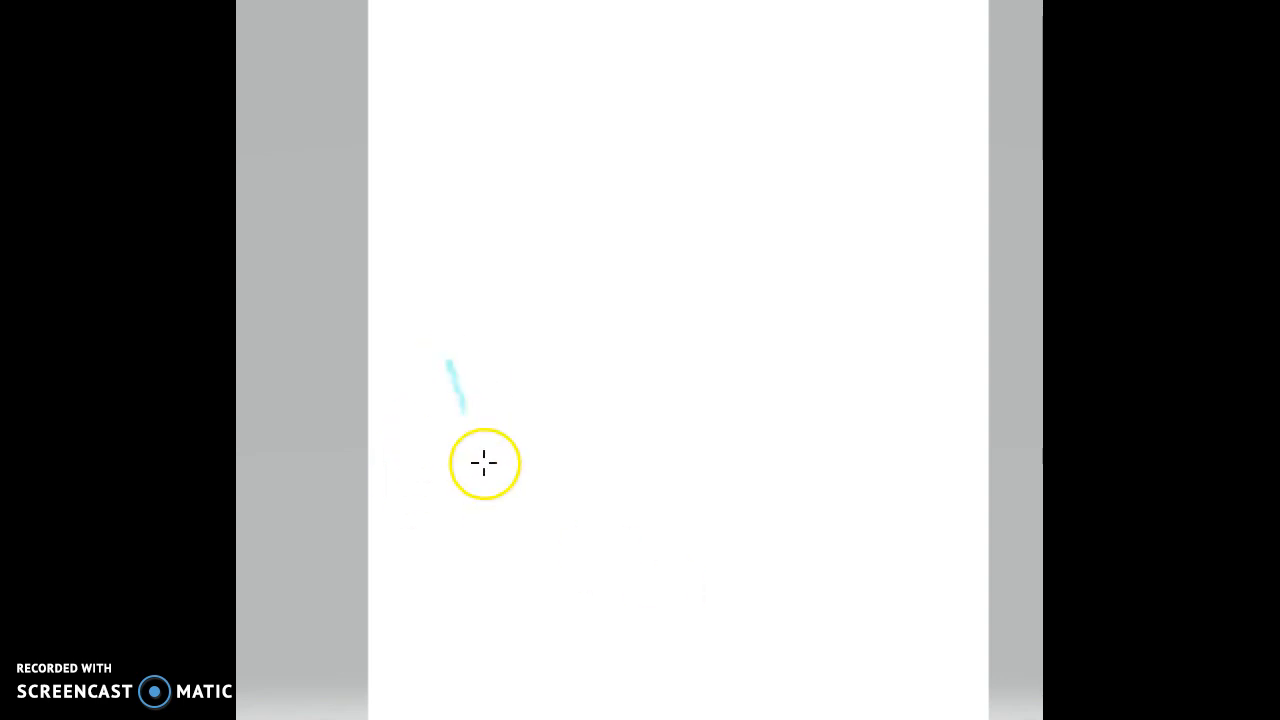
pyautogui.moveTo(484, 464); pyautogui.dragTo(460, 368)
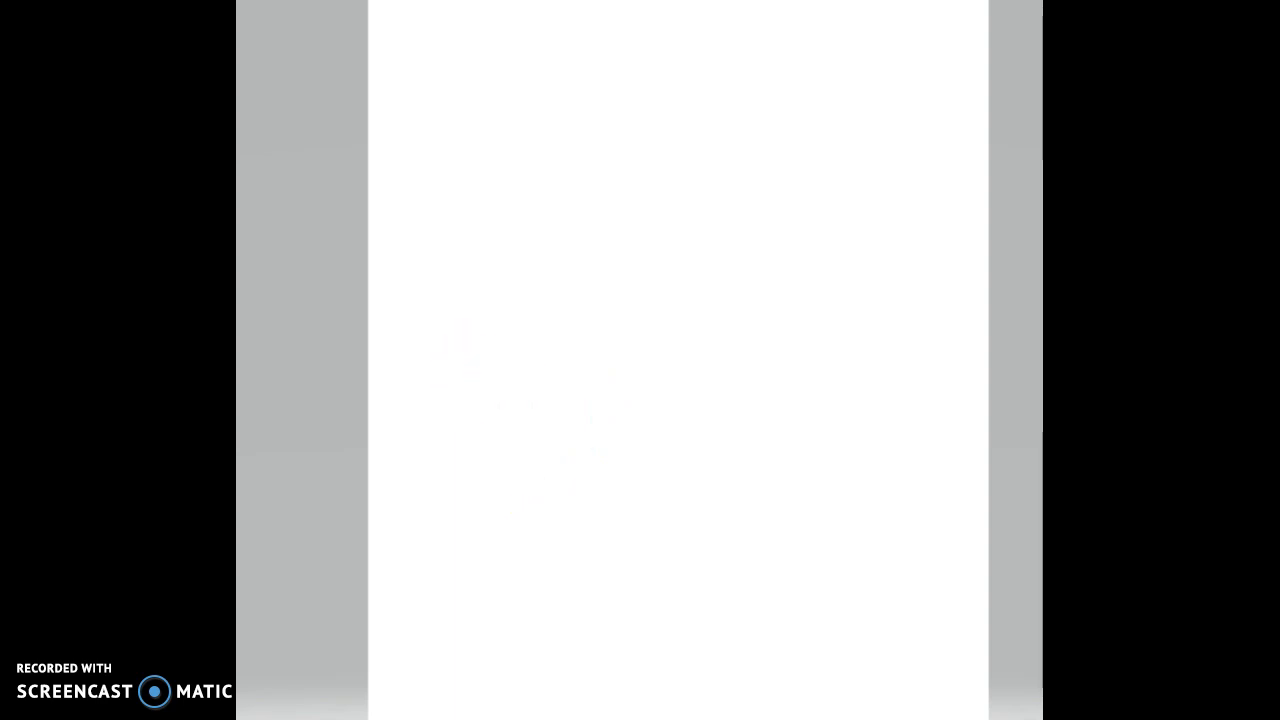
pyautogui.moveTo(518, 220); pyautogui.dragTo(510, 464)
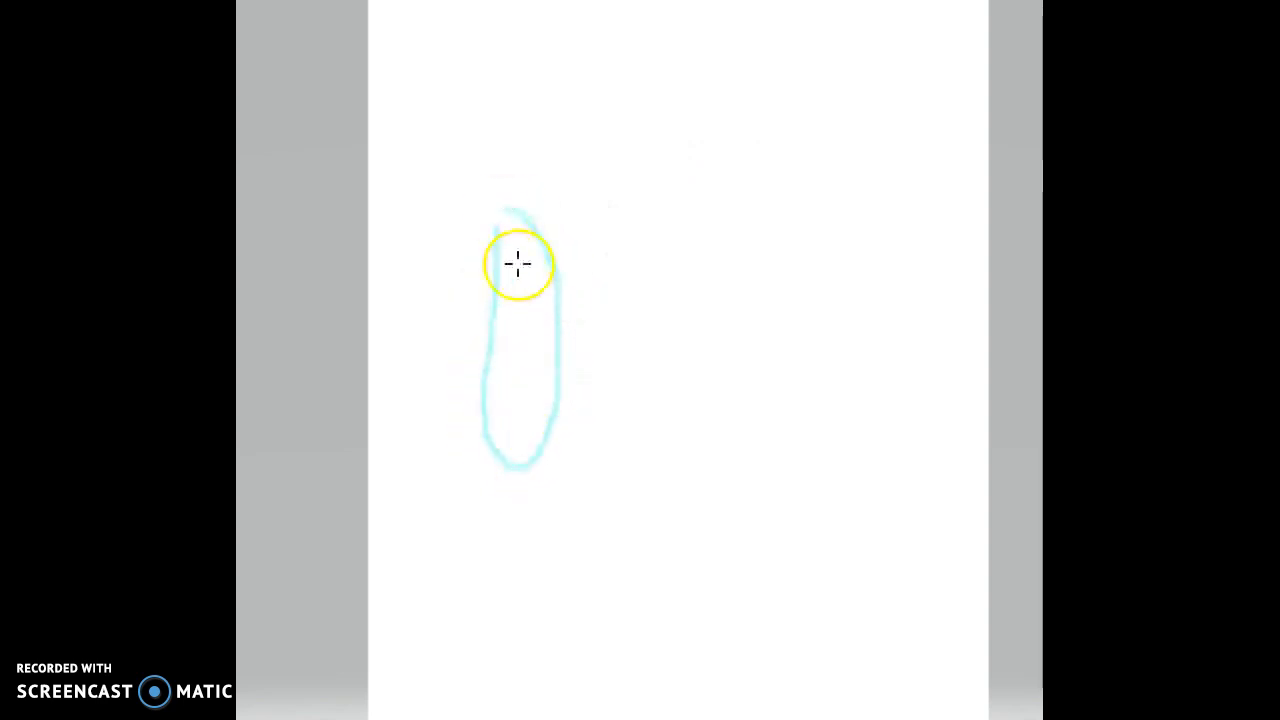
pyautogui.moveTo(518, 240); pyautogui.dragTo(520, 320)
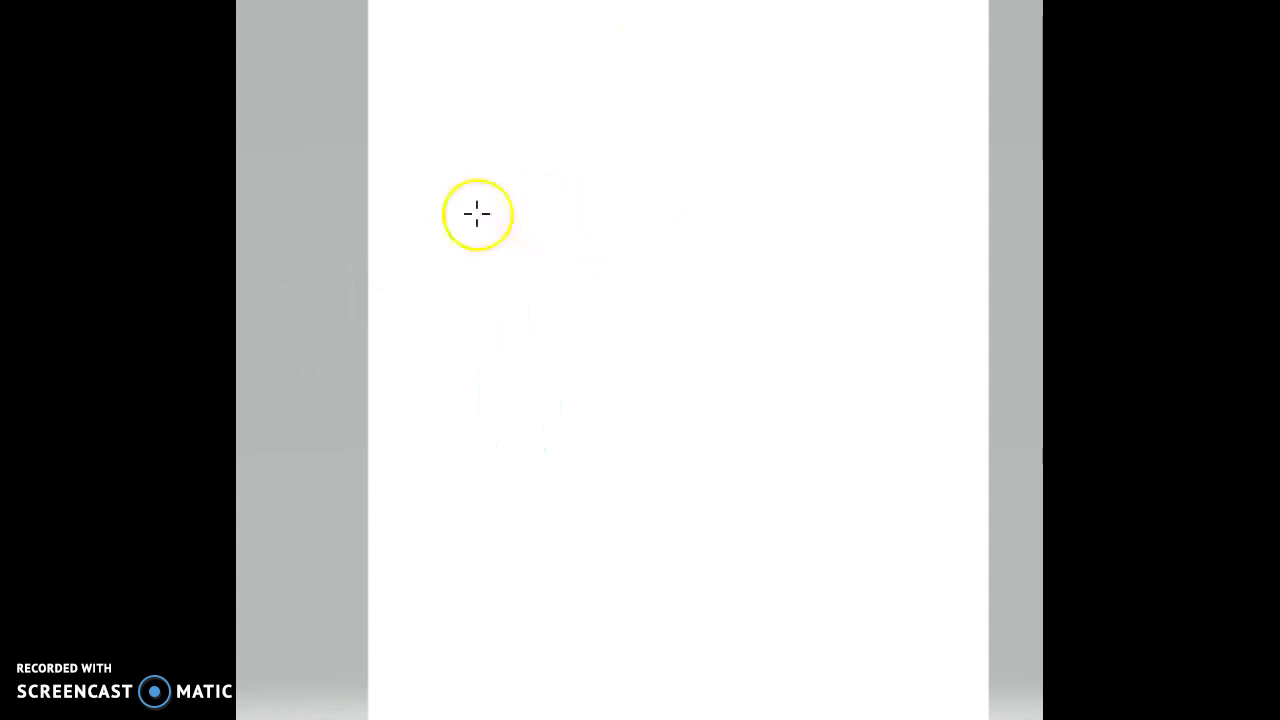
pyautogui.moveTo(472, 266)
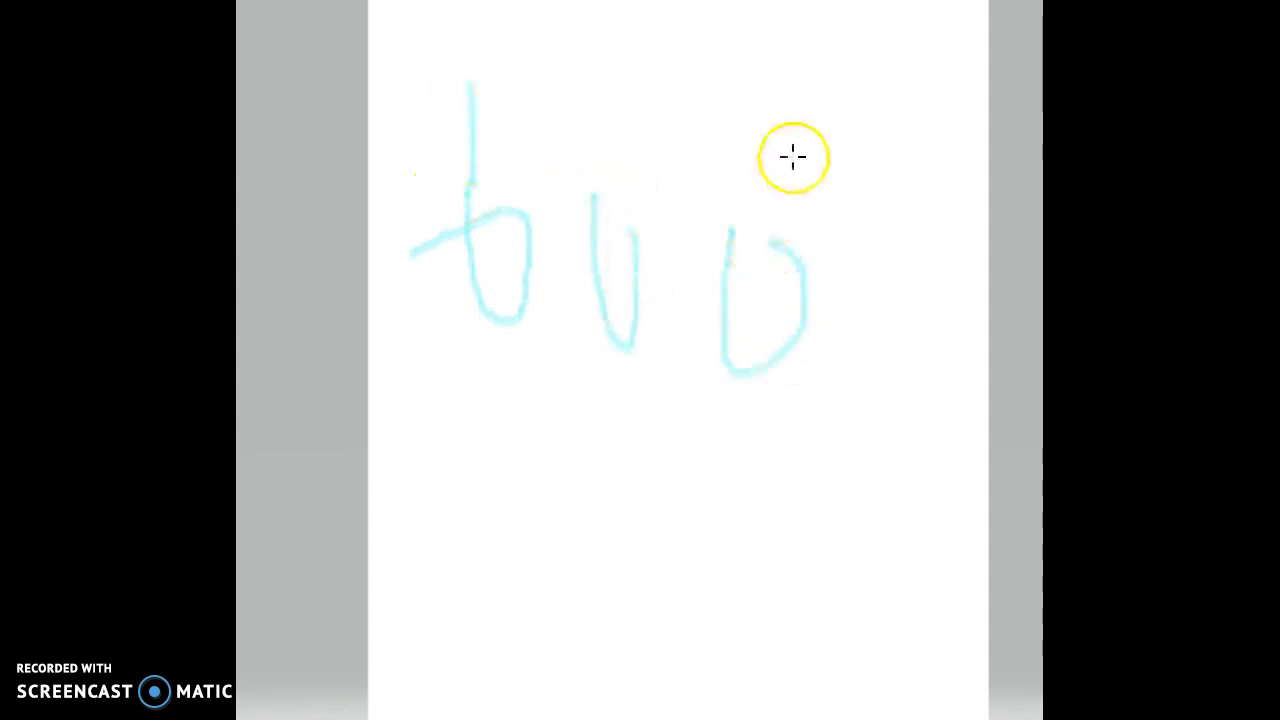
pyautogui.moveTo(792, 156); pyautogui.dragTo(912, 322)
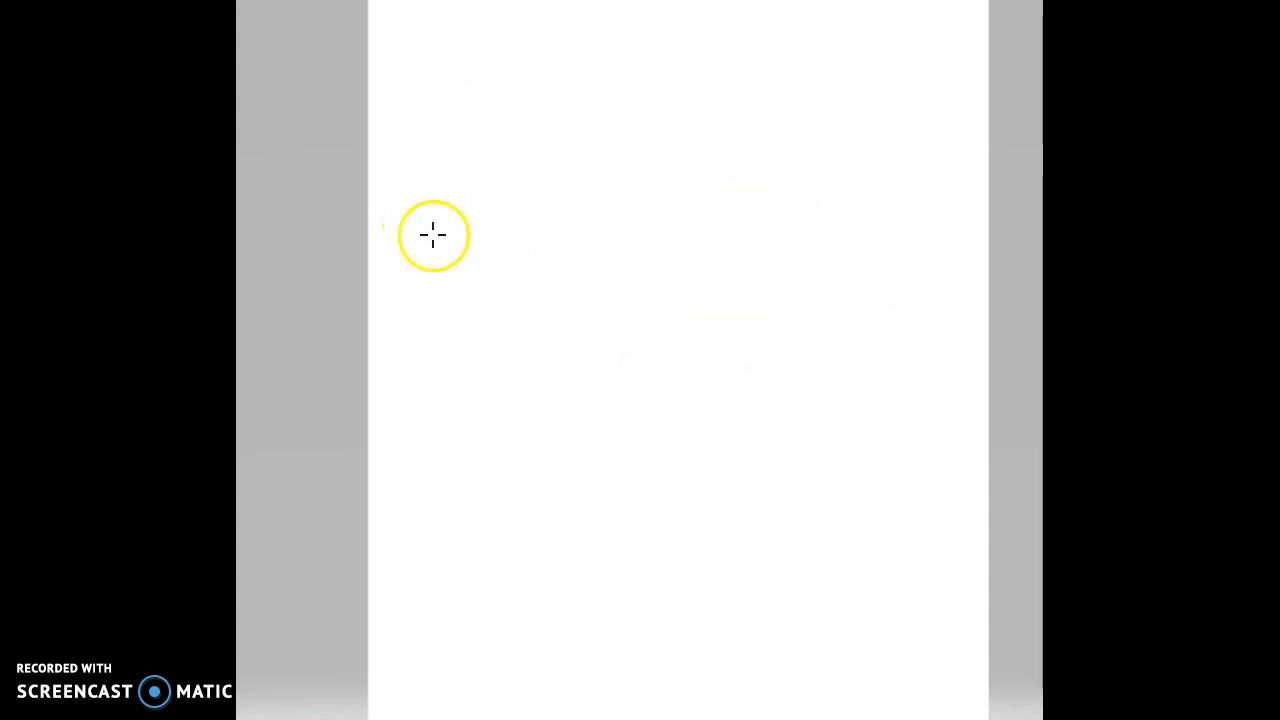
pyautogui.moveTo(432, 236); pyautogui.dragTo(532, 260)
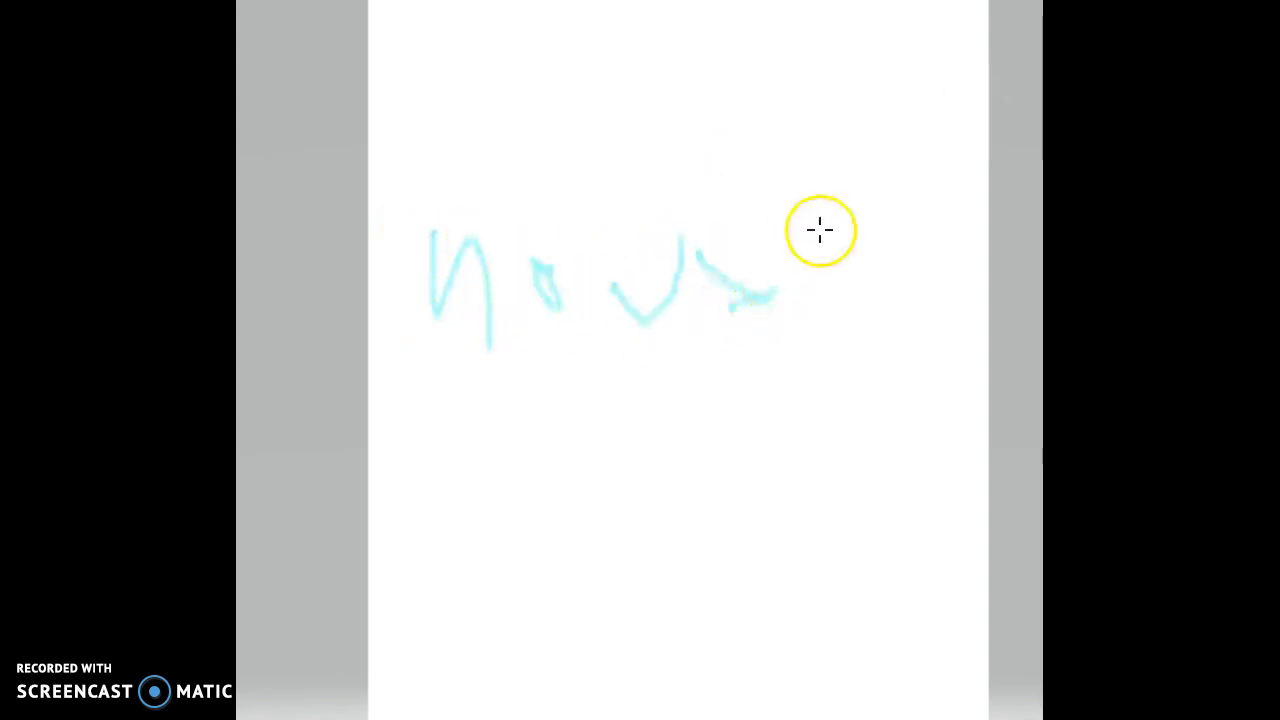
pyautogui.moveTo(844, 344); pyautogui.dragTo(884, 128)
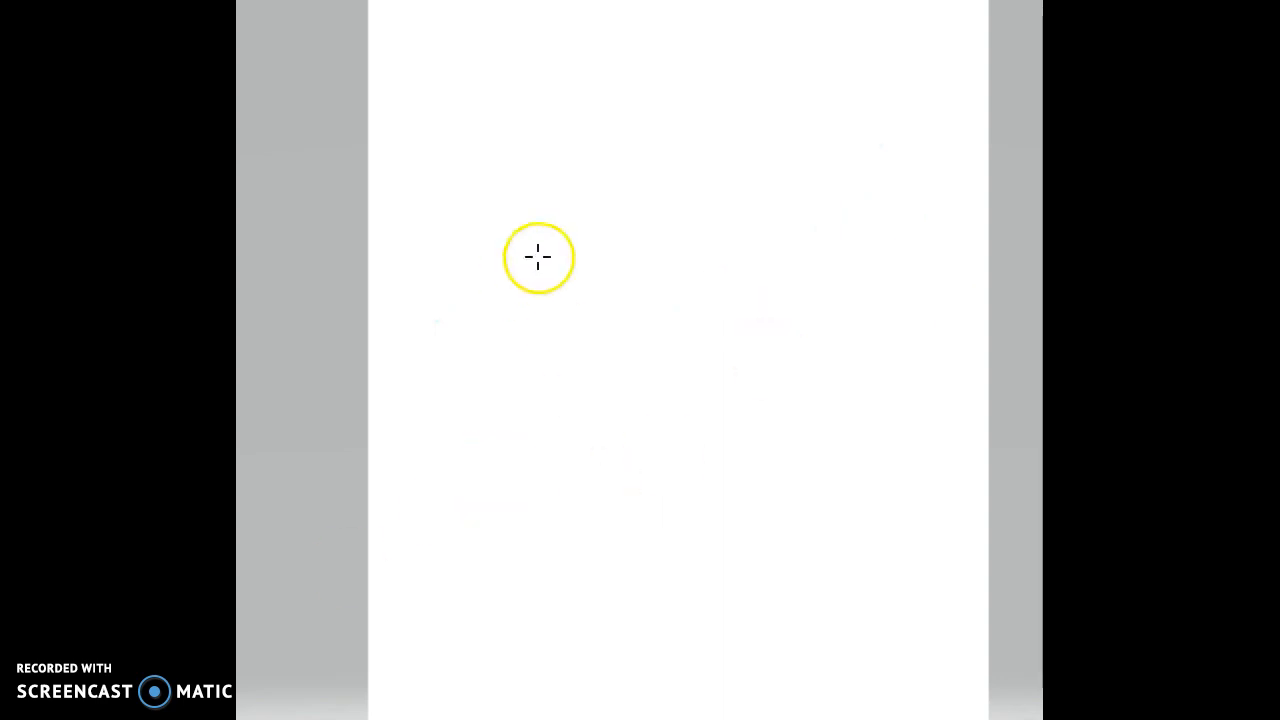
pyautogui.moveTo(750, 424)
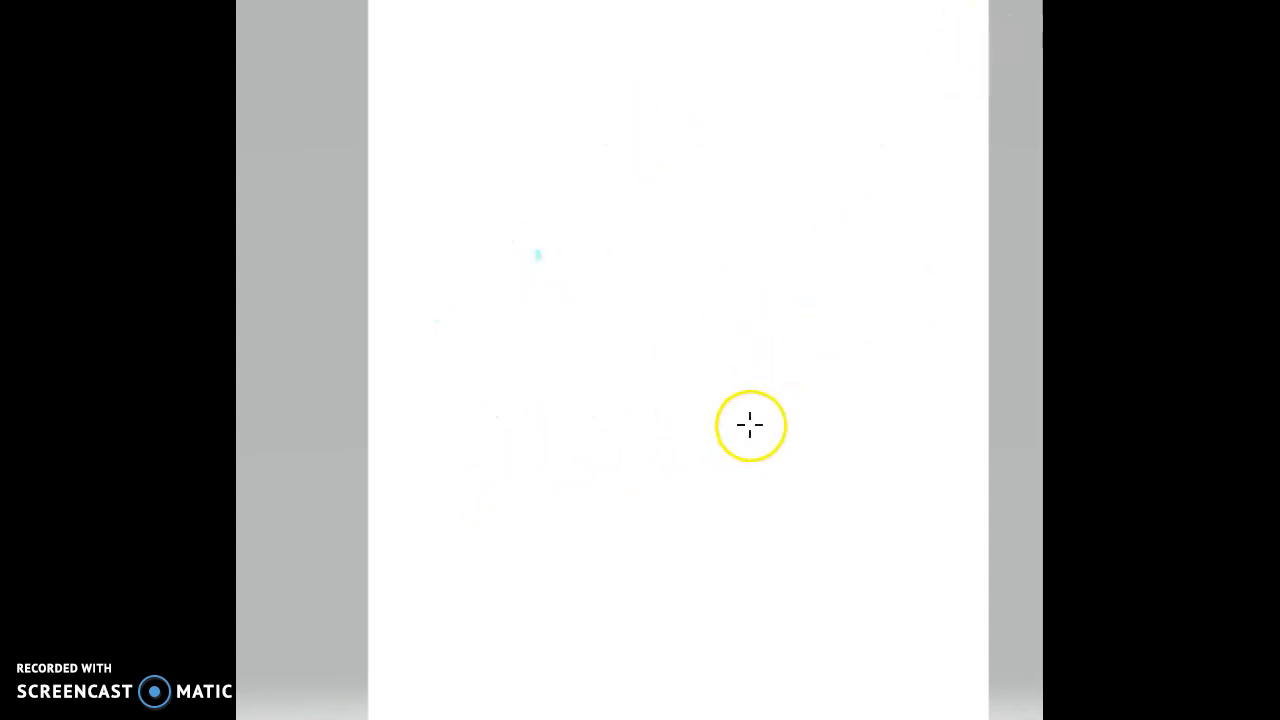
# Draw a rounded outline and a larger loop around it across the page
pyautogui.moveTo(744, 428); pyautogui.dragTo(640, 148)
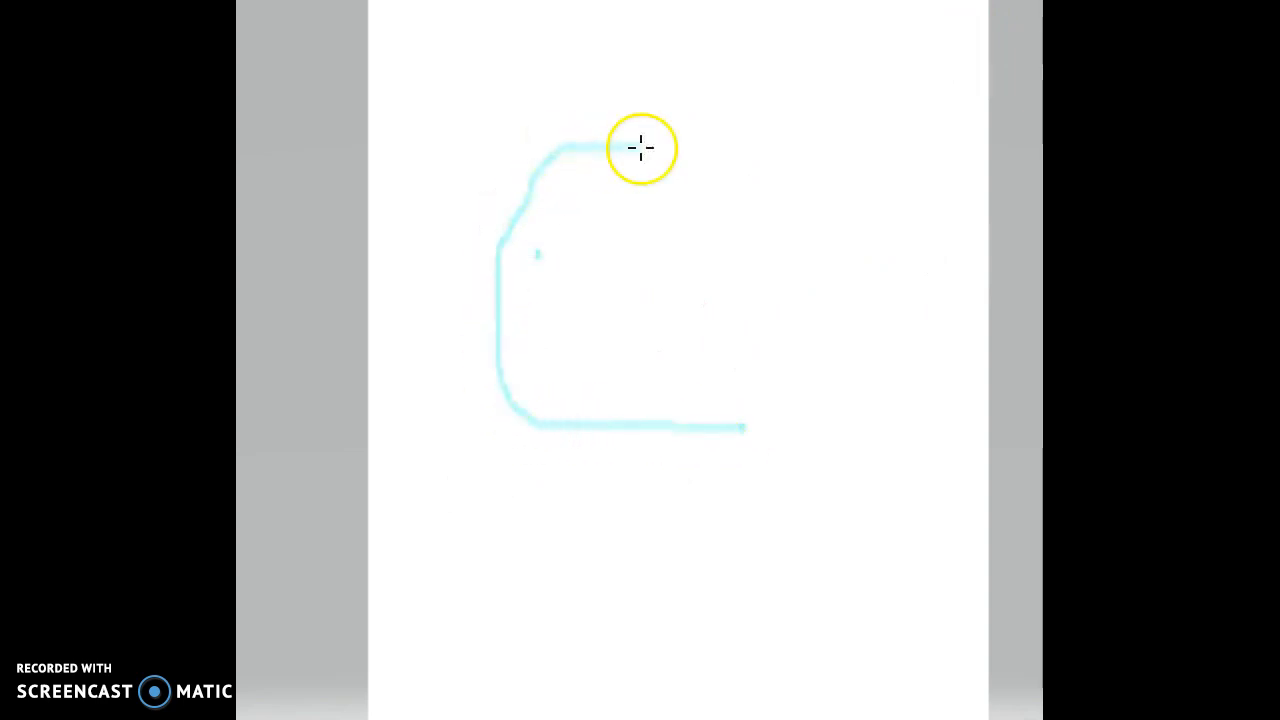
pyautogui.moveTo(644, 148); pyautogui.dragTo(456, 556)
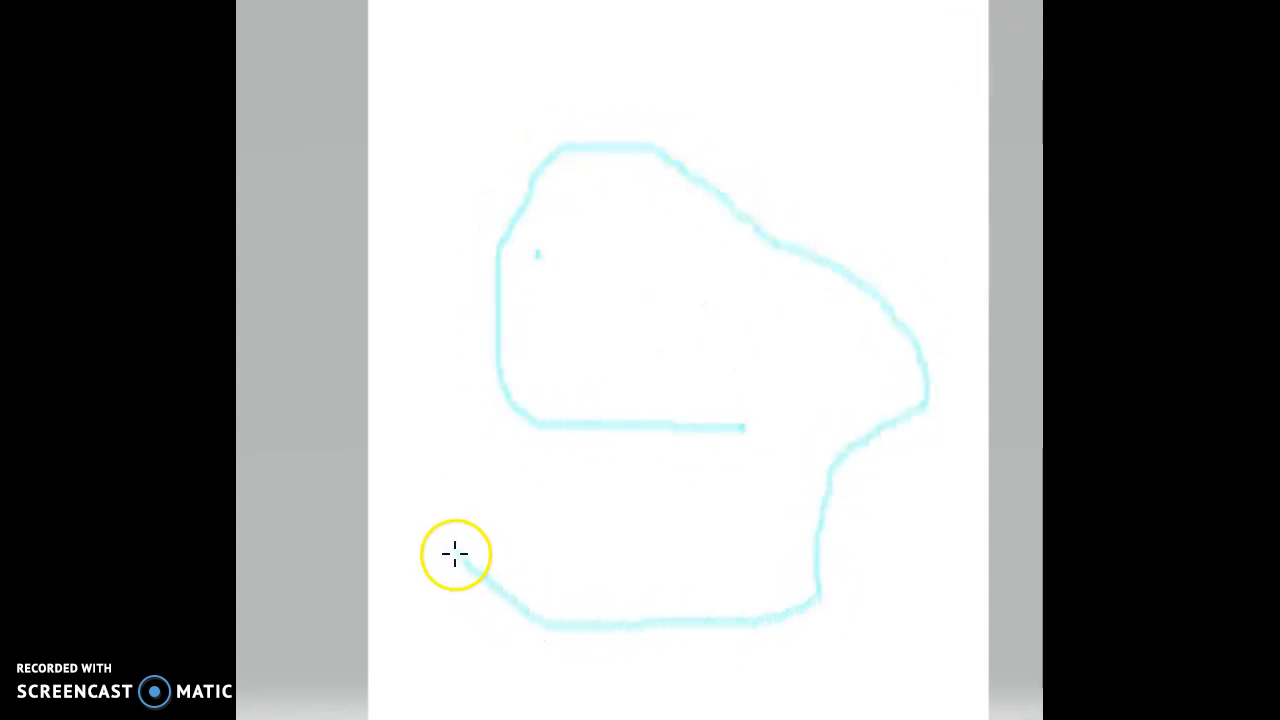
pyautogui.moveTo(456, 554); pyautogui.dragTo(956, 262)
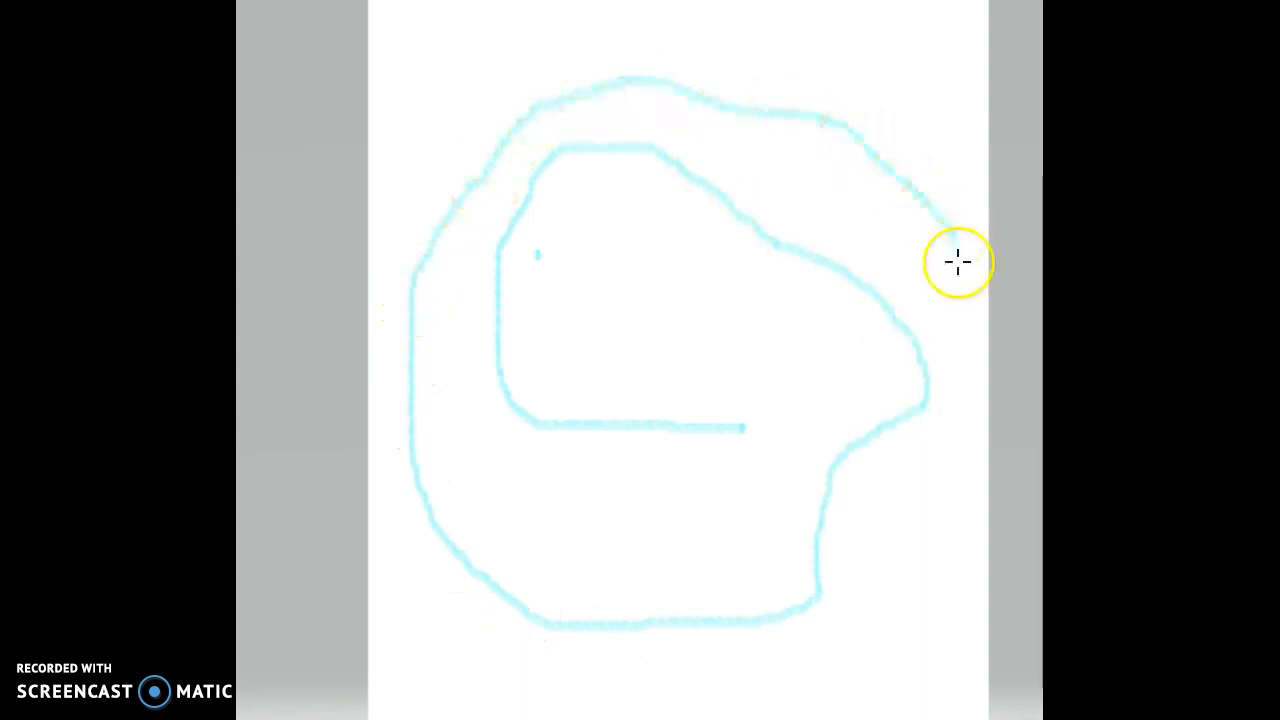
pyautogui.moveTo(956, 262); pyautogui.dragTo(904, 556)
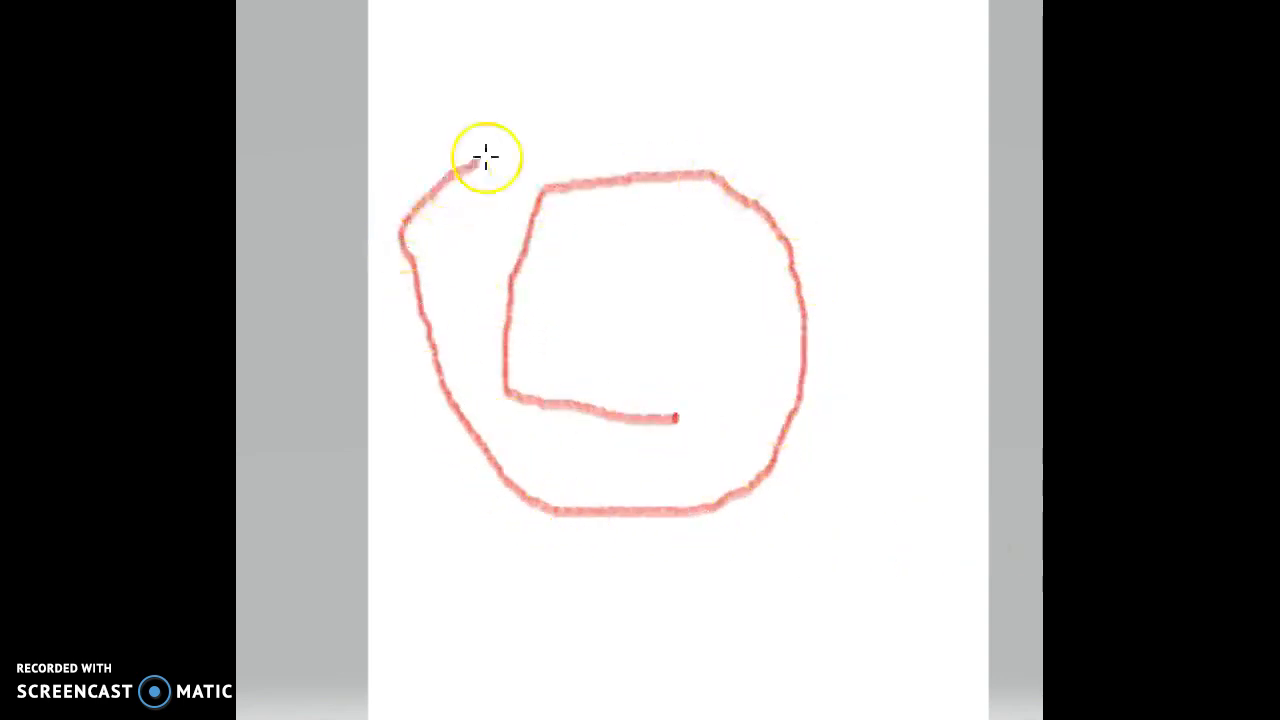
# Wind the red line inside the outer loop and curl it into the spiral's centre
pyautogui.moveTo(484, 156); pyautogui.dragTo(544, 670)
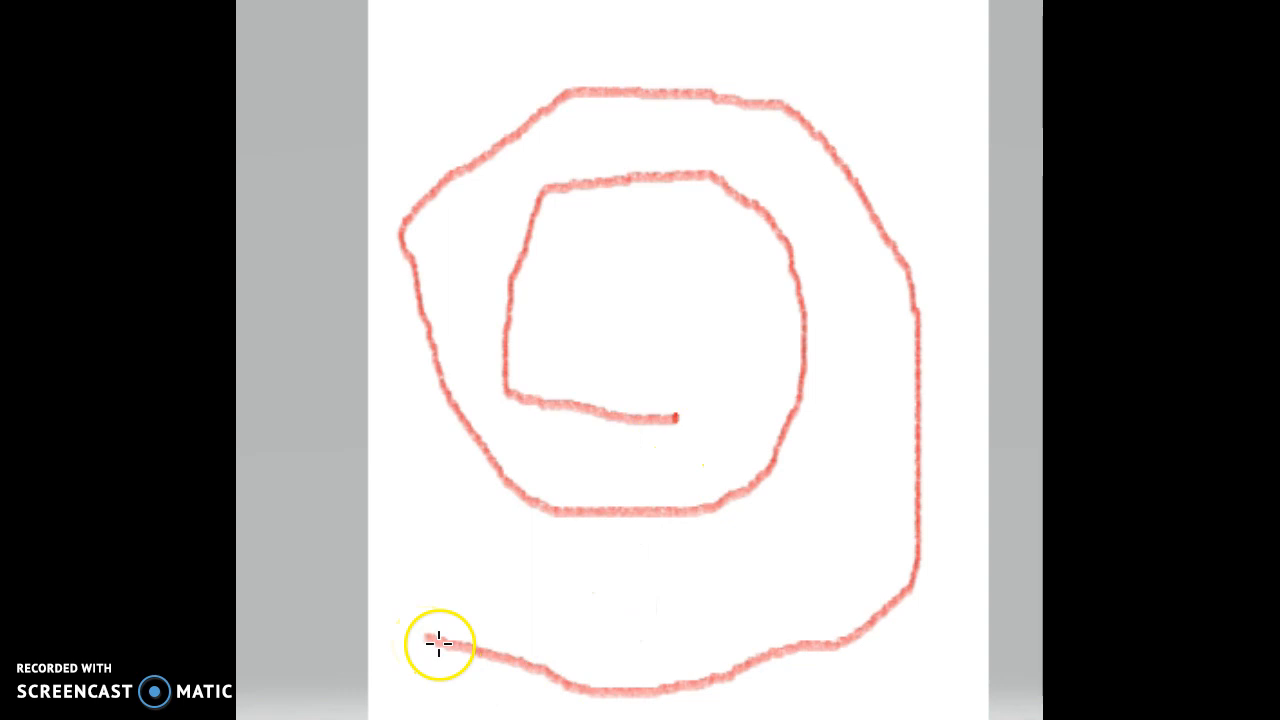
pyautogui.moveTo(440, 644); pyautogui.dragTo(858, 332)
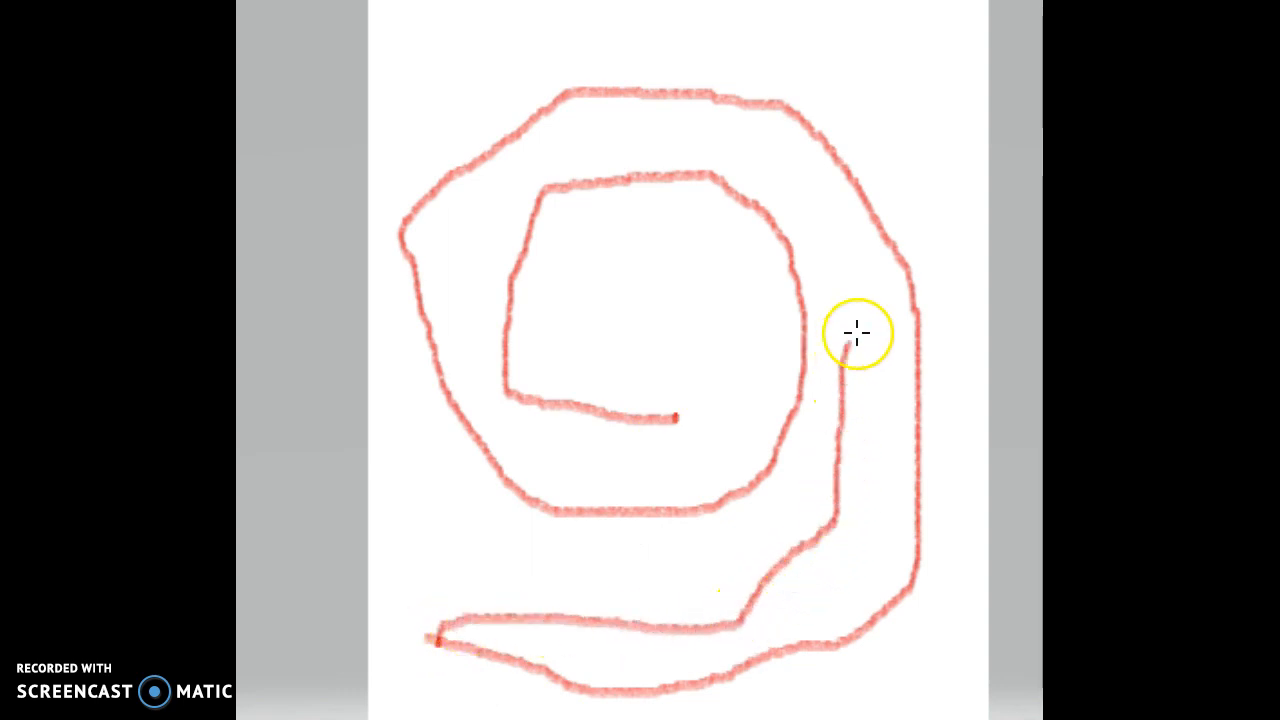
pyautogui.moveTo(856, 332); pyautogui.dragTo(500, 220)
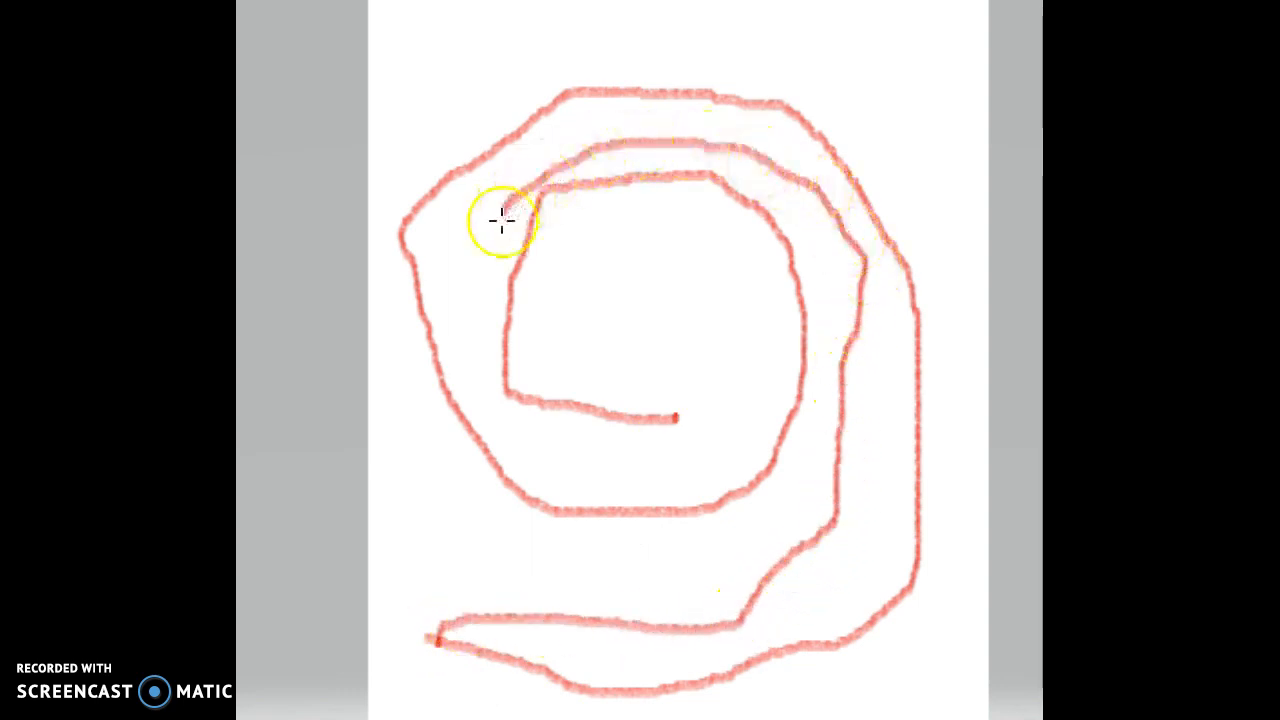
pyautogui.moveTo(548, 472)
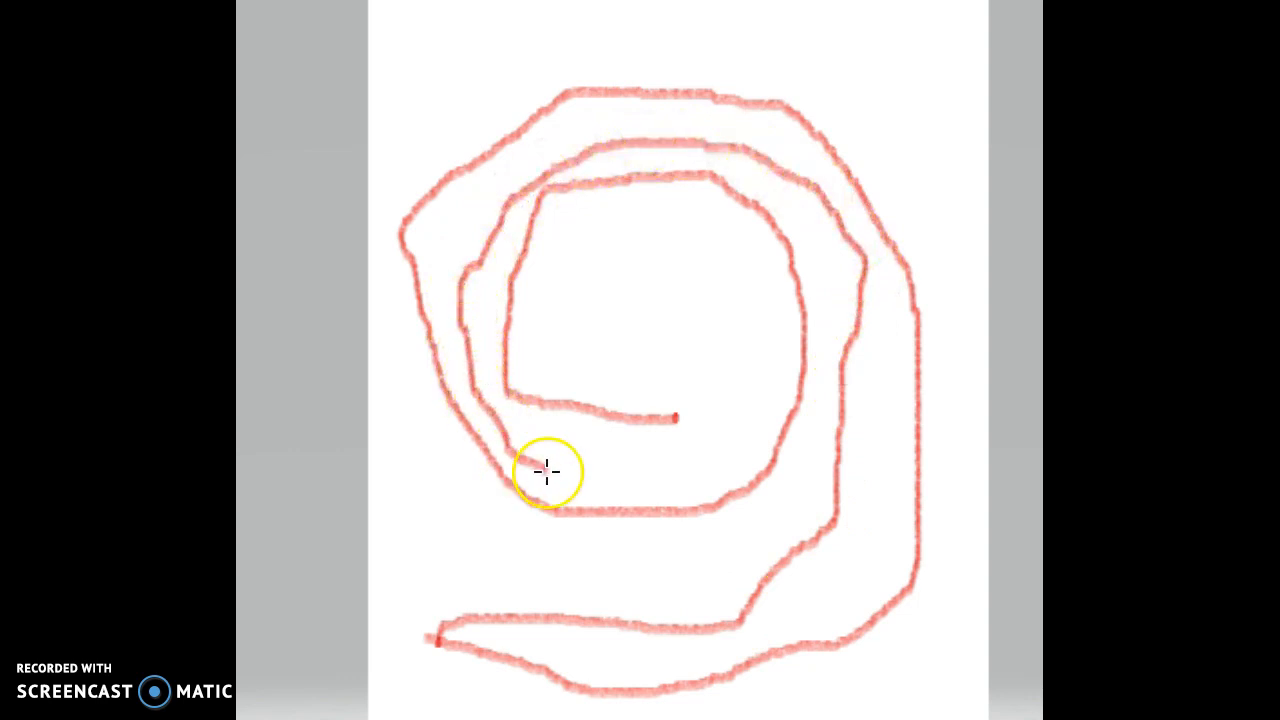
pyautogui.moveTo(548, 472); pyautogui.dragTo(598, 356)
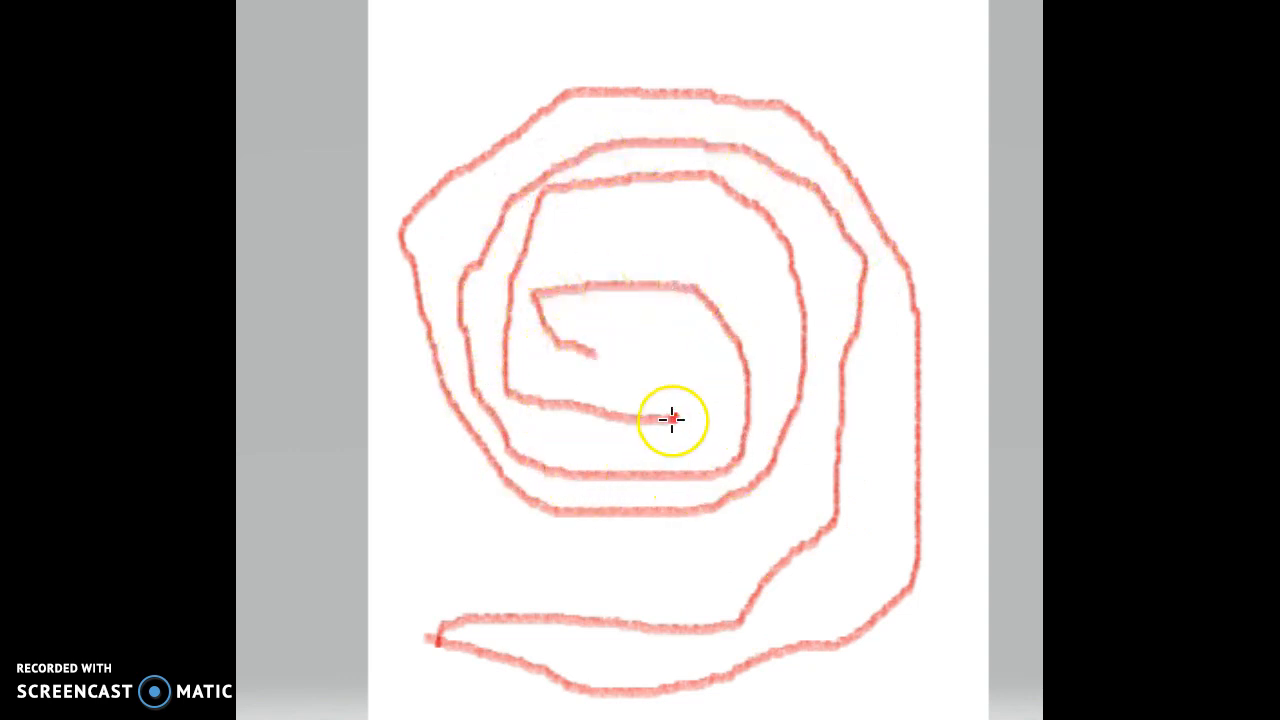
pyautogui.moveTo(672, 420); pyautogui.dragTo(548, 372)
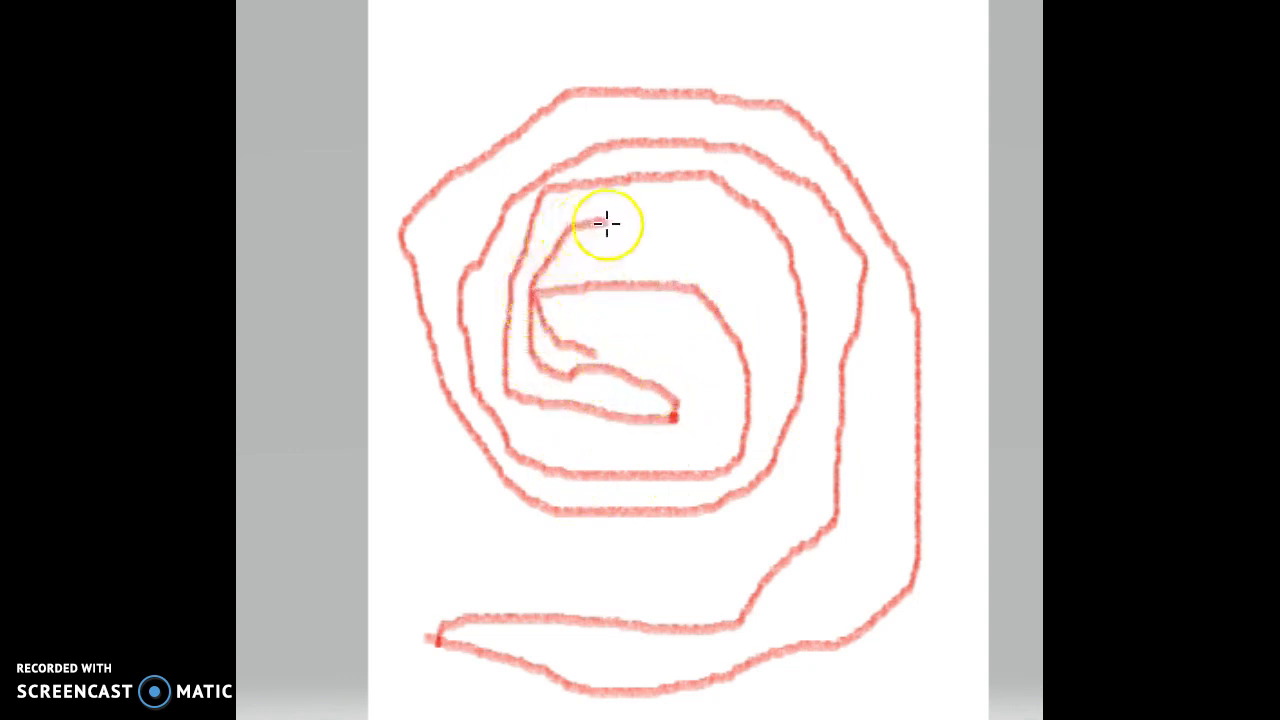
pyautogui.moveTo(604, 222); pyautogui.dragTo(780, 320)
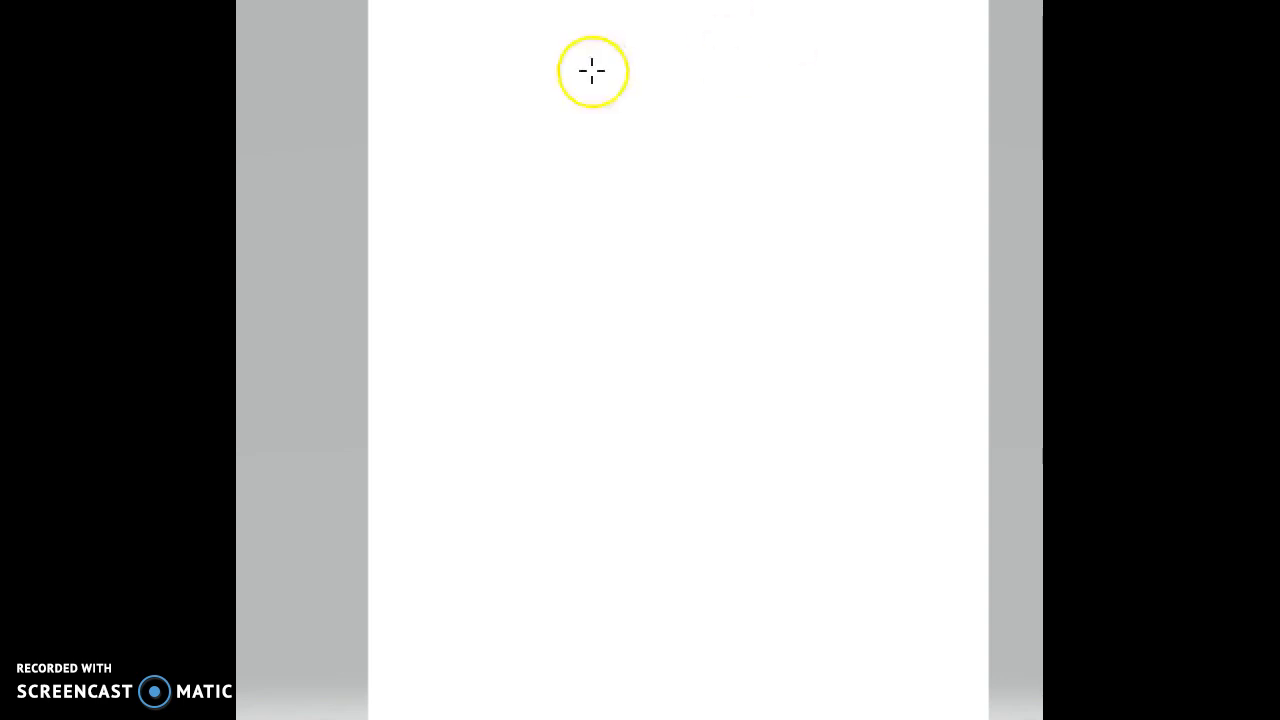
# Sketch a small red loop with short strokes near the upper left
pyautogui.moveTo(592, 72); pyautogui.dragTo(478, 276)
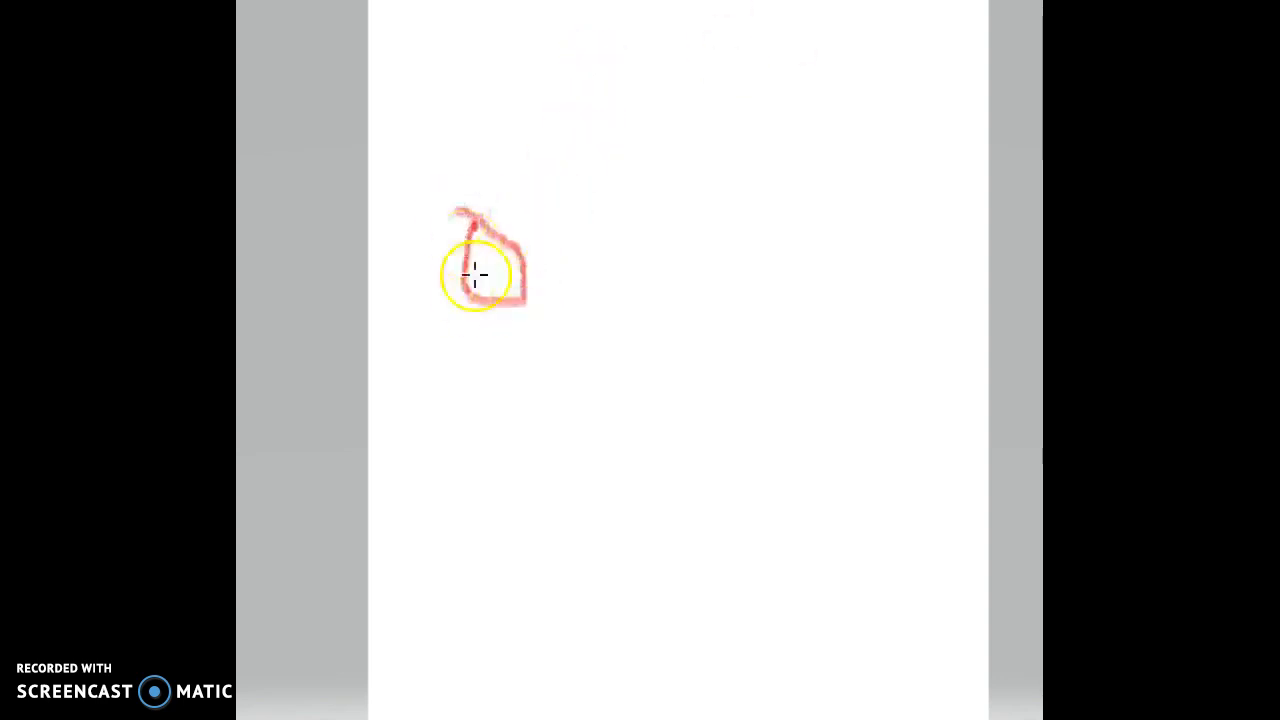
pyautogui.moveTo(484, 290); pyautogui.dragTo(488, 430)
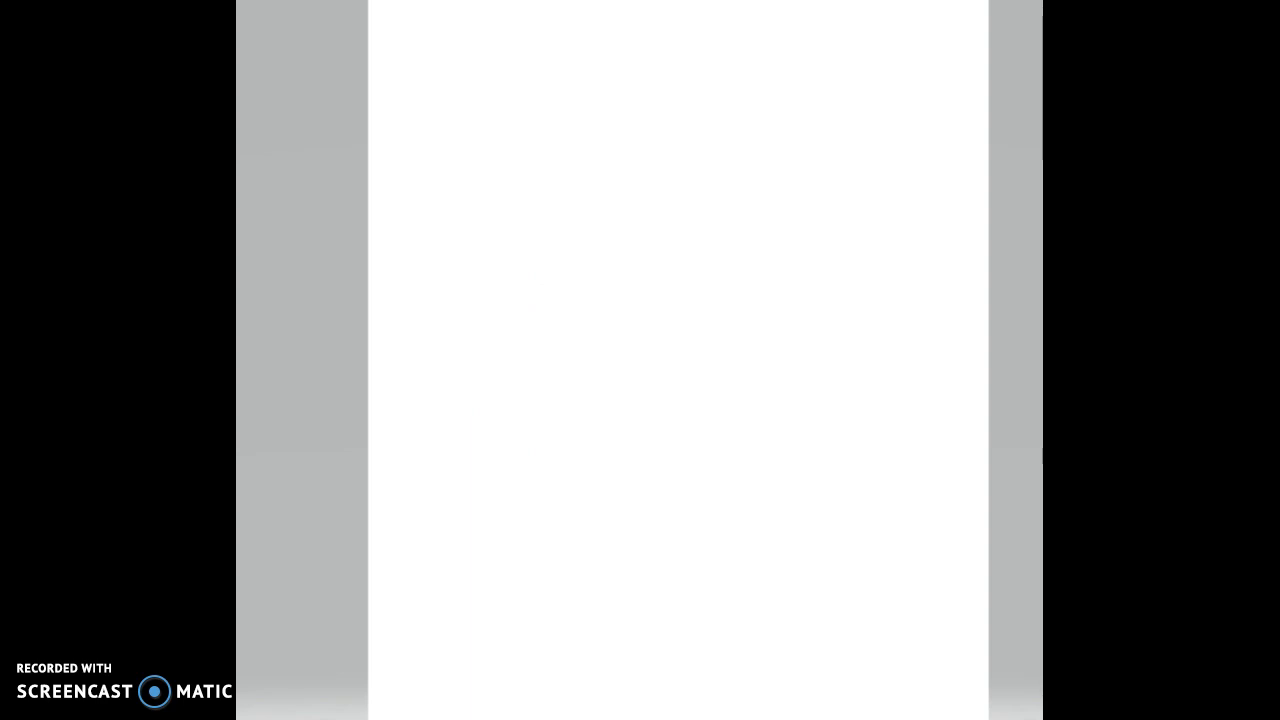
pyautogui.moveTo(528, 258); pyautogui.dragTo(528, 344)
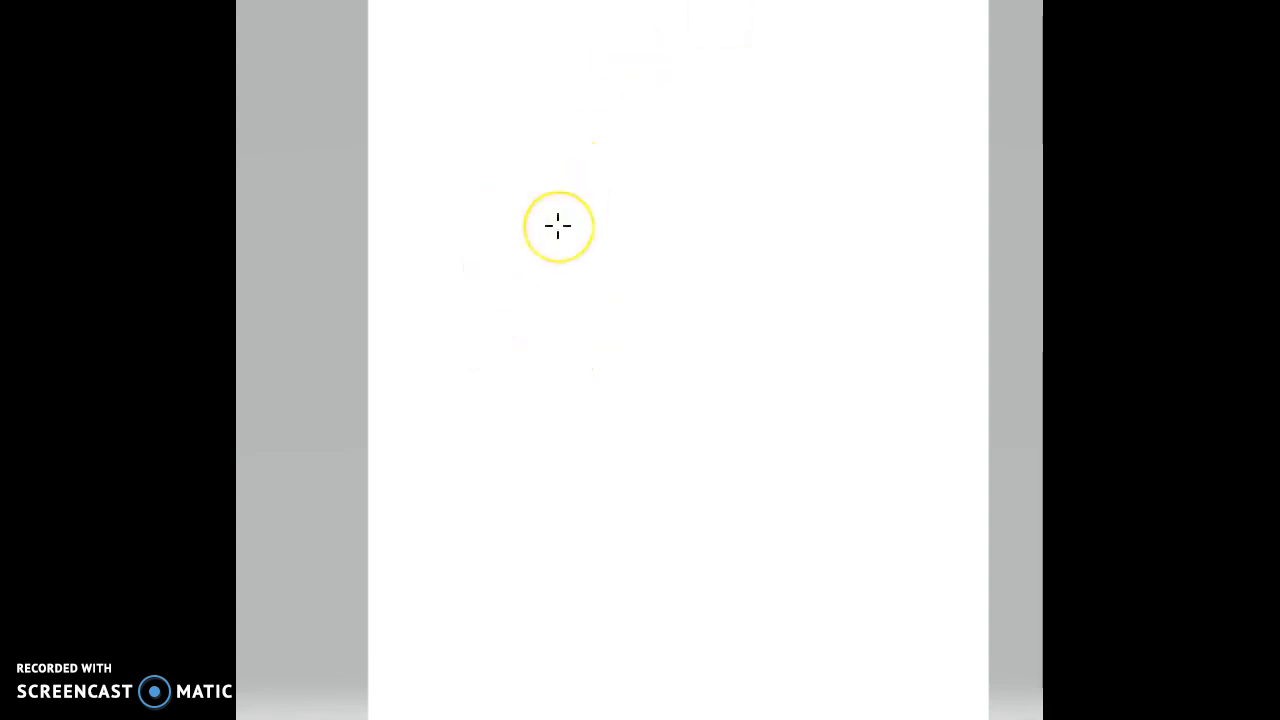
# Clear the red strokes so the page is blank white again
pyautogui.click(558, 226)
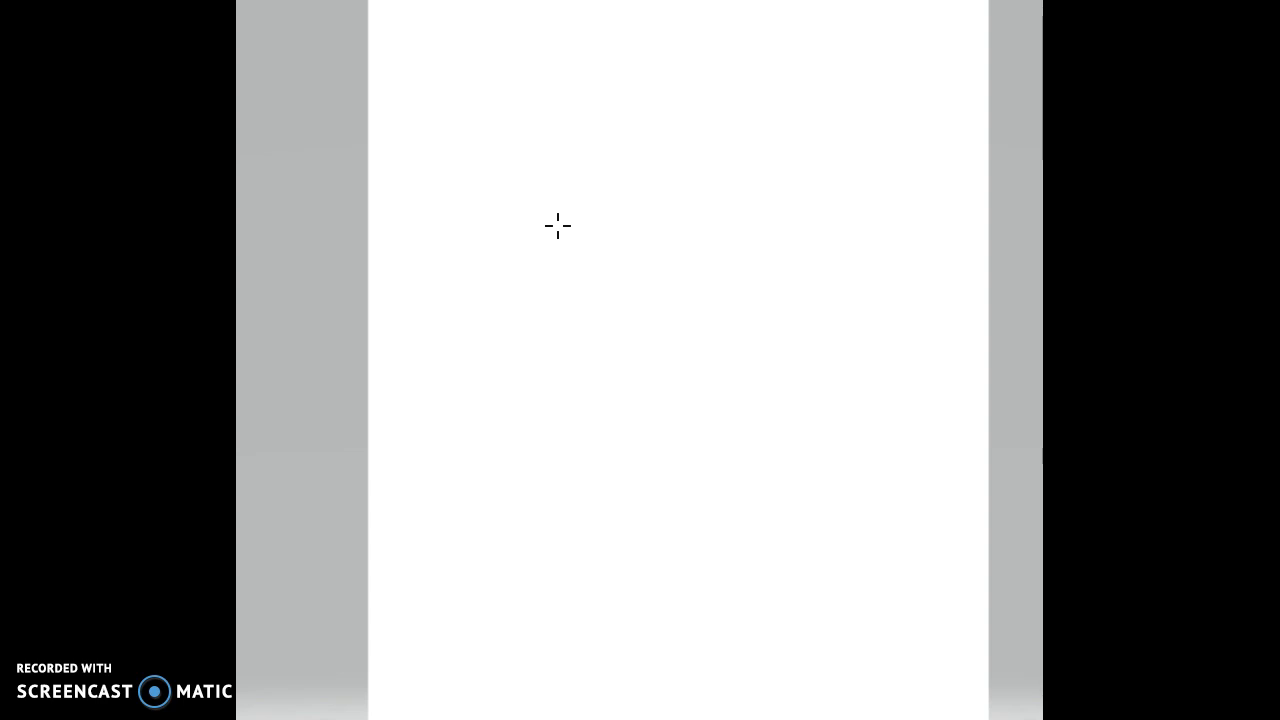
pyautogui.click(580, 232)
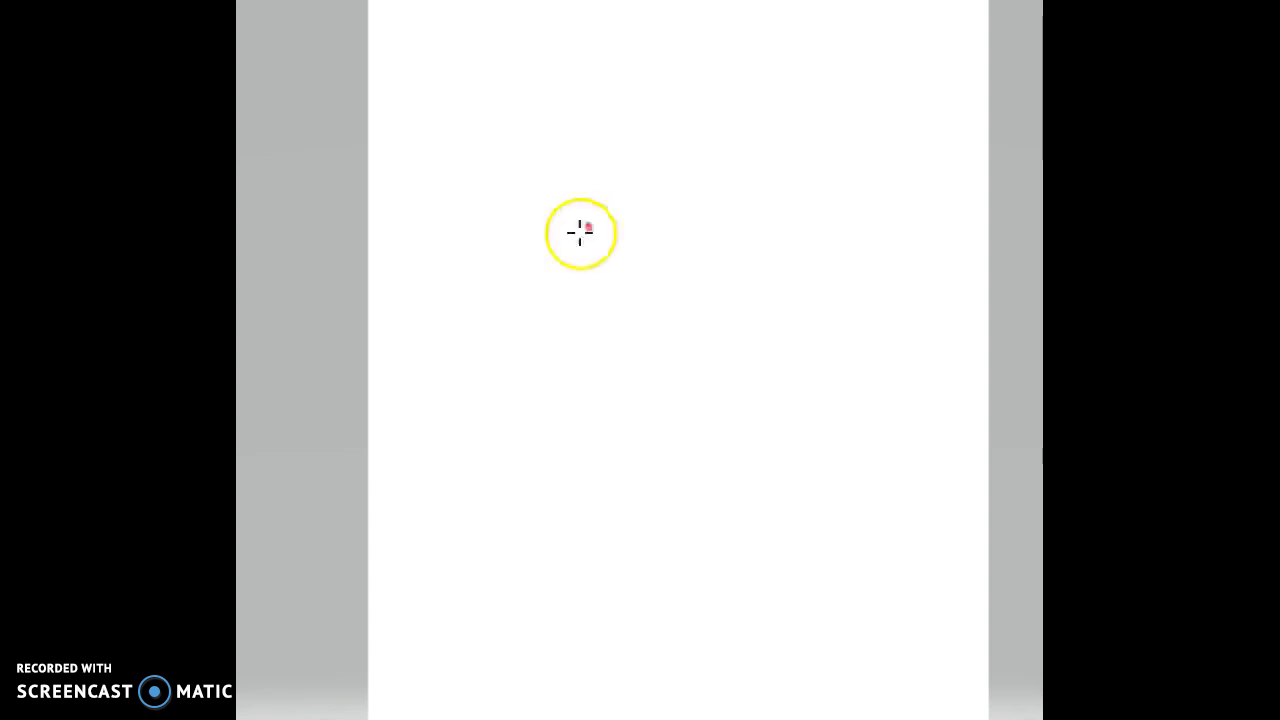
pyautogui.moveTo(580, 232); pyautogui.dragTo(576, 336)
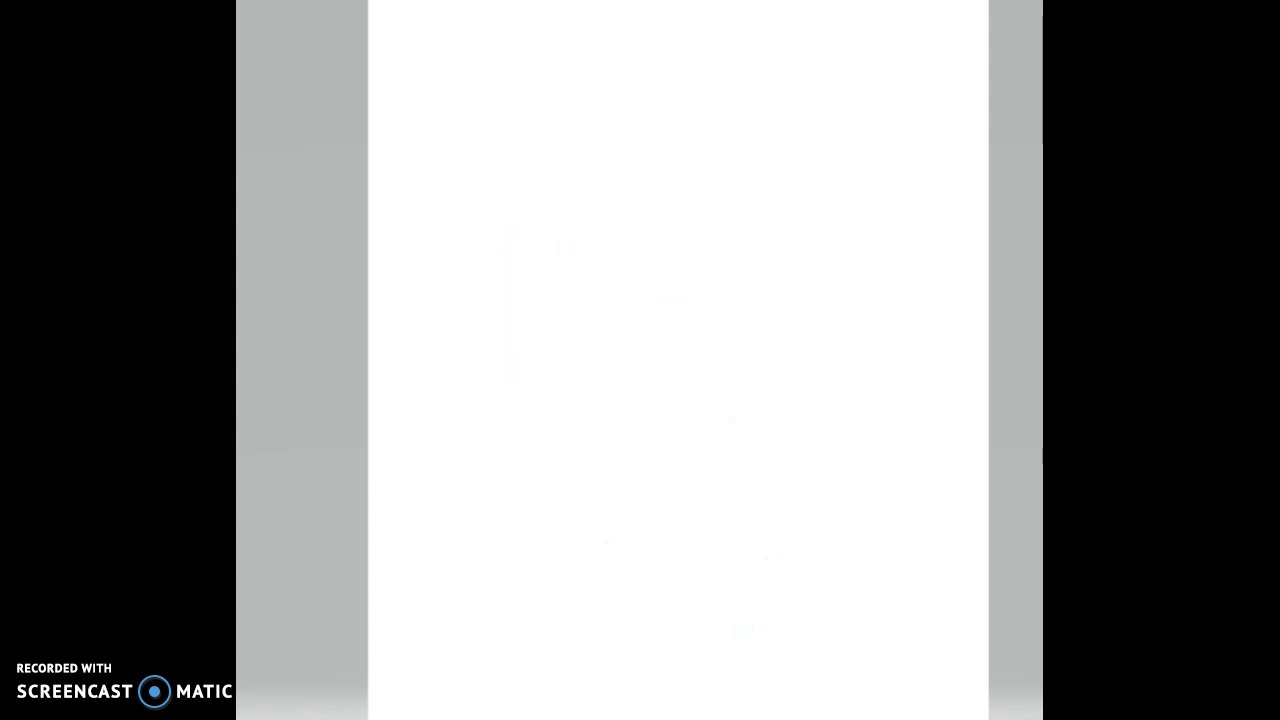
# Draw a cyan bracket outline with inner curves and a small hook in the upper left
pyautogui.moveTo(590, 156); pyautogui.dragTo(636, 396)
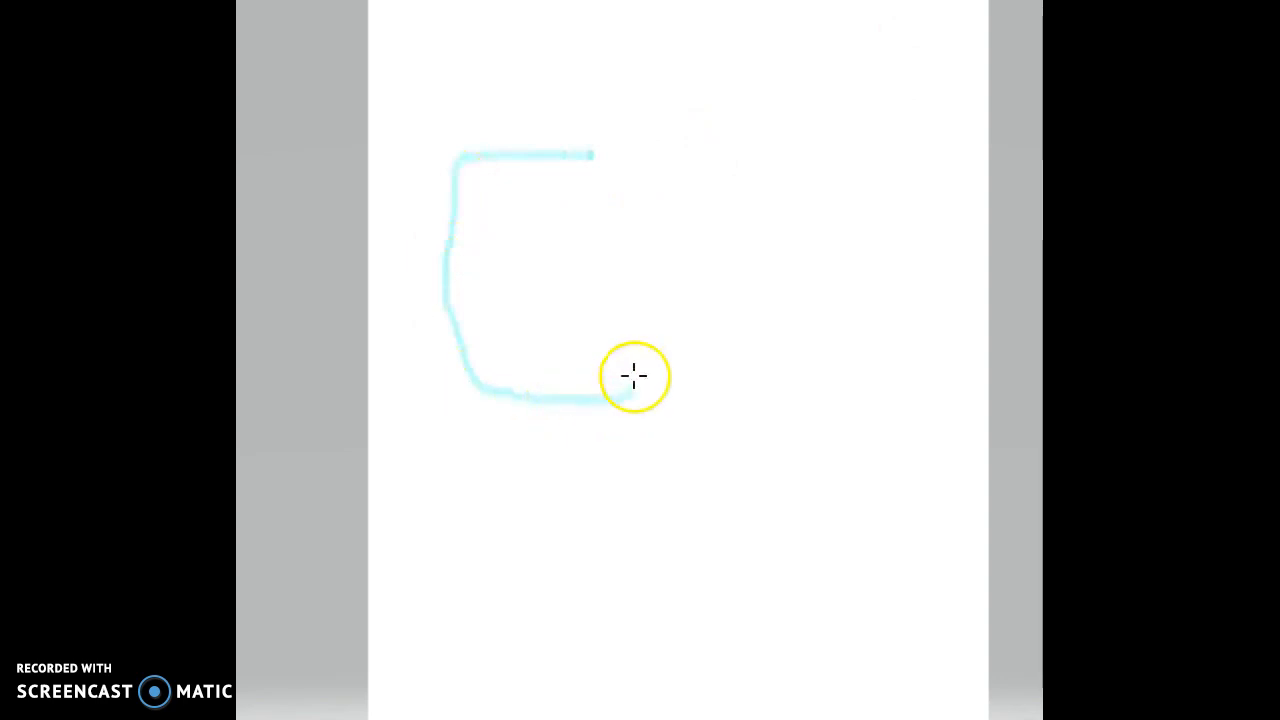
pyautogui.moveTo(636, 376); pyautogui.dragTo(482, 238)
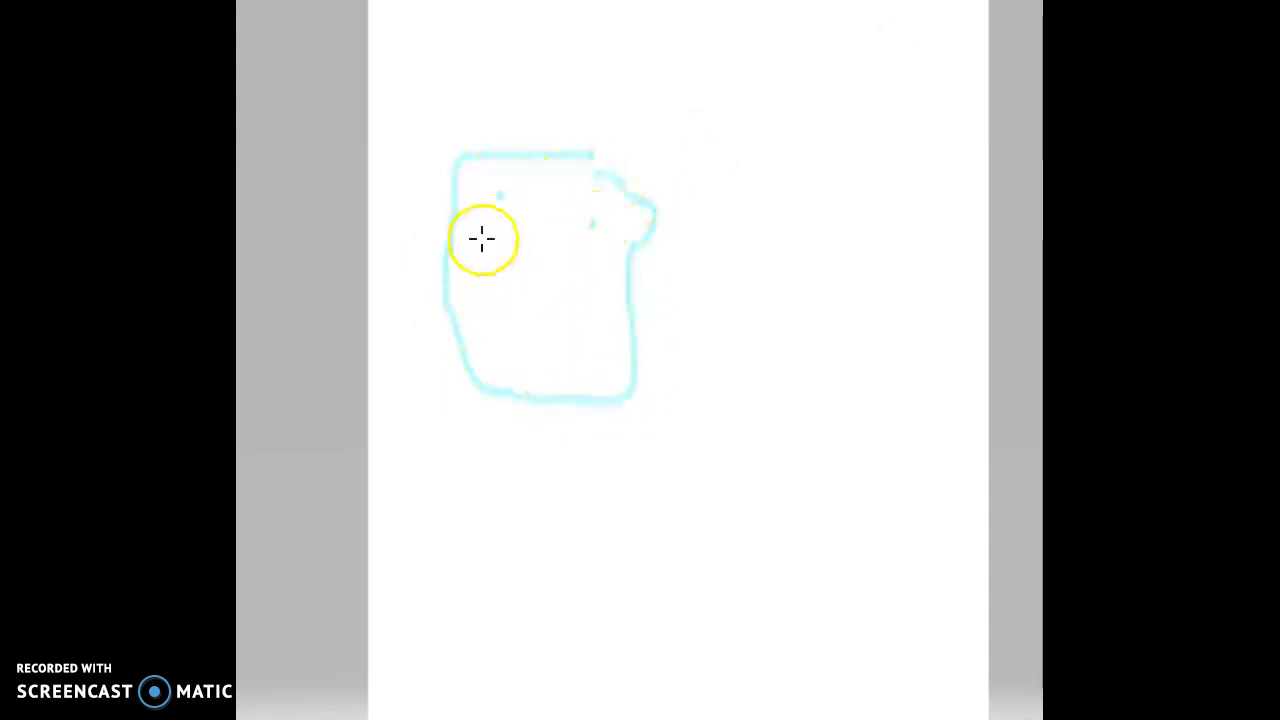
pyautogui.moveTo(484, 238); pyautogui.dragTo(576, 374)
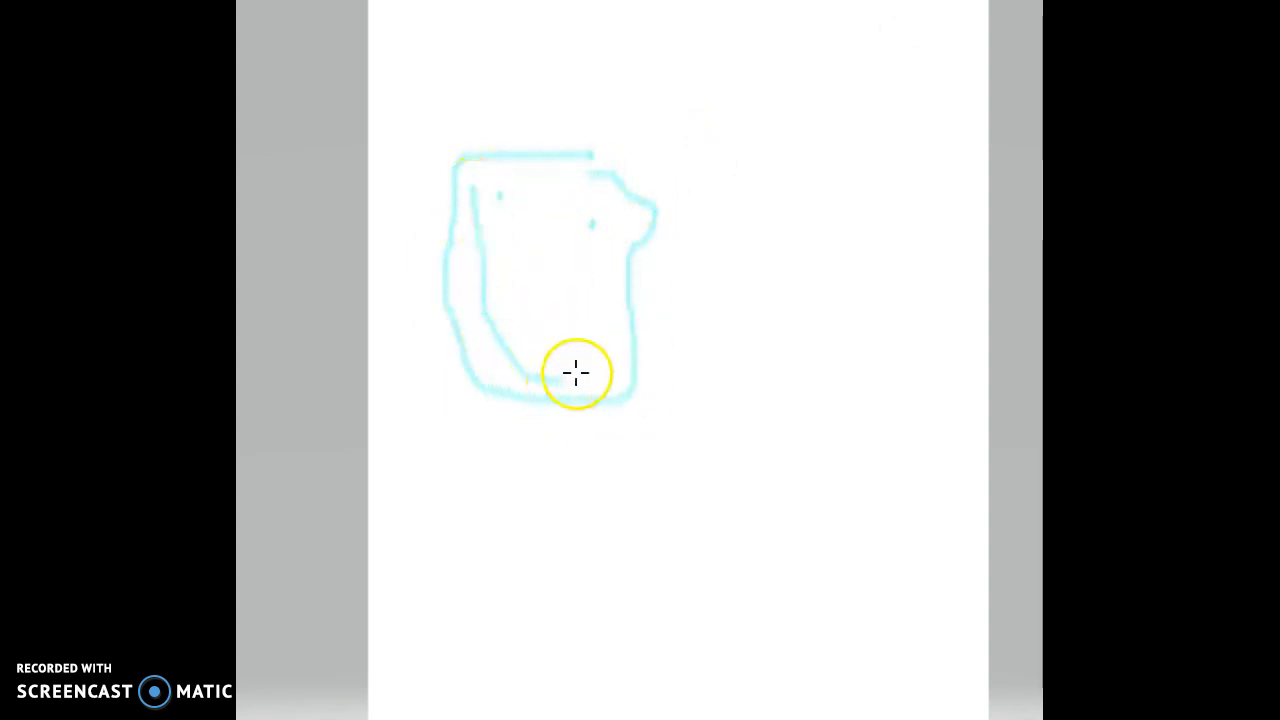
pyautogui.moveTo(576, 376); pyautogui.dragTo(476, 190)
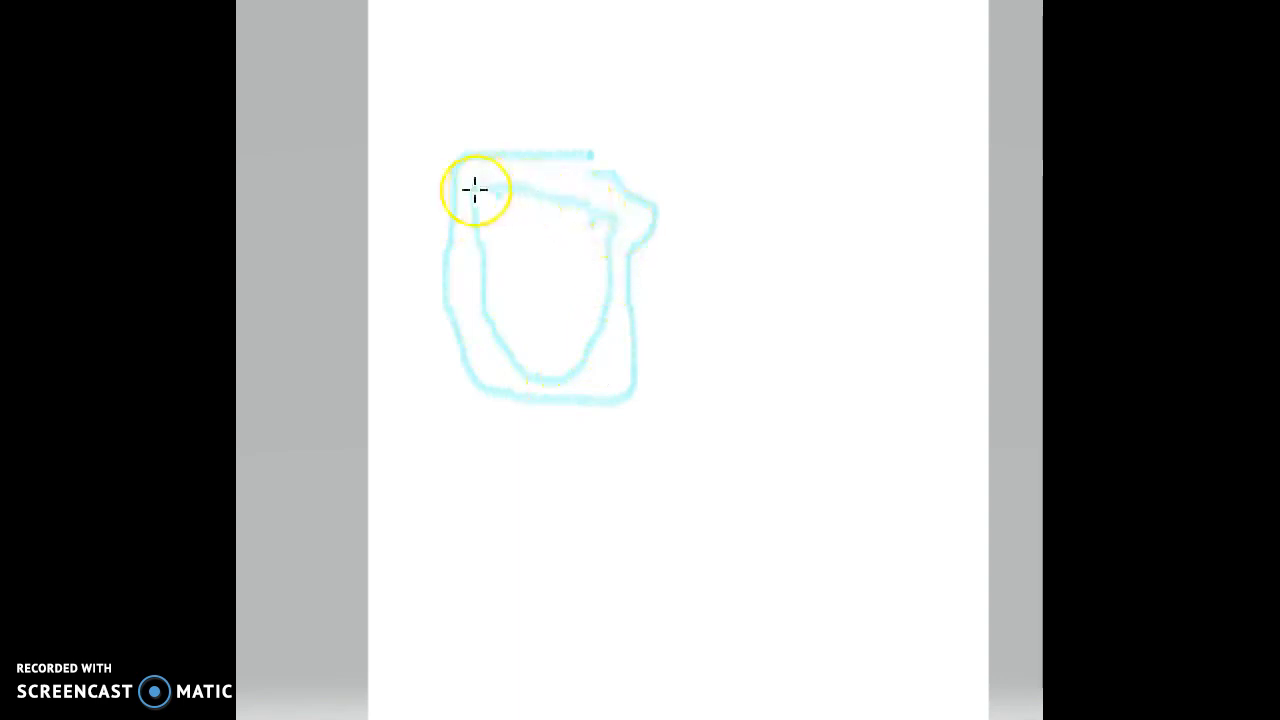
pyautogui.moveTo(964, 246)
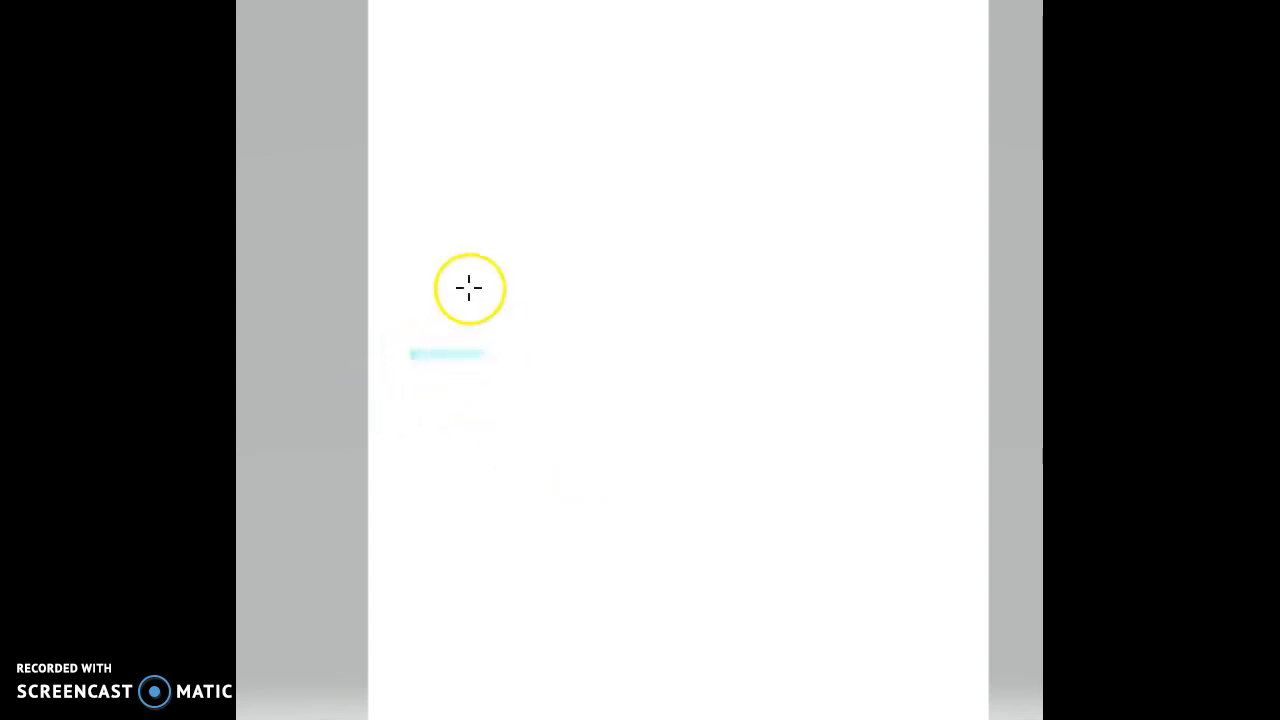
pyautogui.moveTo(470, 290); pyautogui.dragTo(556, 192)
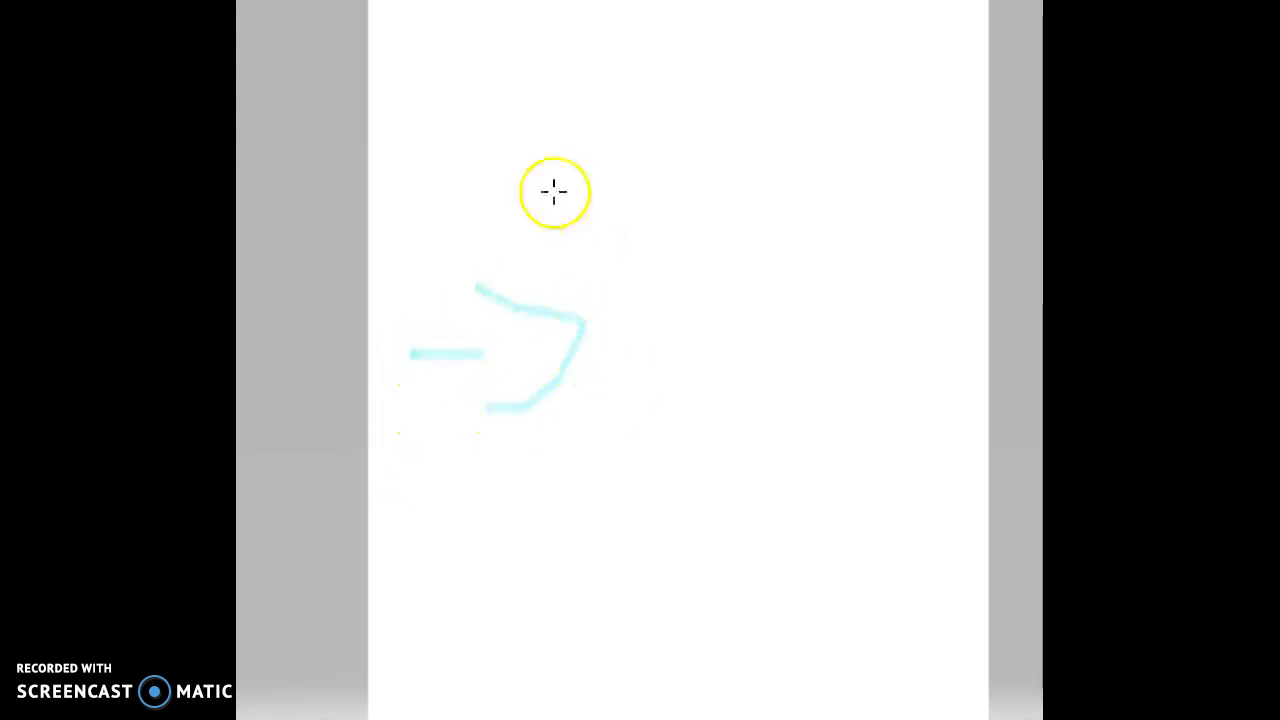
pyautogui.moveTo(598, 120)
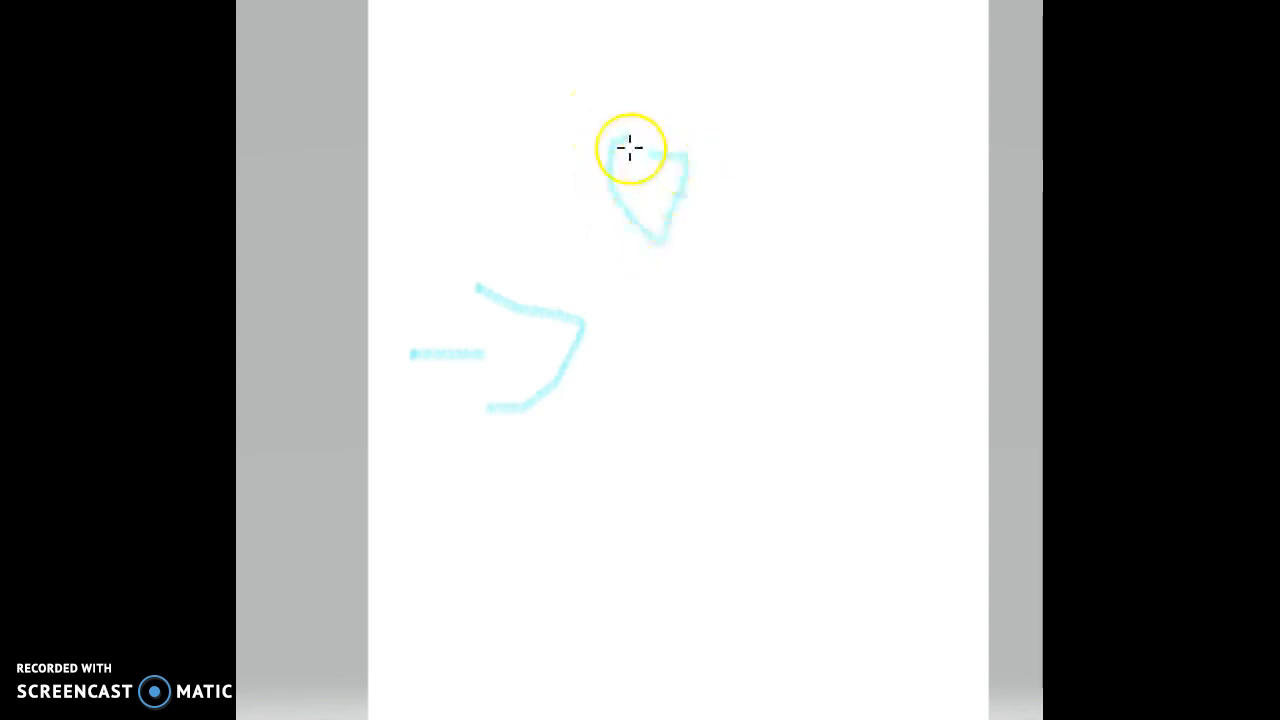
pyautogui.moveTo(714, 304)
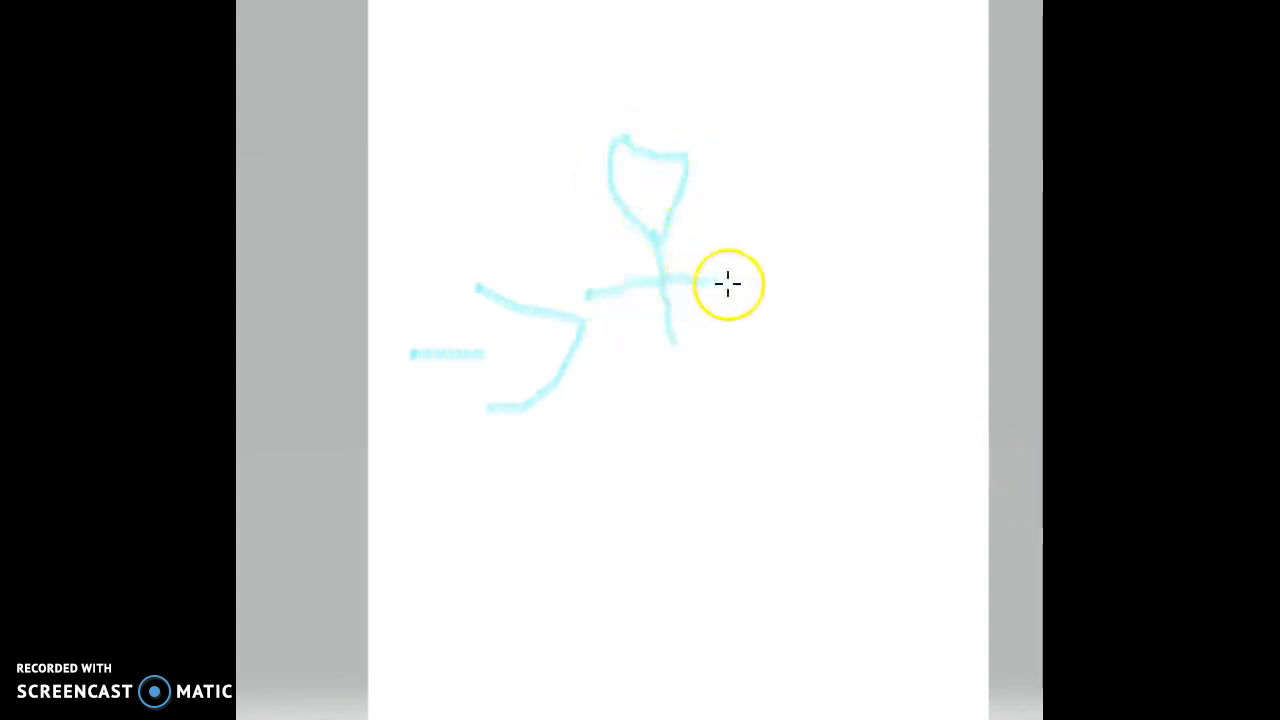
pyautogui.moveTo(728, 284); pyautogui.dragTo(630, 190)
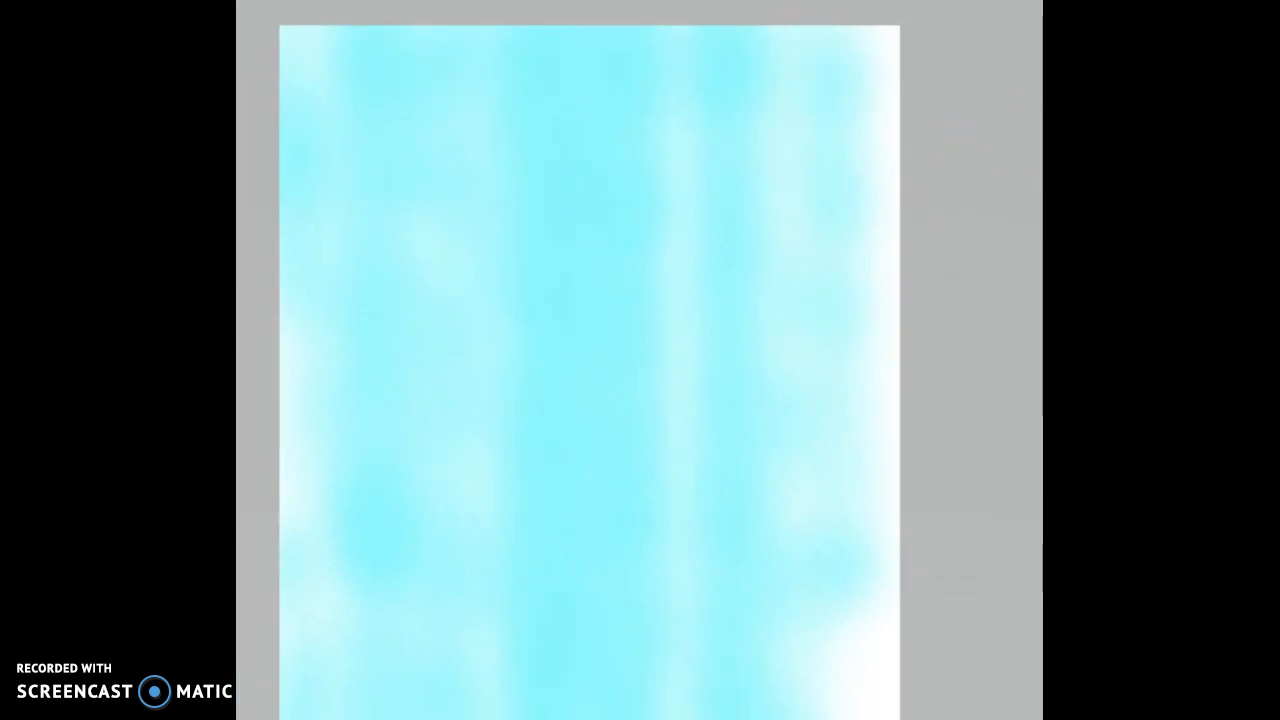
# Place a yellow 3D torus at the centre and turn it upright to face the viewer
pyautogui.click(744, 316)
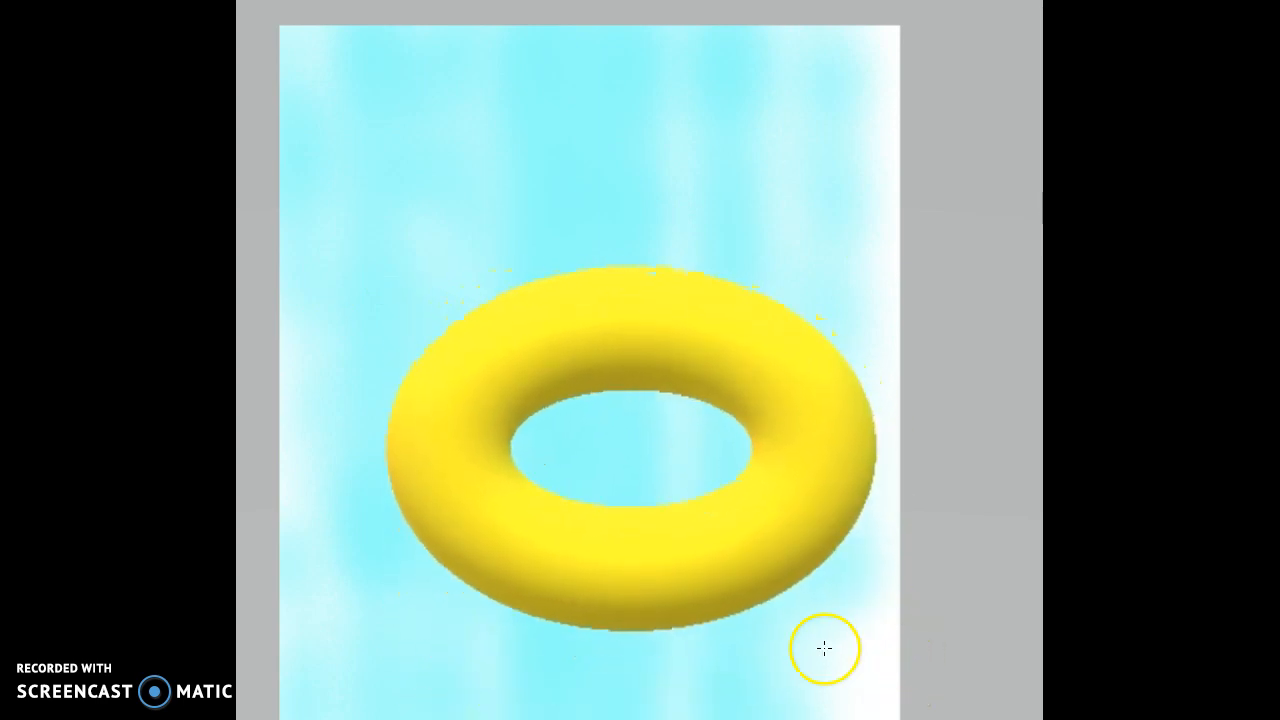
pyautogui.moveTo(824, 648); pyautogui.dragTo(790, 712)
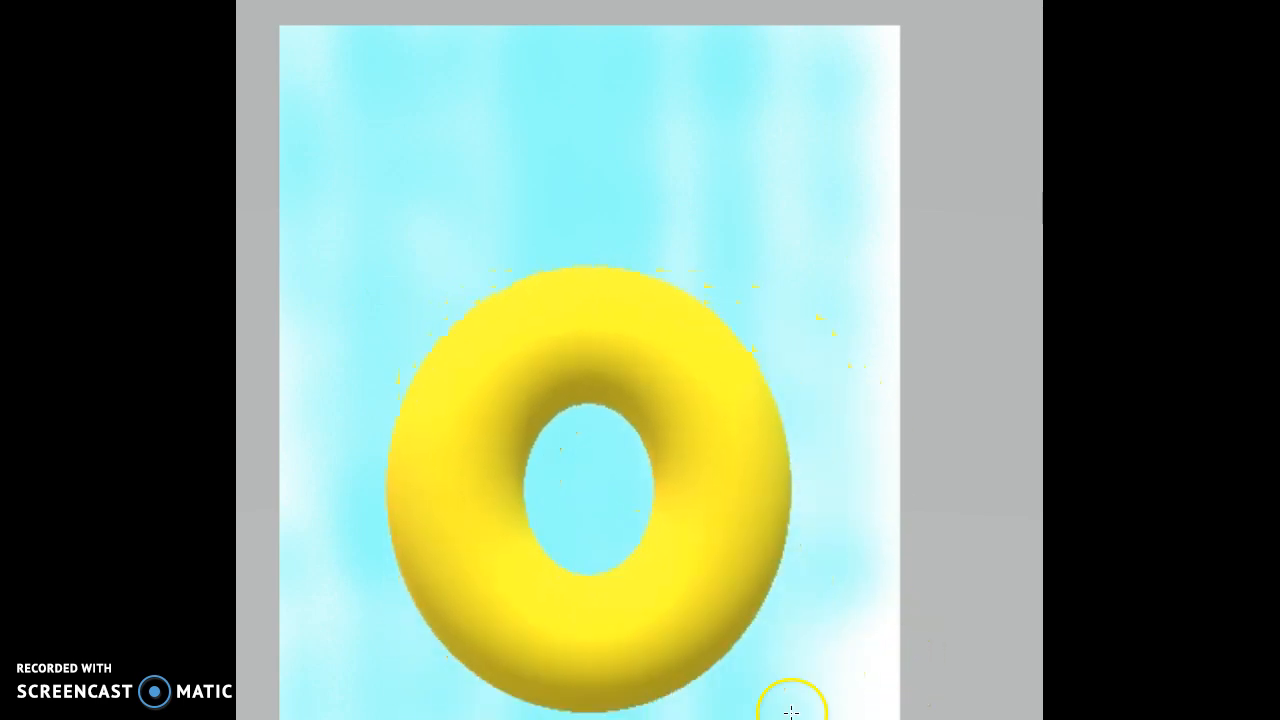